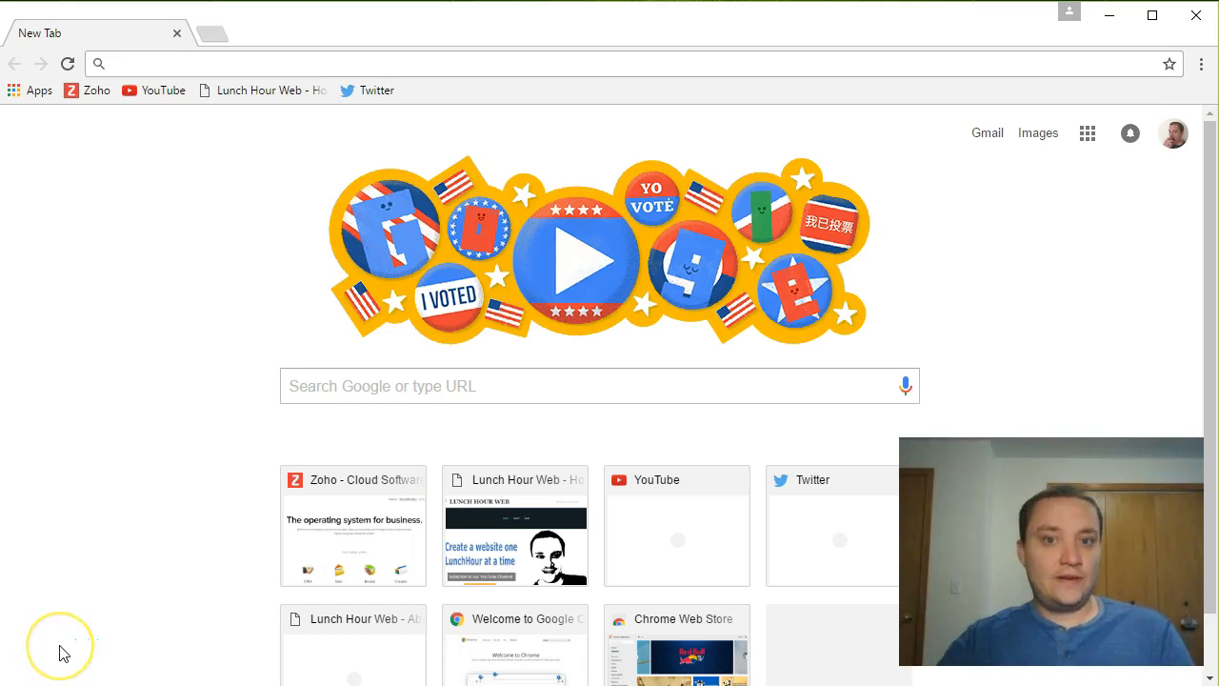
pyautogui.moveTo(62, 652)
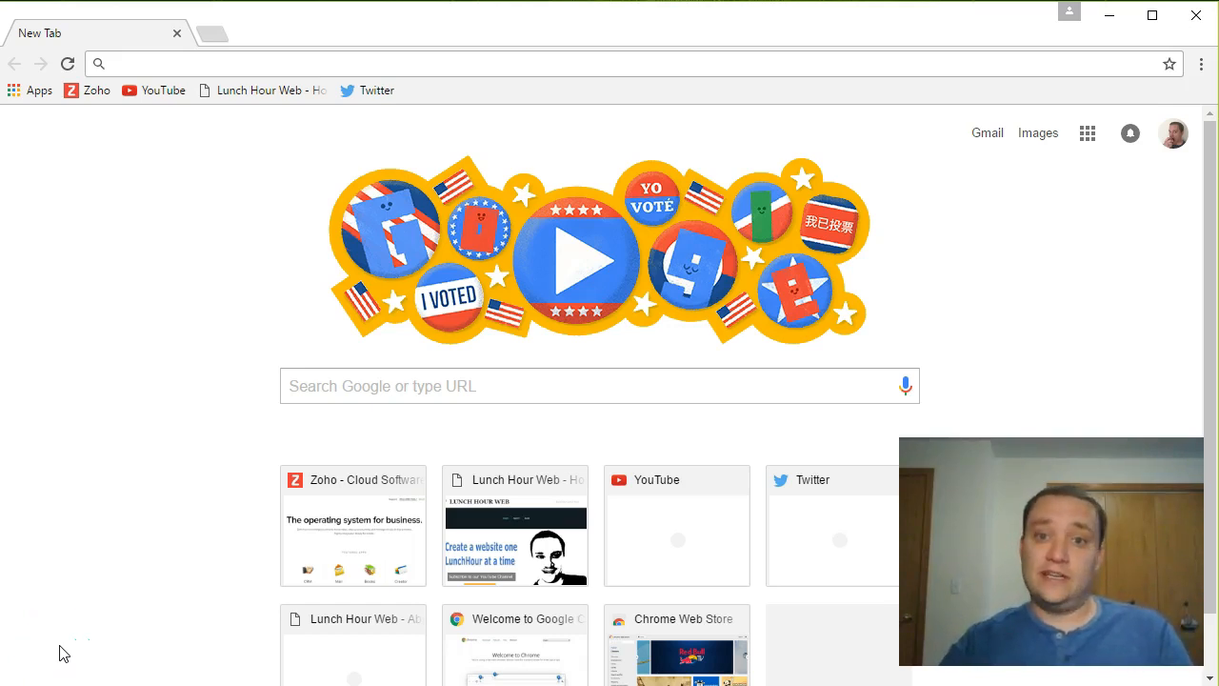
# Launch Zoho Sites from the Zoho Home apps list to edit the Lunch Hour Web site.
pyautogui.click(87, 89)
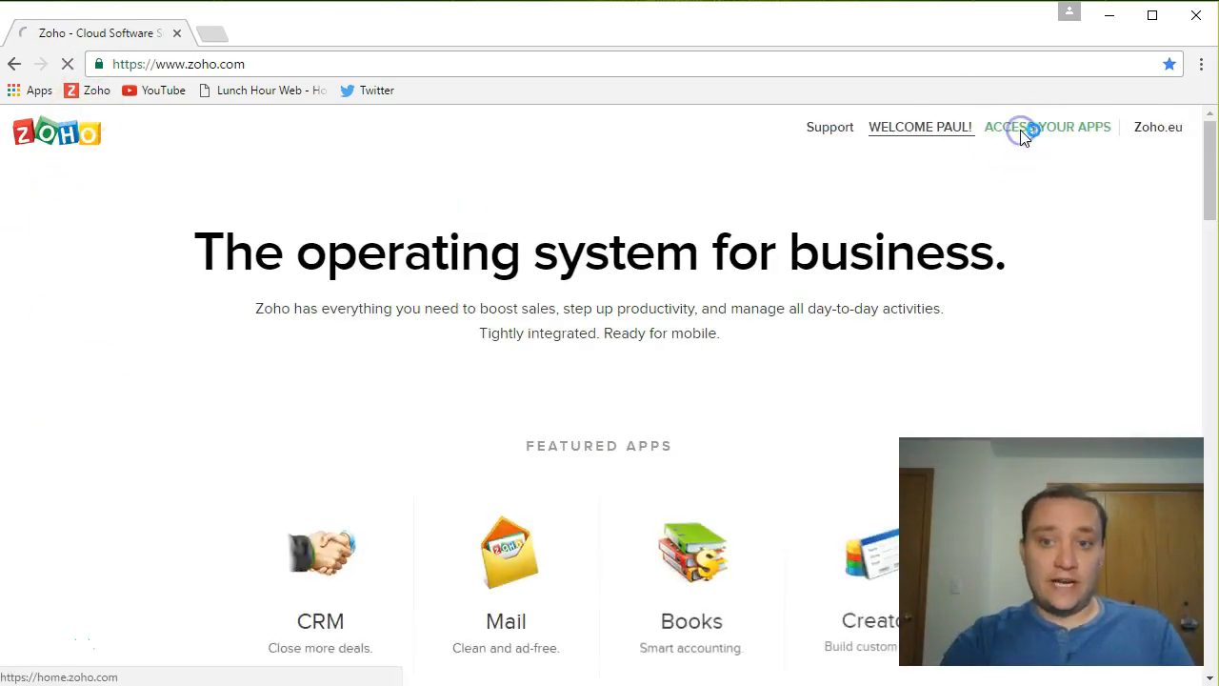
pyautogui.click(1047, 127)
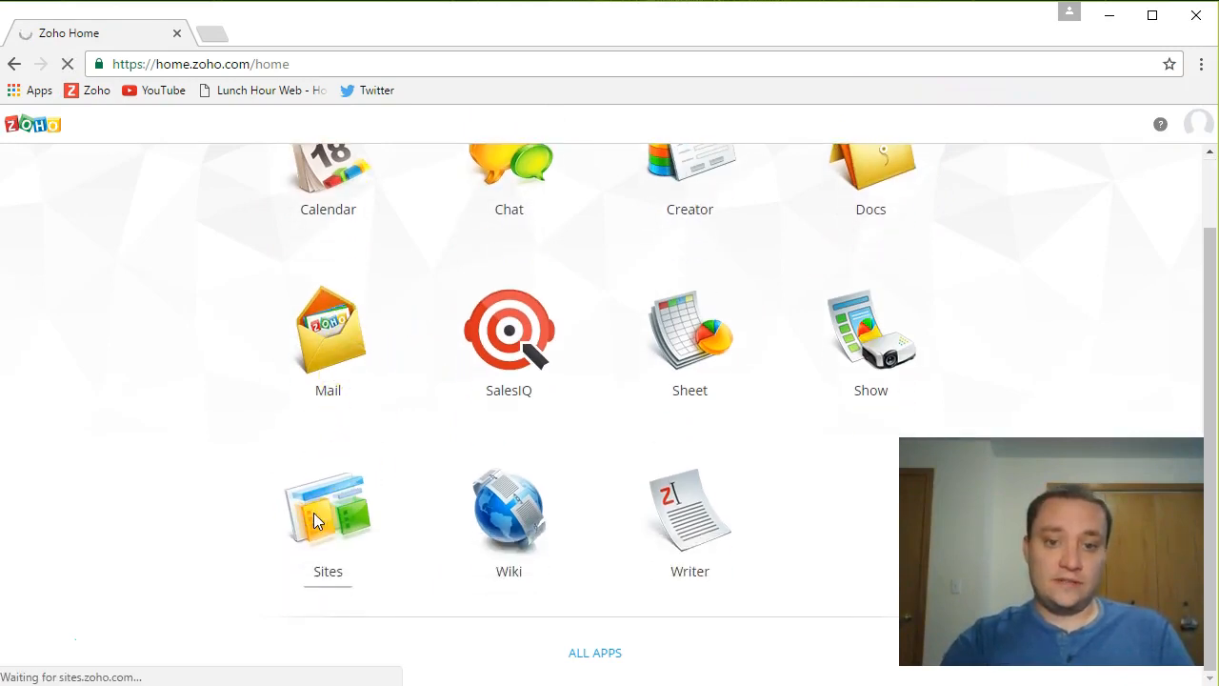
pyautogui.click(328, 509)
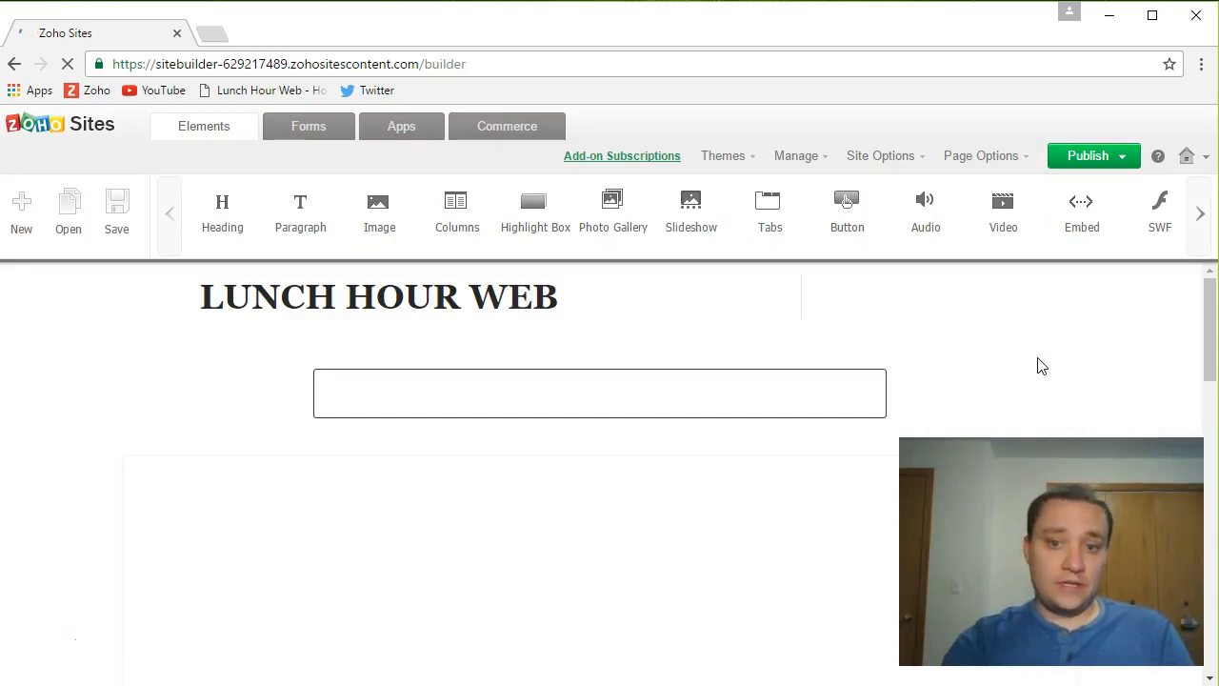
pyautogui.moveTo(705, 162)
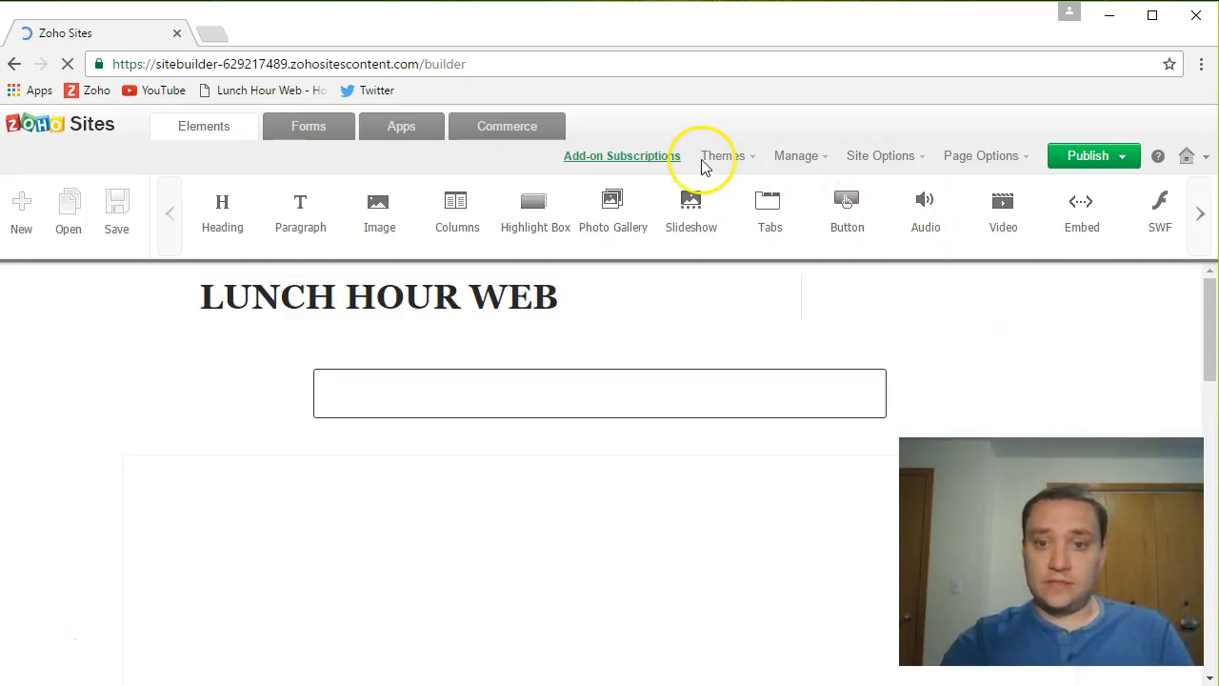
# Open the site's social icon link settings and begin typing the Twitter profile address.
pyautogui.click(982, 155)
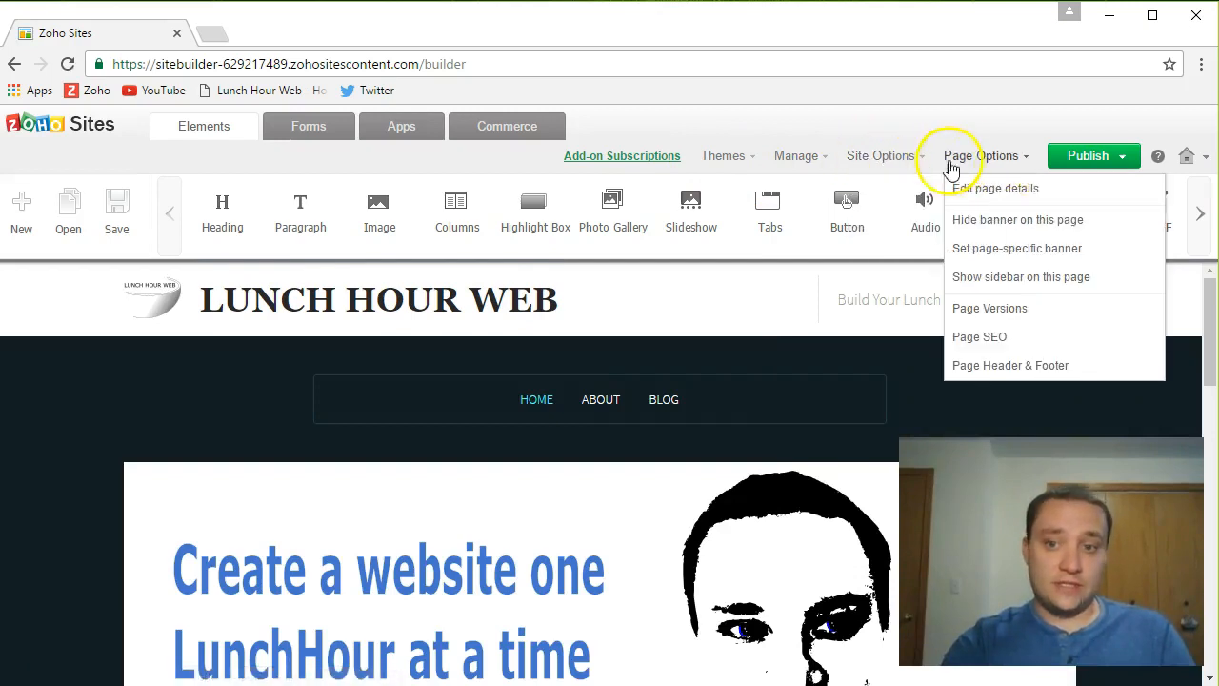
pyautogui.click(875, 155)
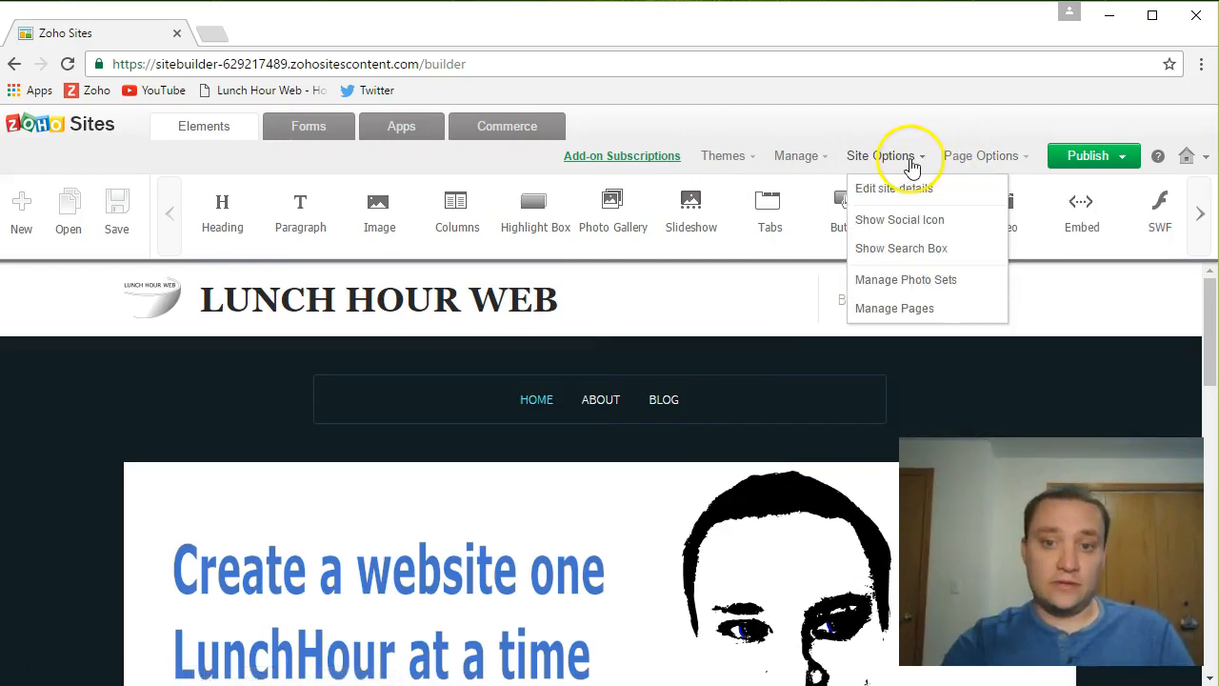
pyautogui.moveTo(900, 220)
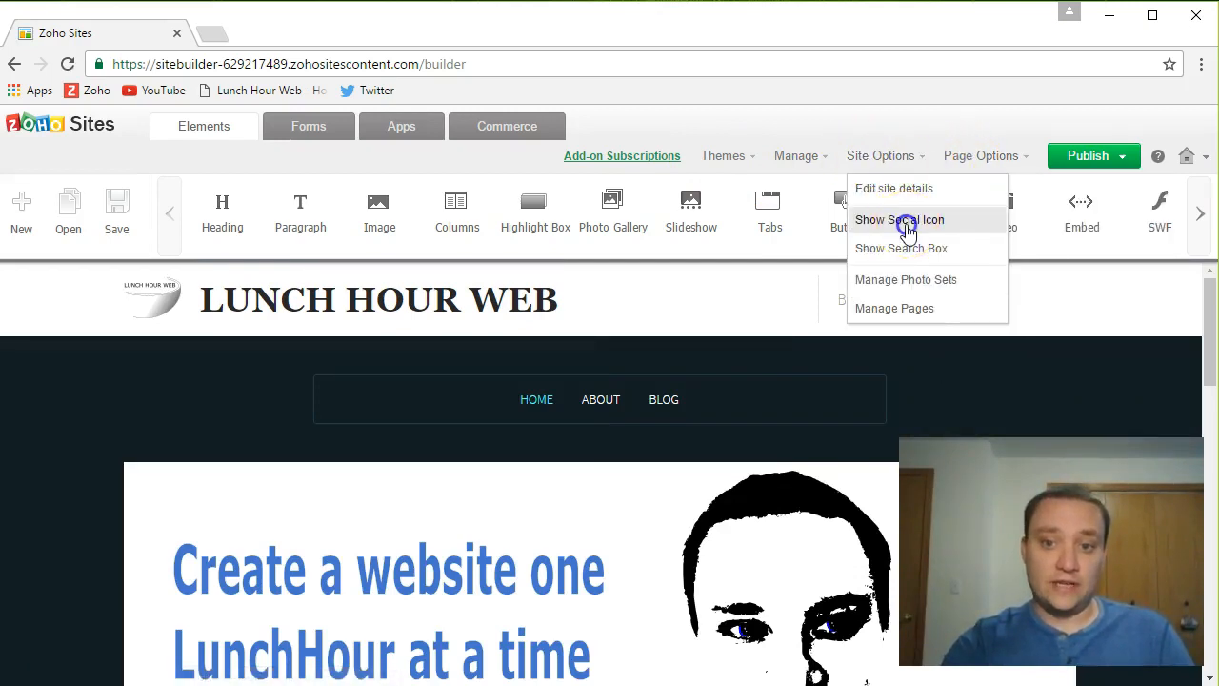
pyautogui.click(900, 219)
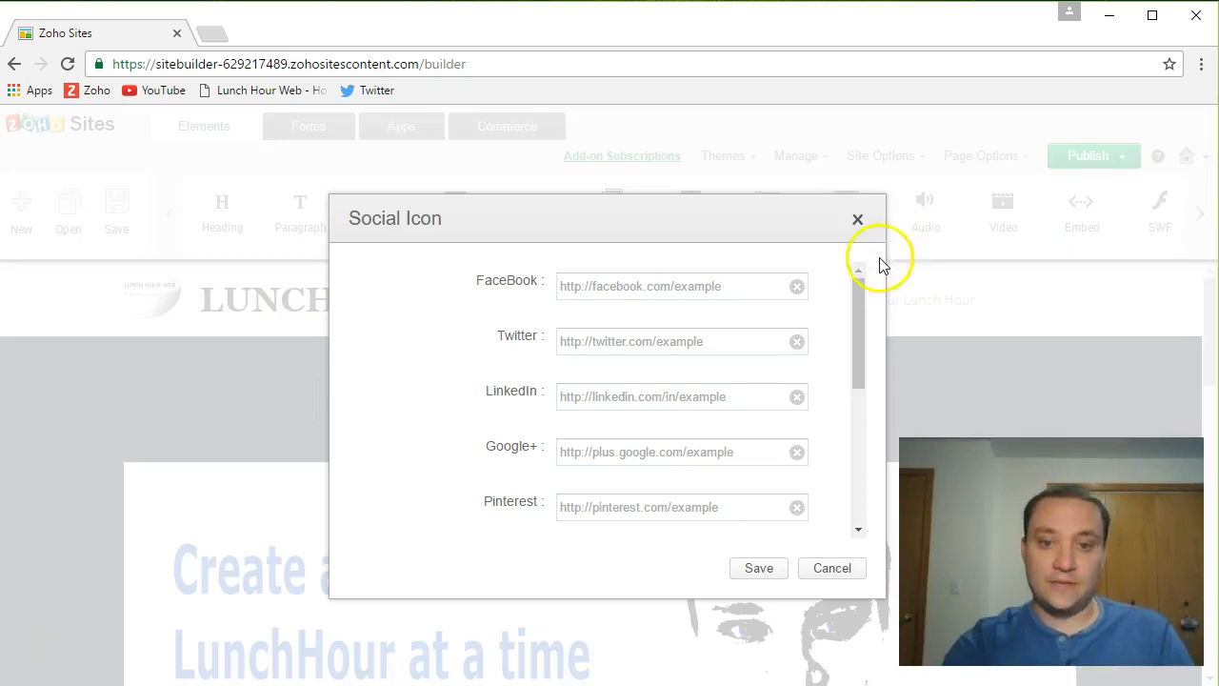
pyautogui.scroll(-3)
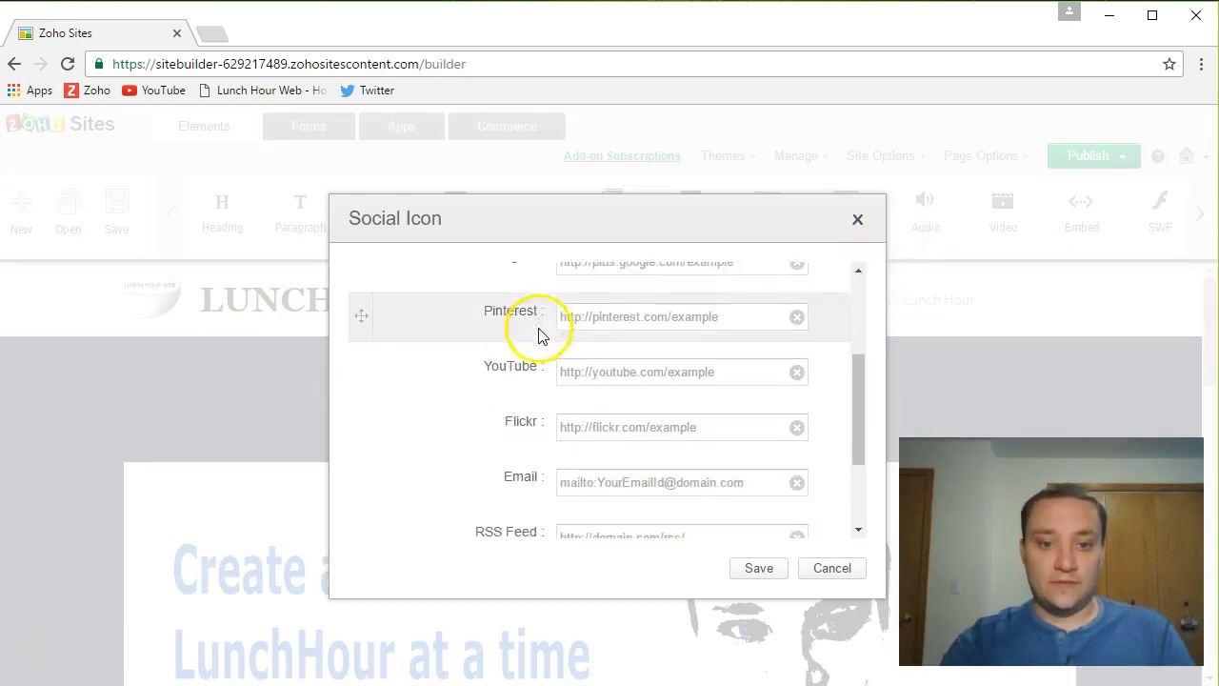
pyautogui.scroll(3)
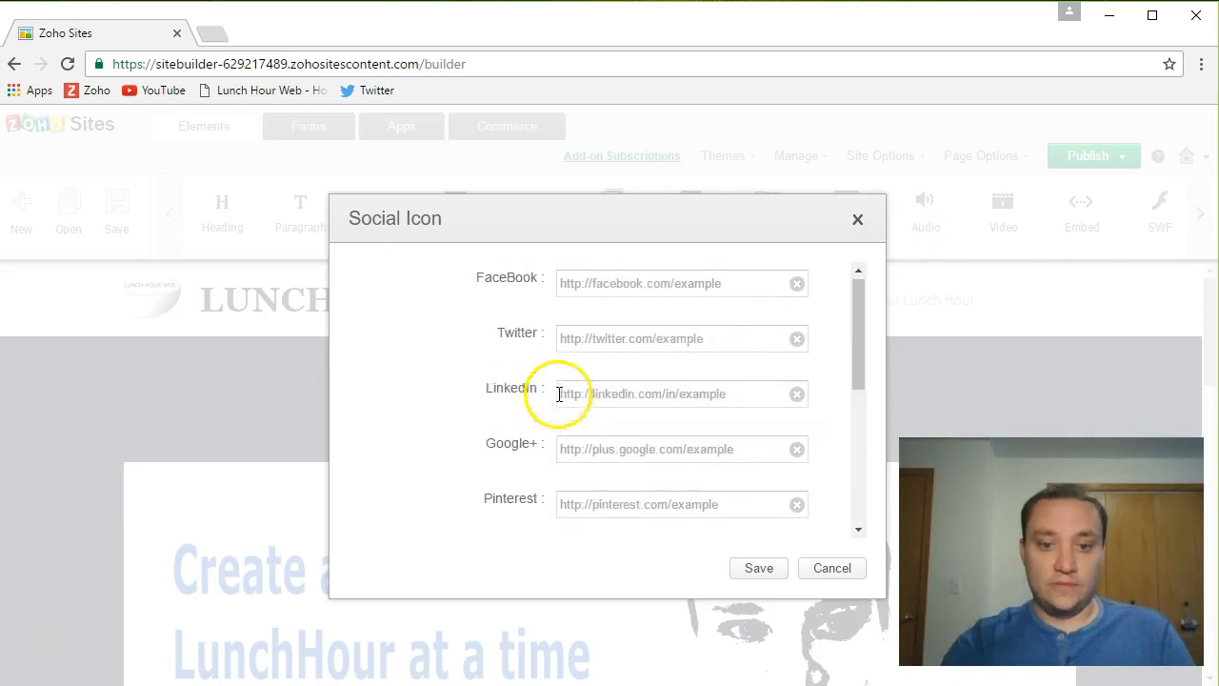
pyautogui.moveTo(509, 341)
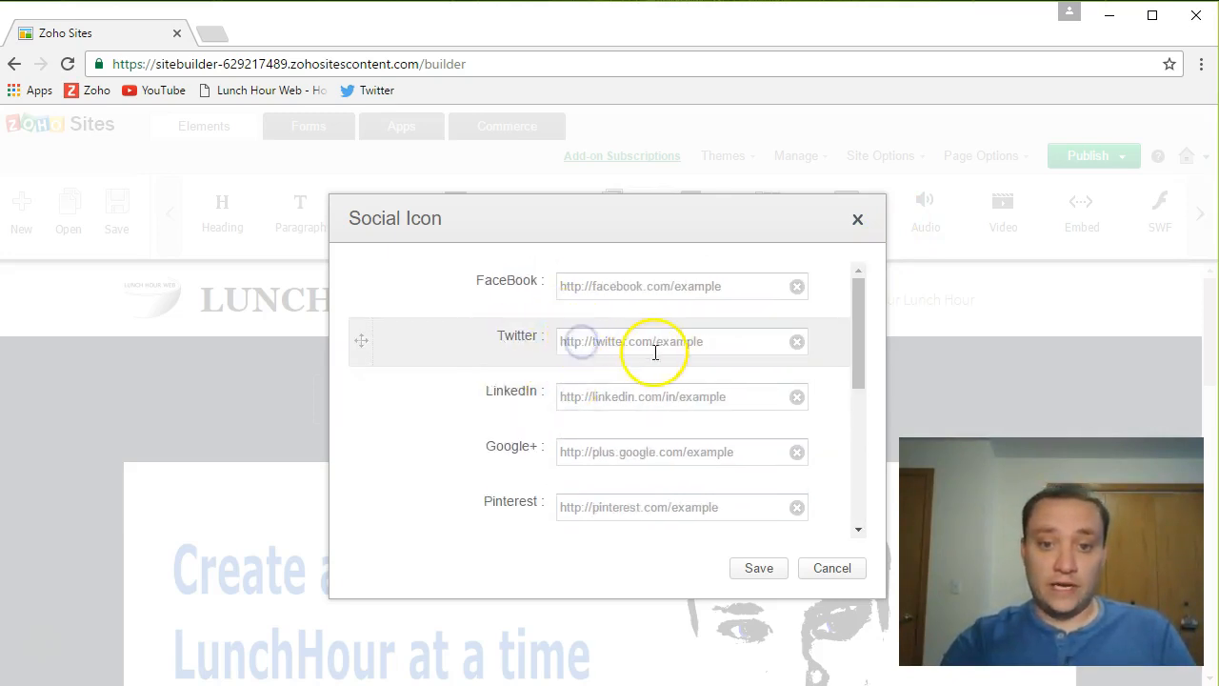
pyautogui.write('https://twi')
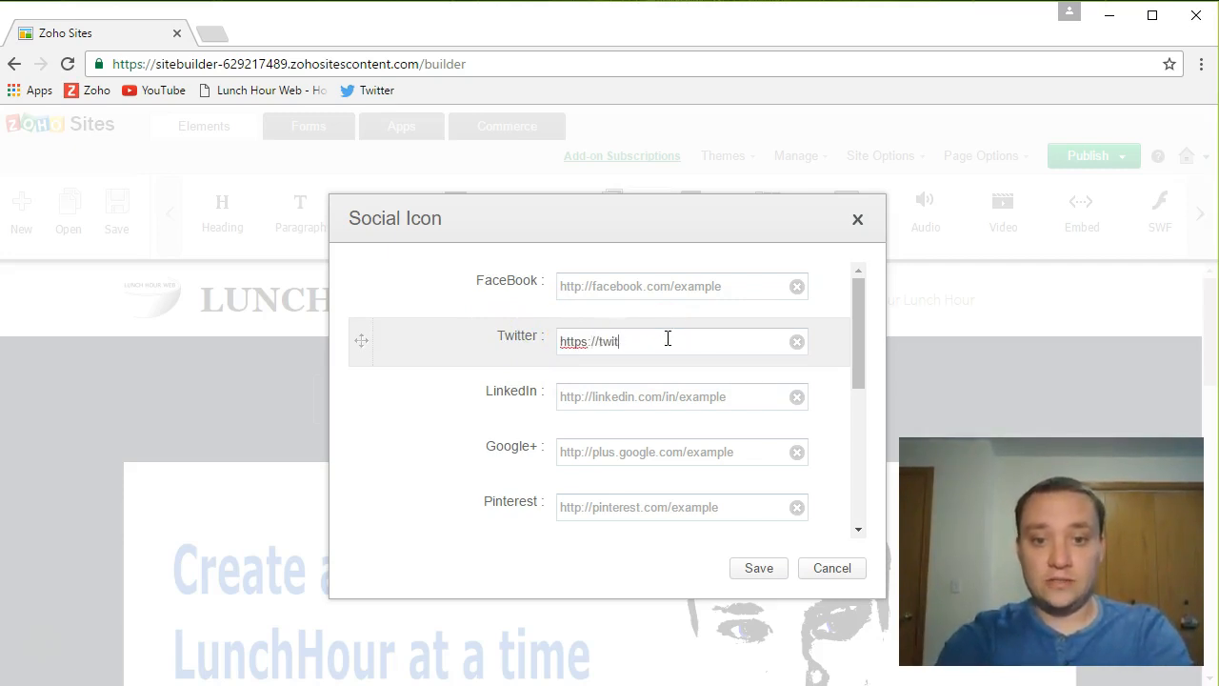
pyautogui.write('ter.com/lu')
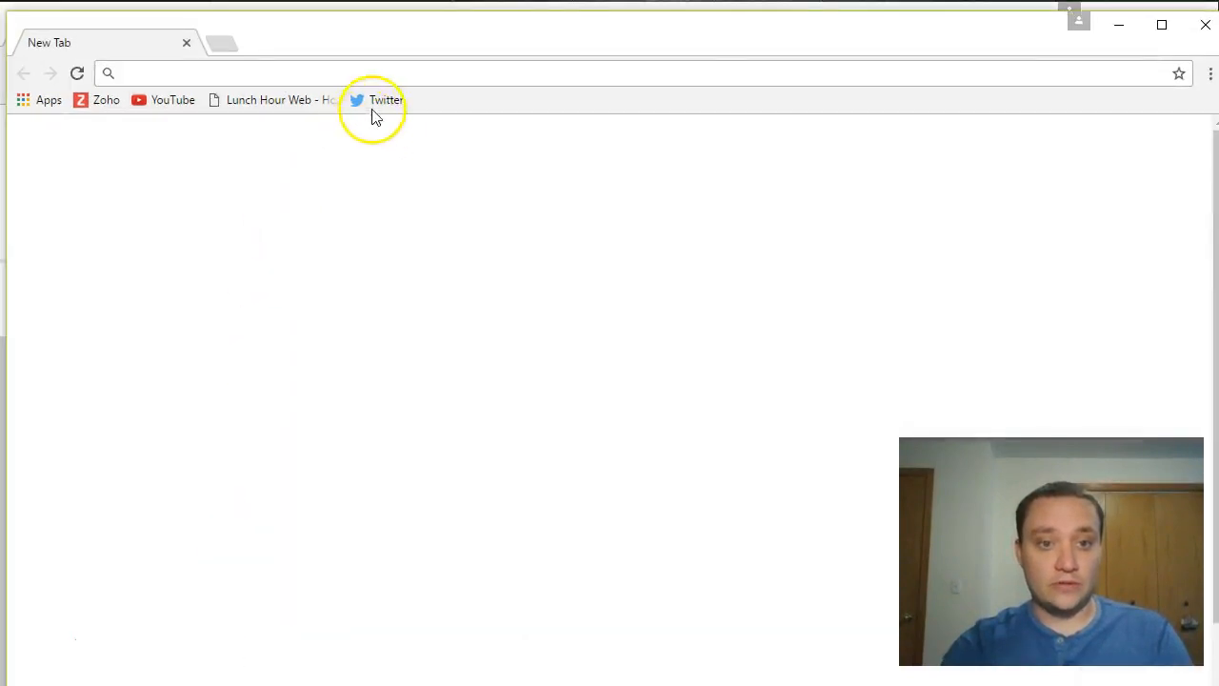
# Open the Twitter bookmark in a new tab to check the lunchhourweb handle.
pyautogui.click(386, 99)
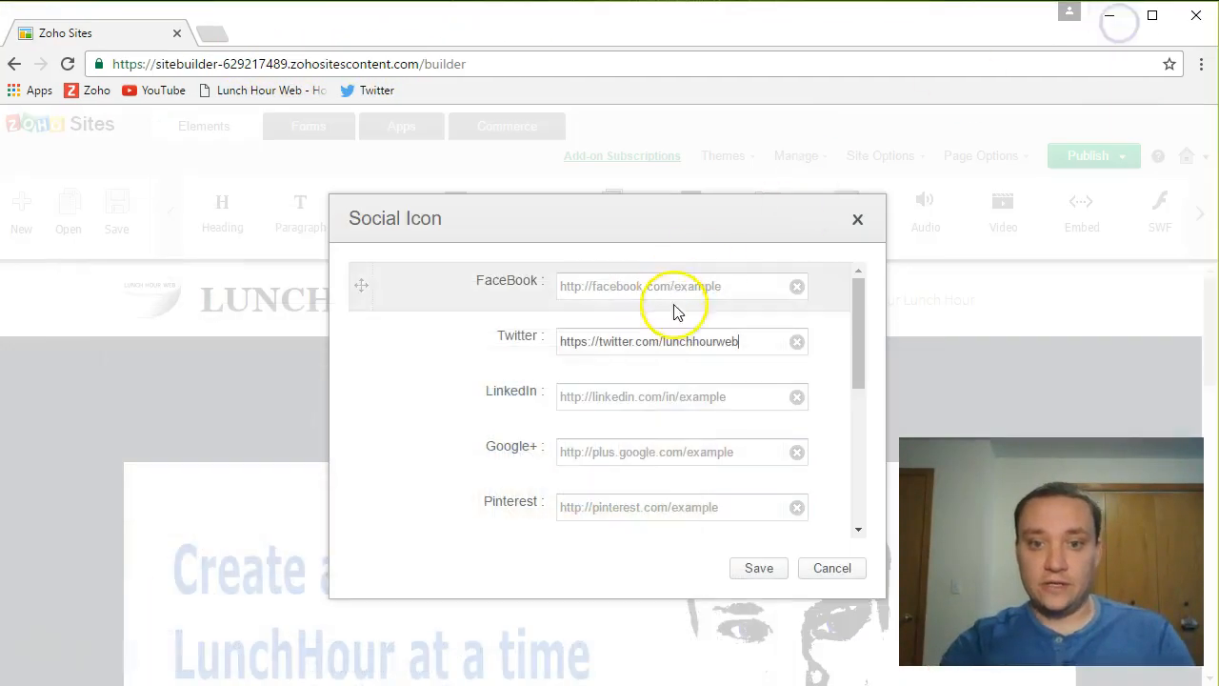
pyautogui.click(796, 341)
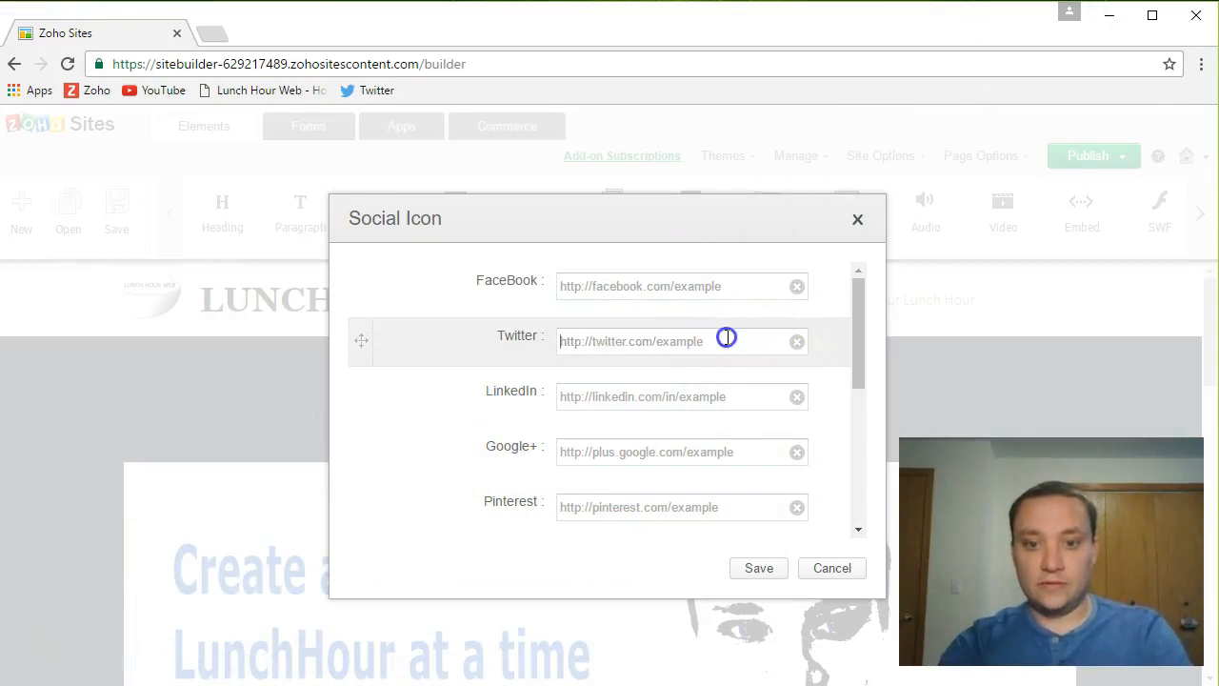
pyautogui.write('https://twitter.com/lunchhourweb')
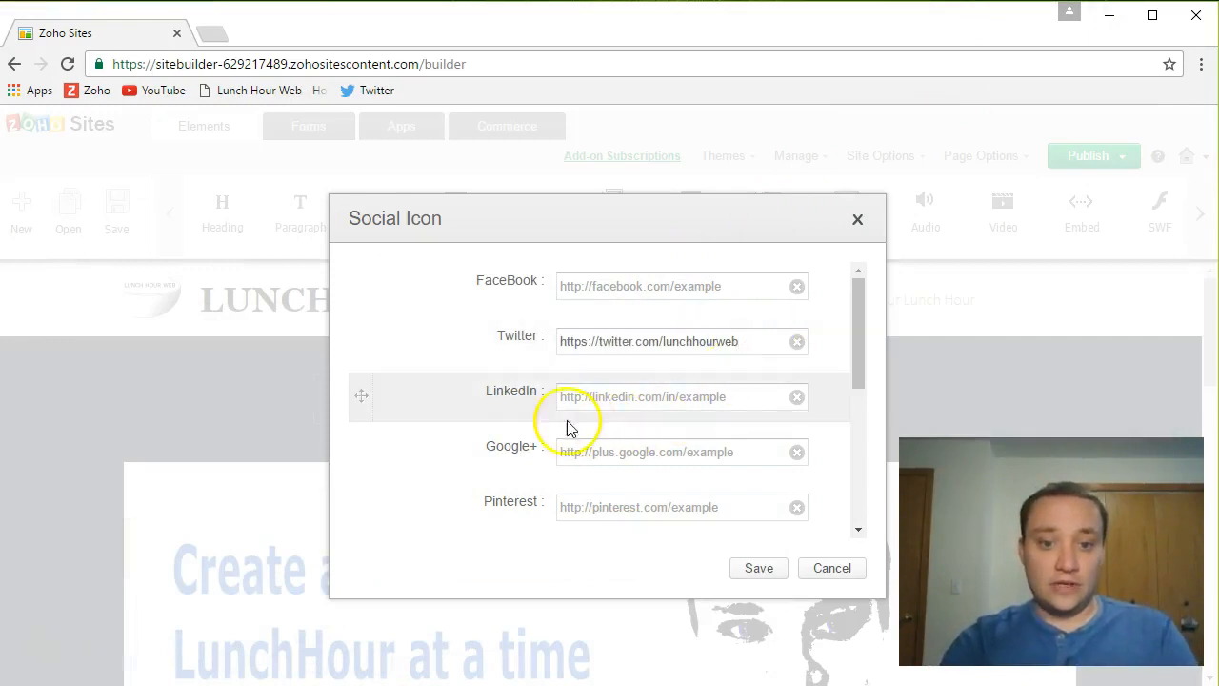
pyautogui.scroll(-3)
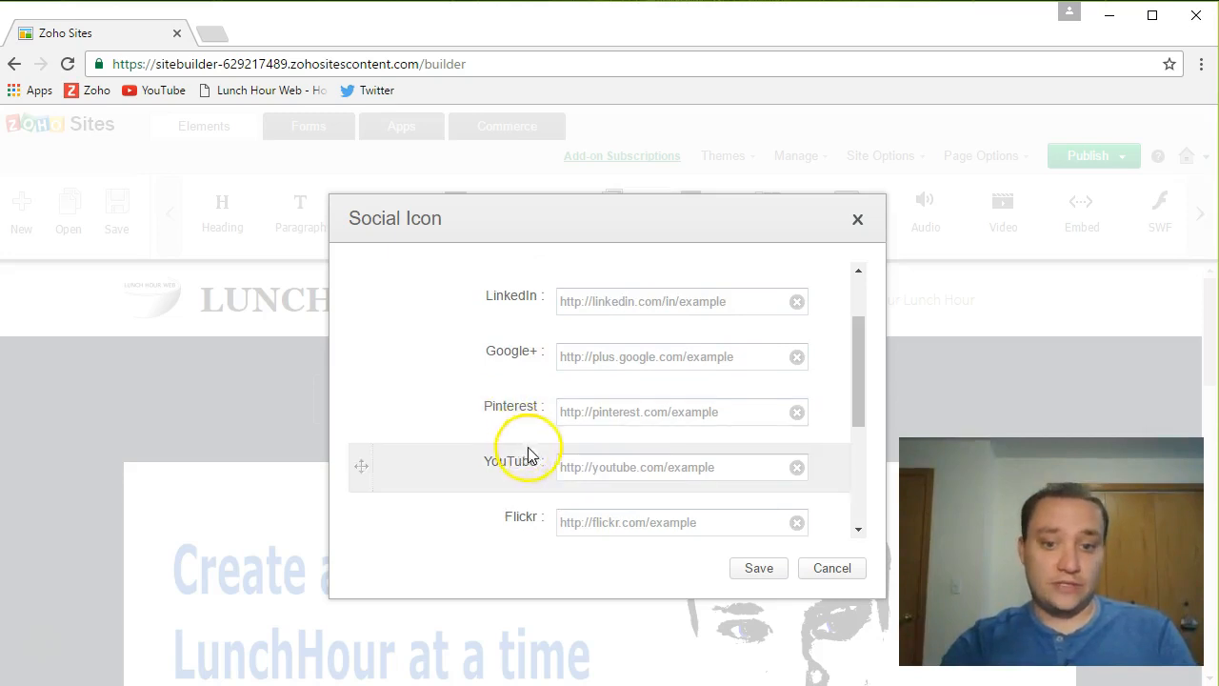
pyautogui.scroll(-3)
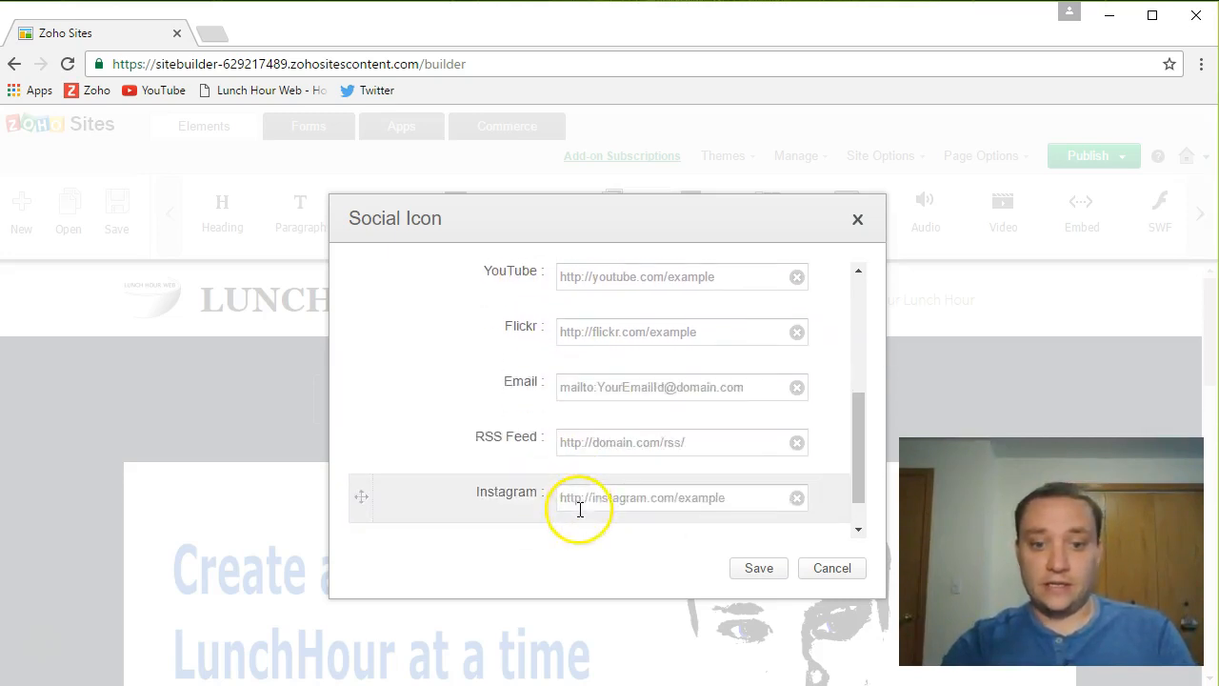
pyautogui.scroll(-3)
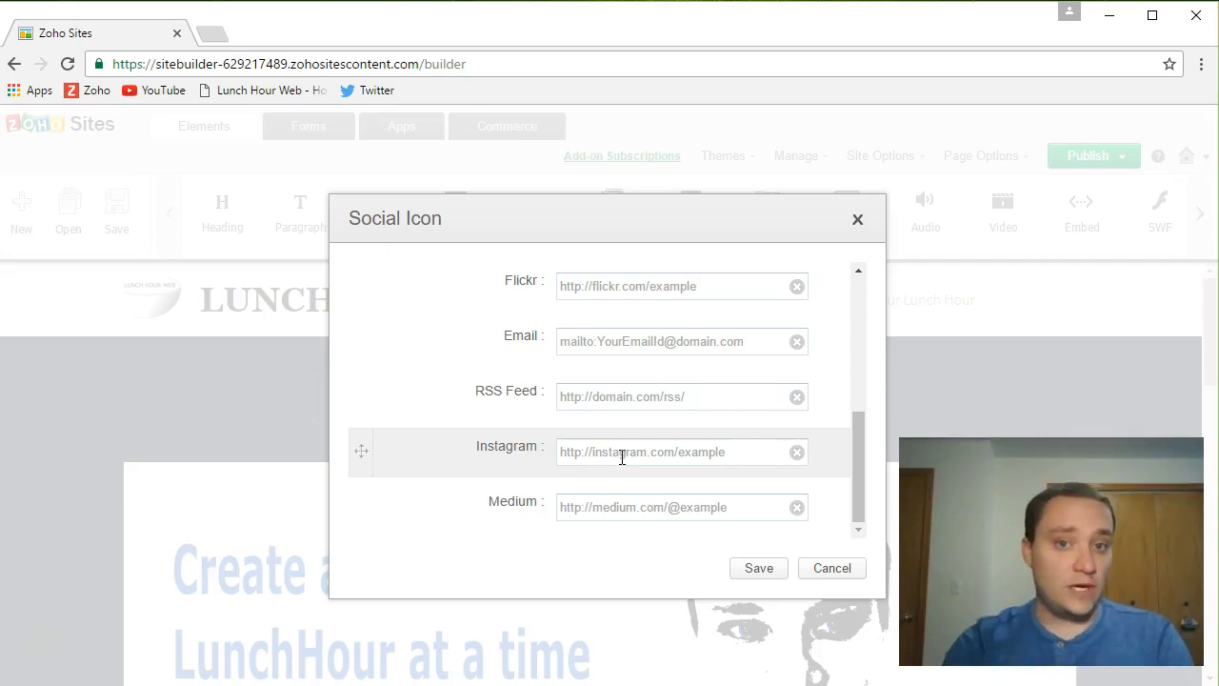
pyautogui.scroll(3)
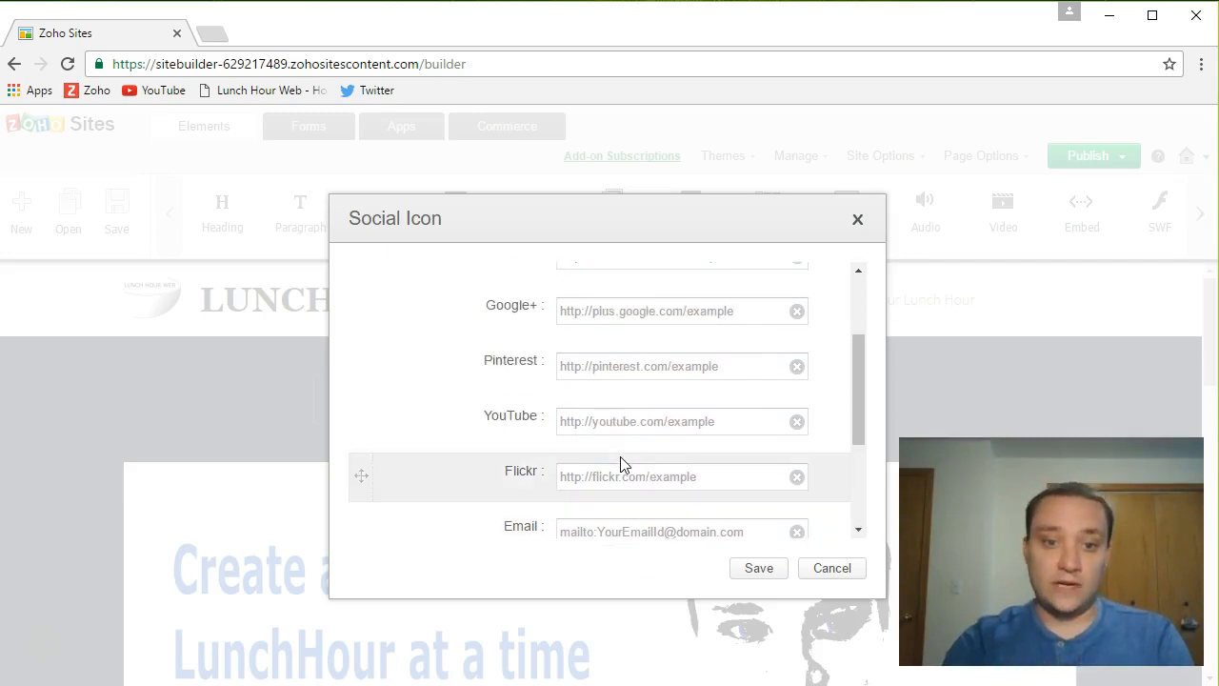
pyautogui.moveTo(619, 464)
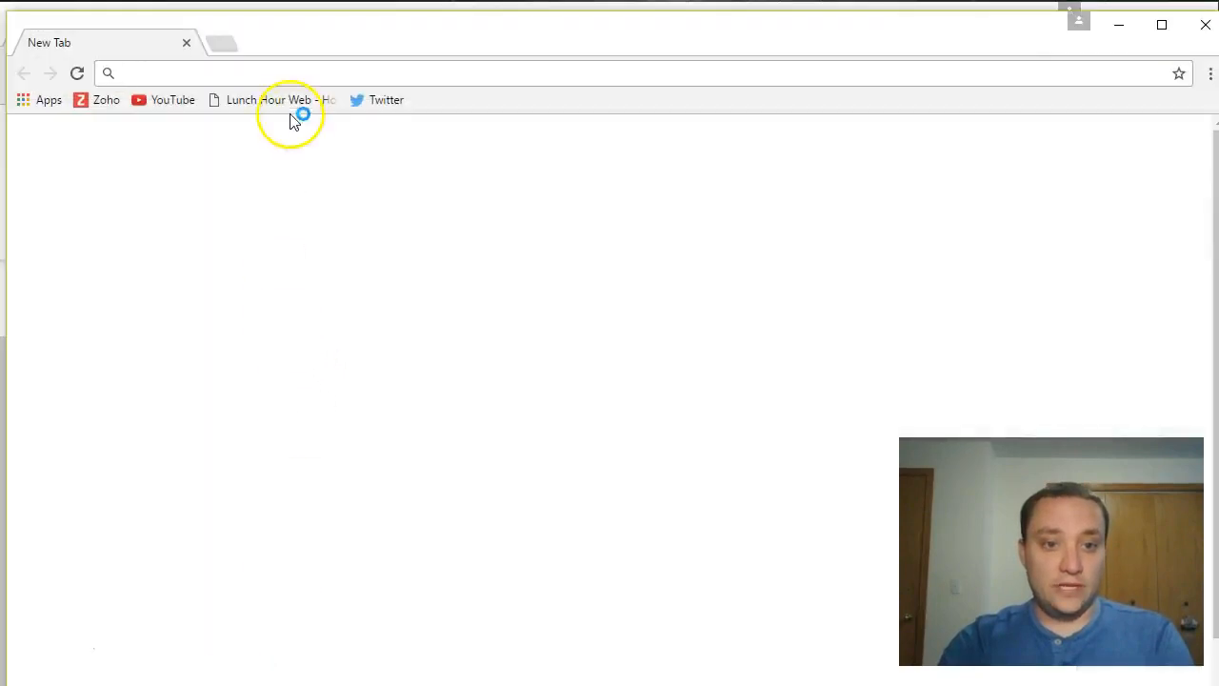
# Open the Lunch Hour Web YouTube channel page and copy its address.
pyautogui.click(163, 99)
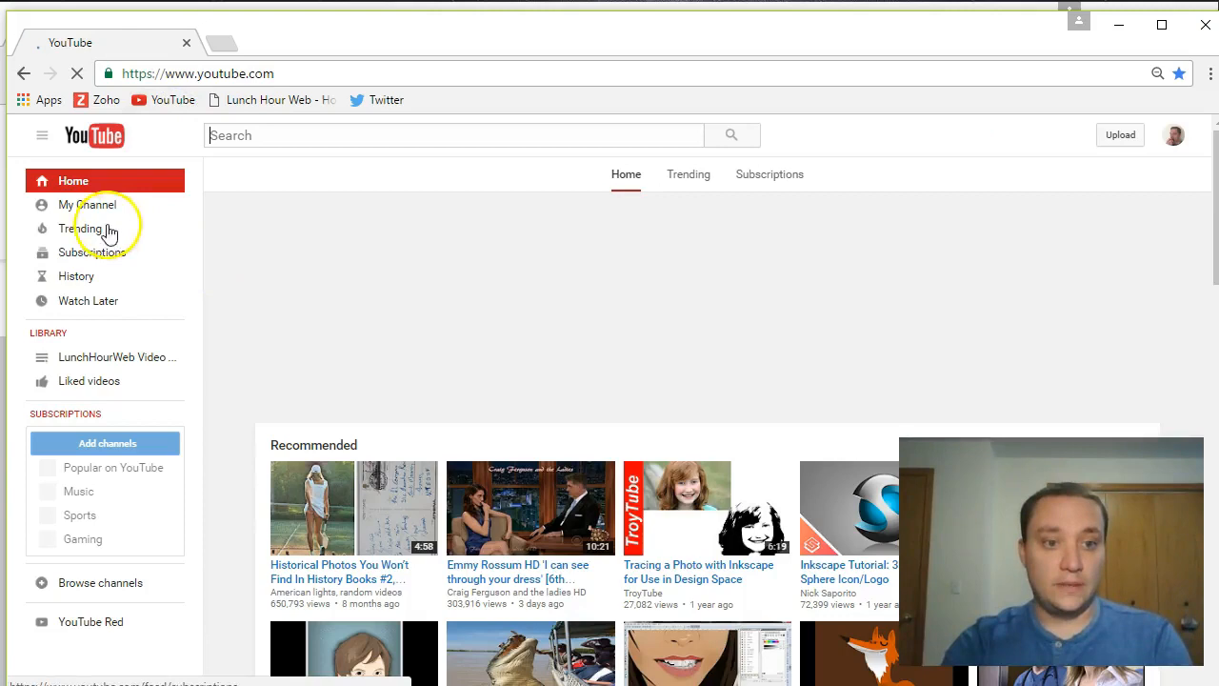
pyautogui.click(87, 203)
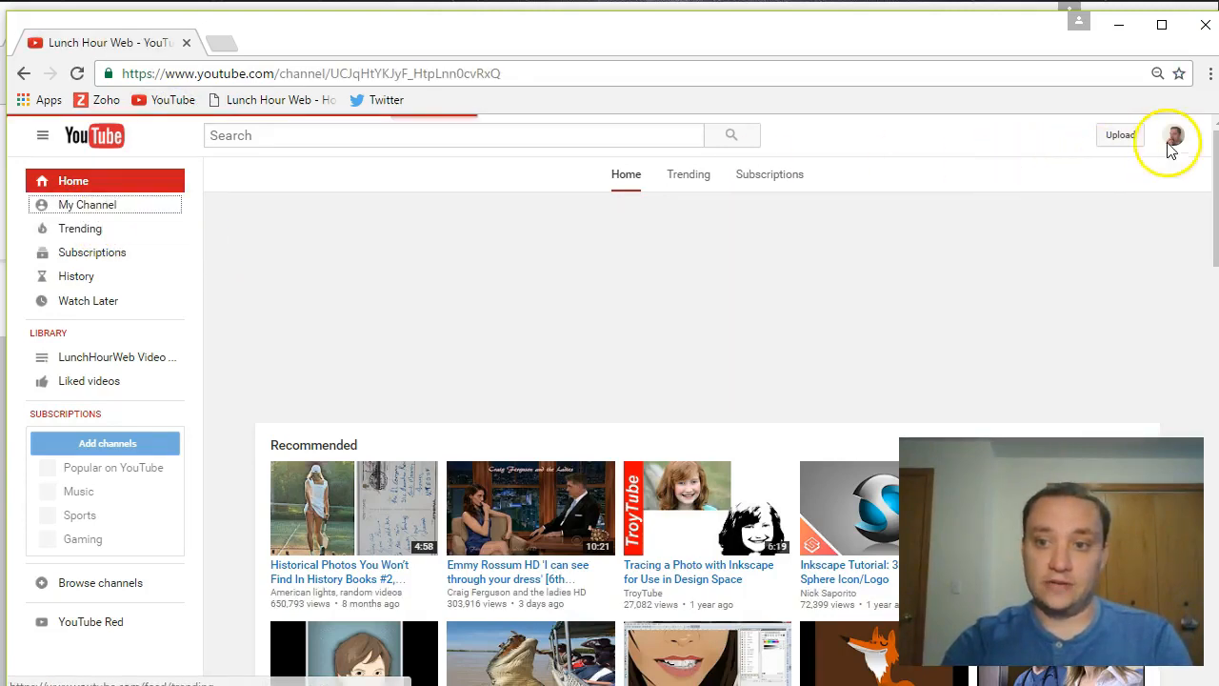
pyautogui.rightClick(305, 73)
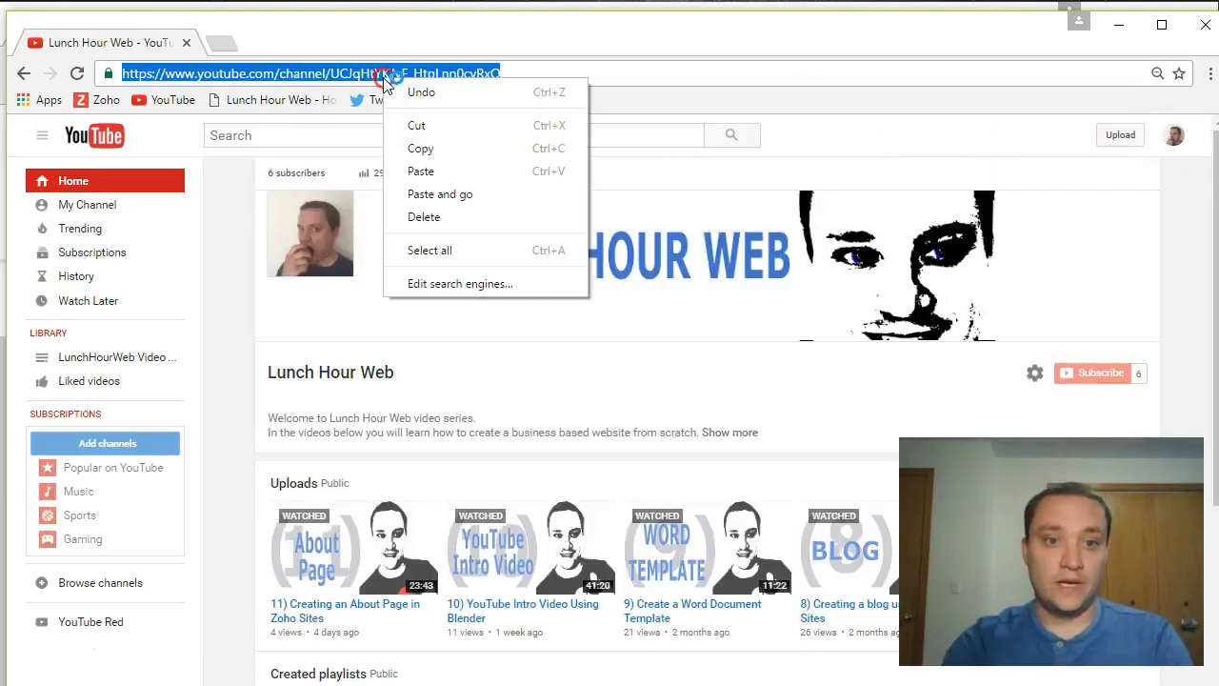
pyautogui.click(445, 119)
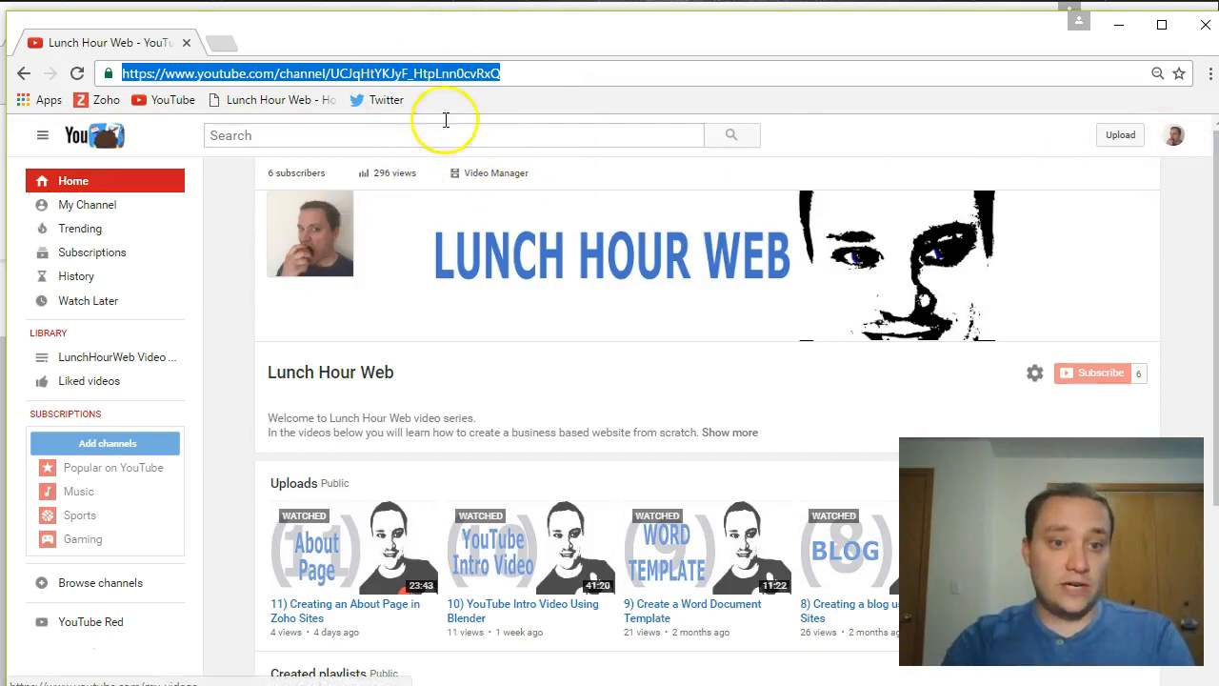
pyautogui.moveTo(507, 73)
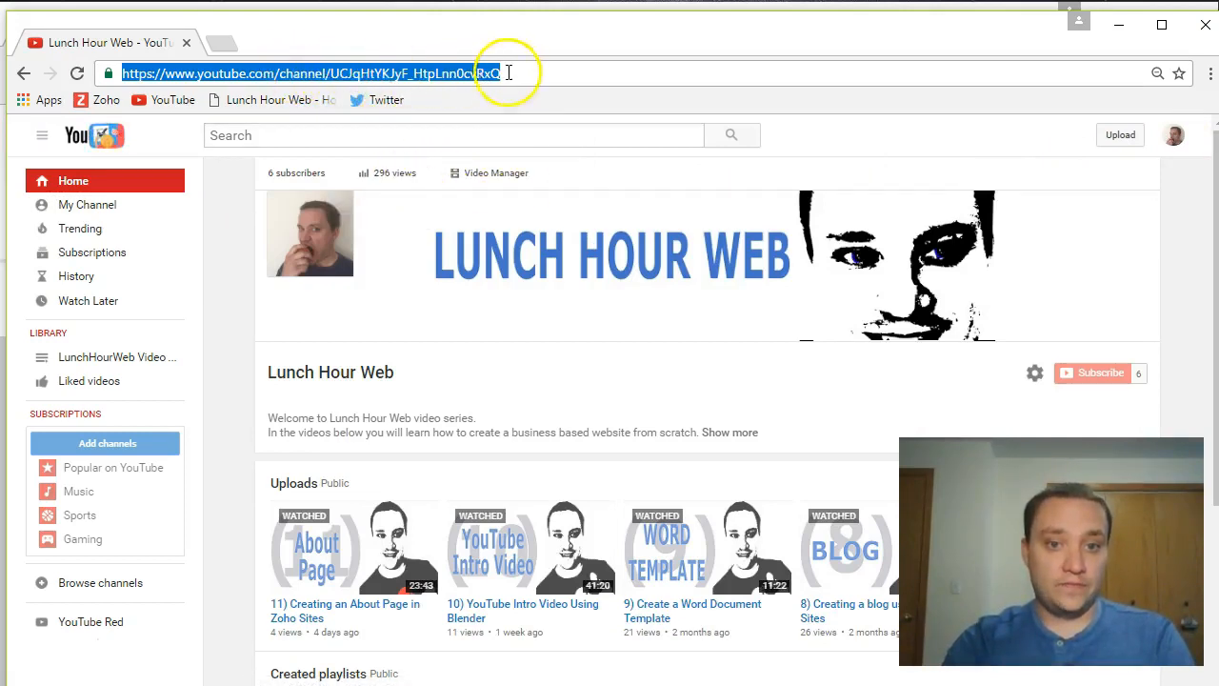
pyautogui.moveTo(334, 73)
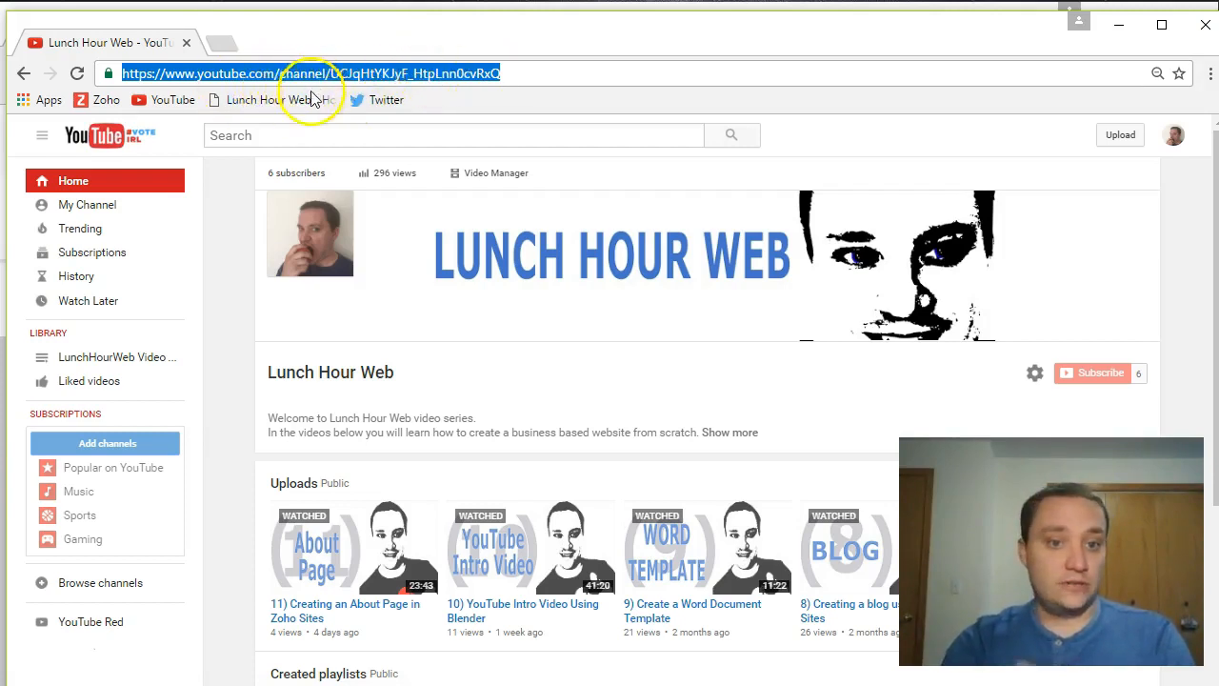
pyautogui.moveTo(637, 184)
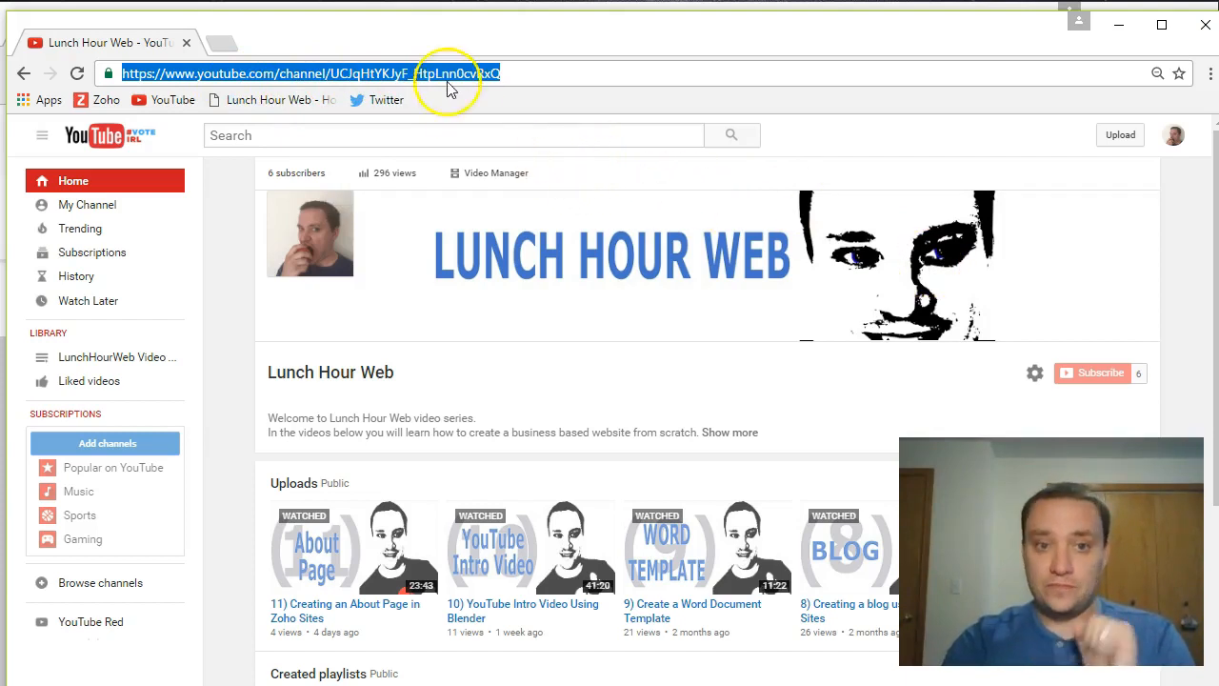
pyautogui.moveTo(748, 69)
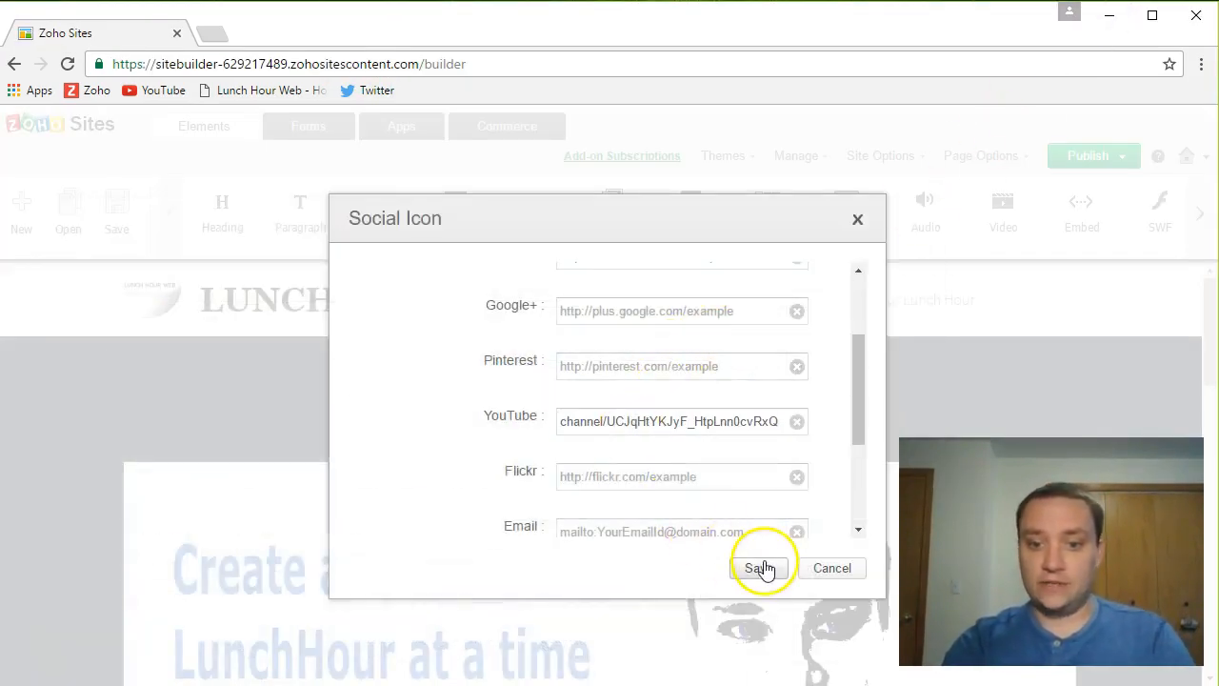
# Save the YouTube channel link and reopen the social icon settings.
pyautogui.click(762, 568)
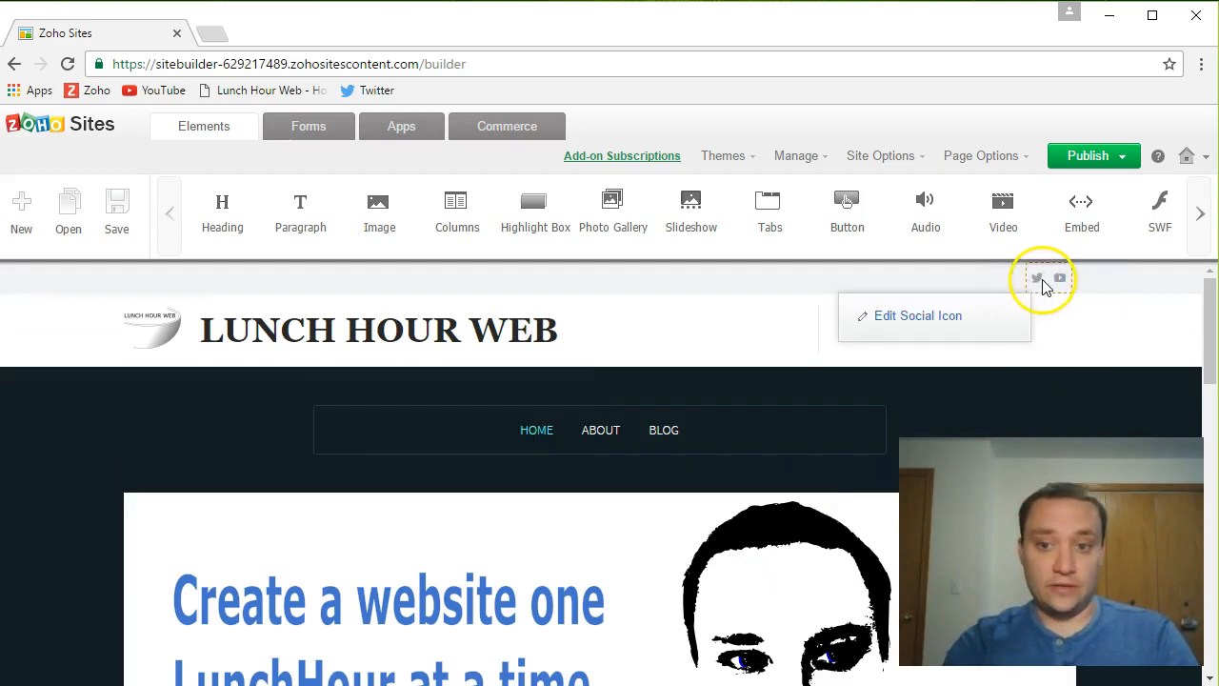
pyautogui.click(918, 315)
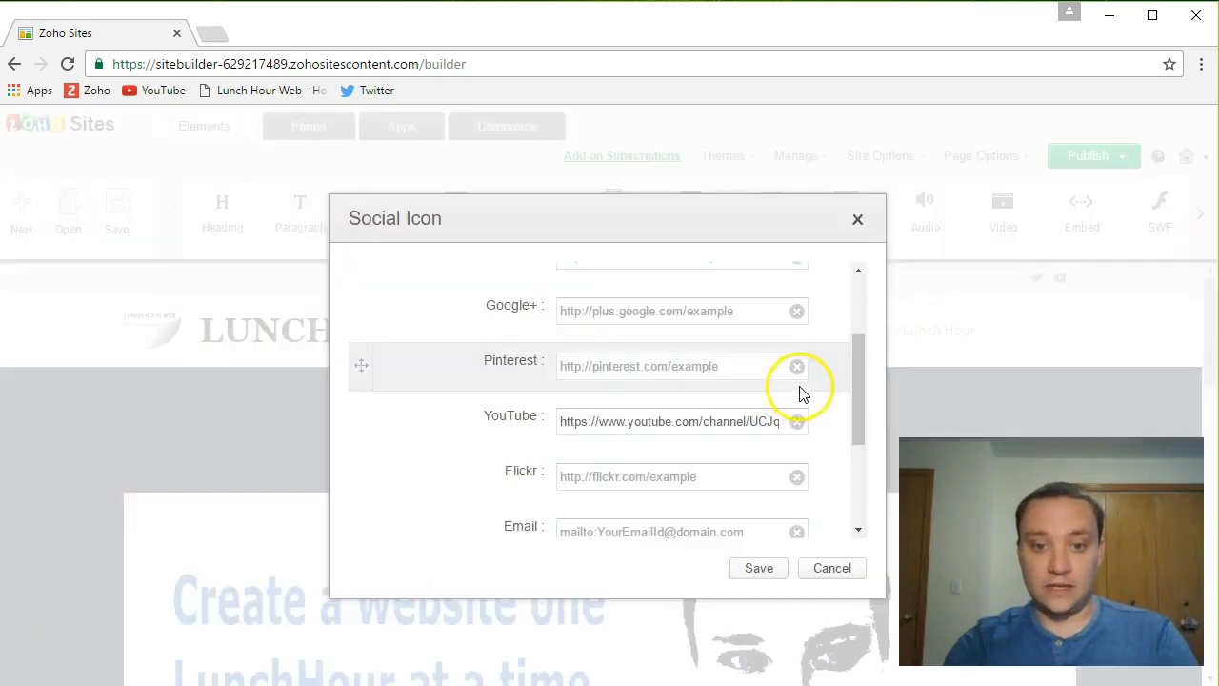
pyautogui.scroll(-3)
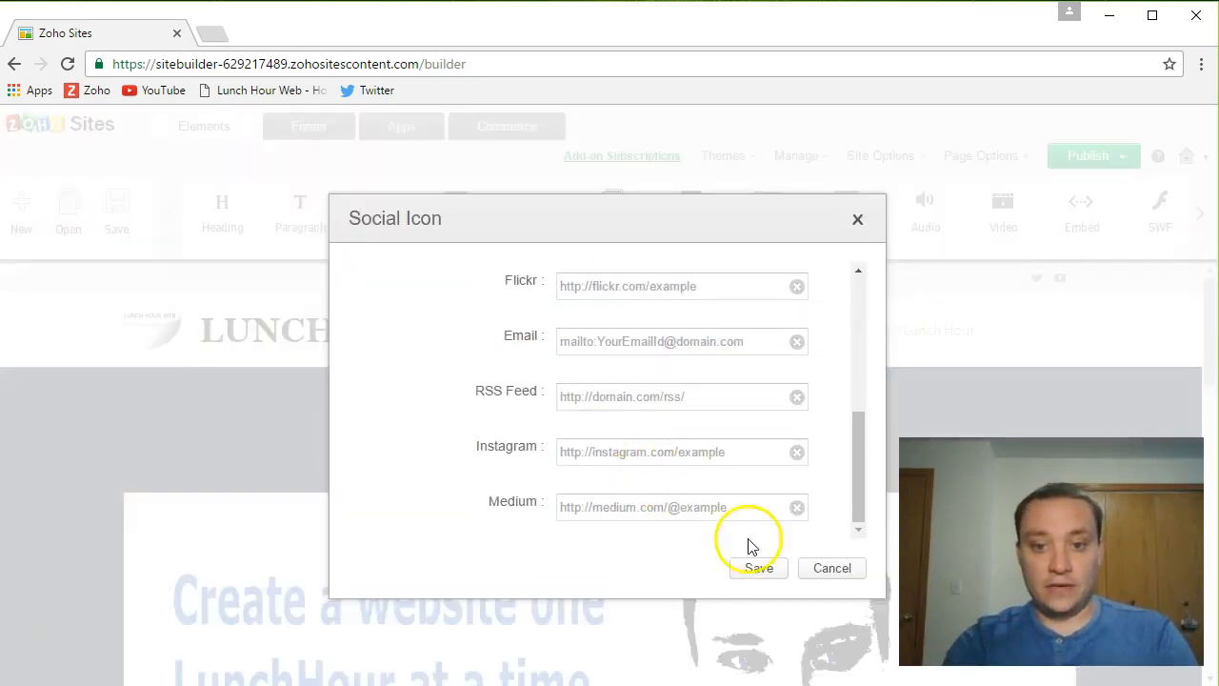
pyautogui.moveTo(604, 452)
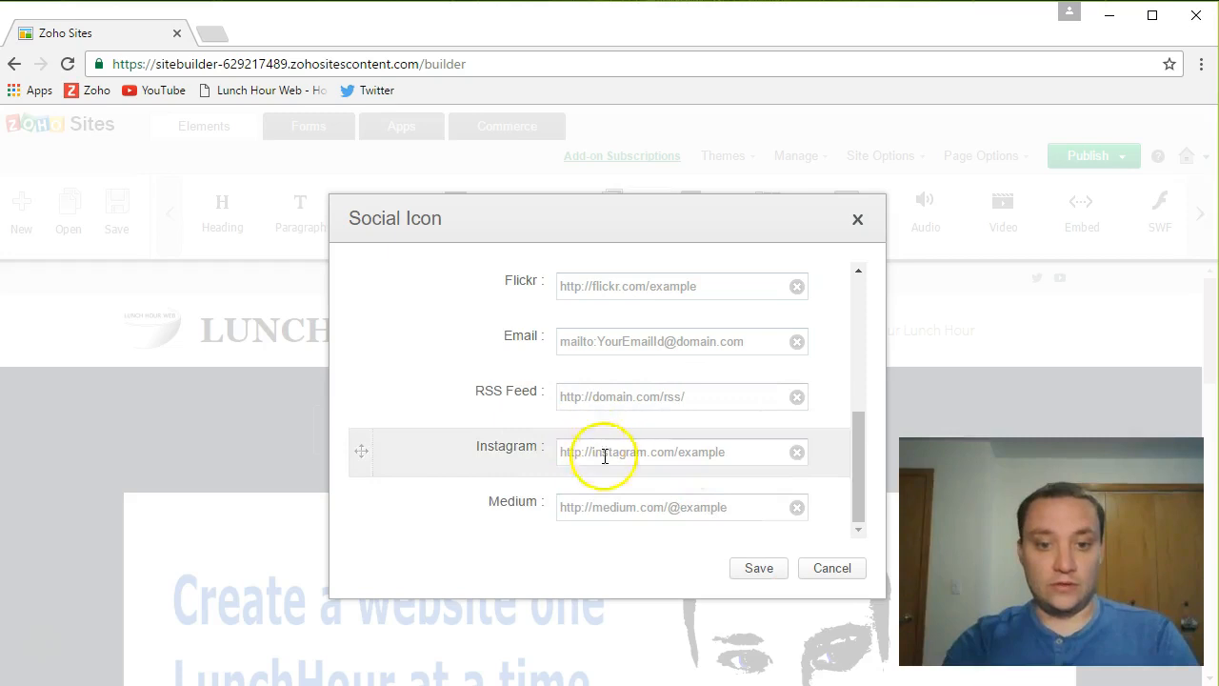
pyautogui.scroll(3)
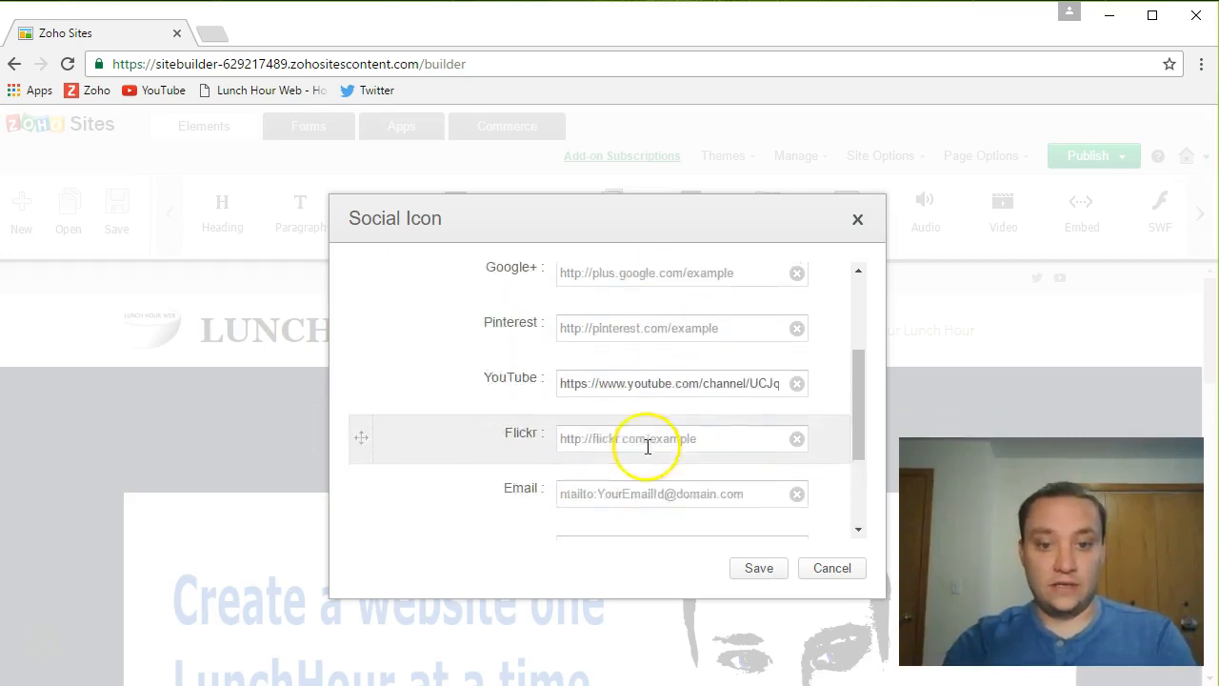
pyautogui.scroll(-3)
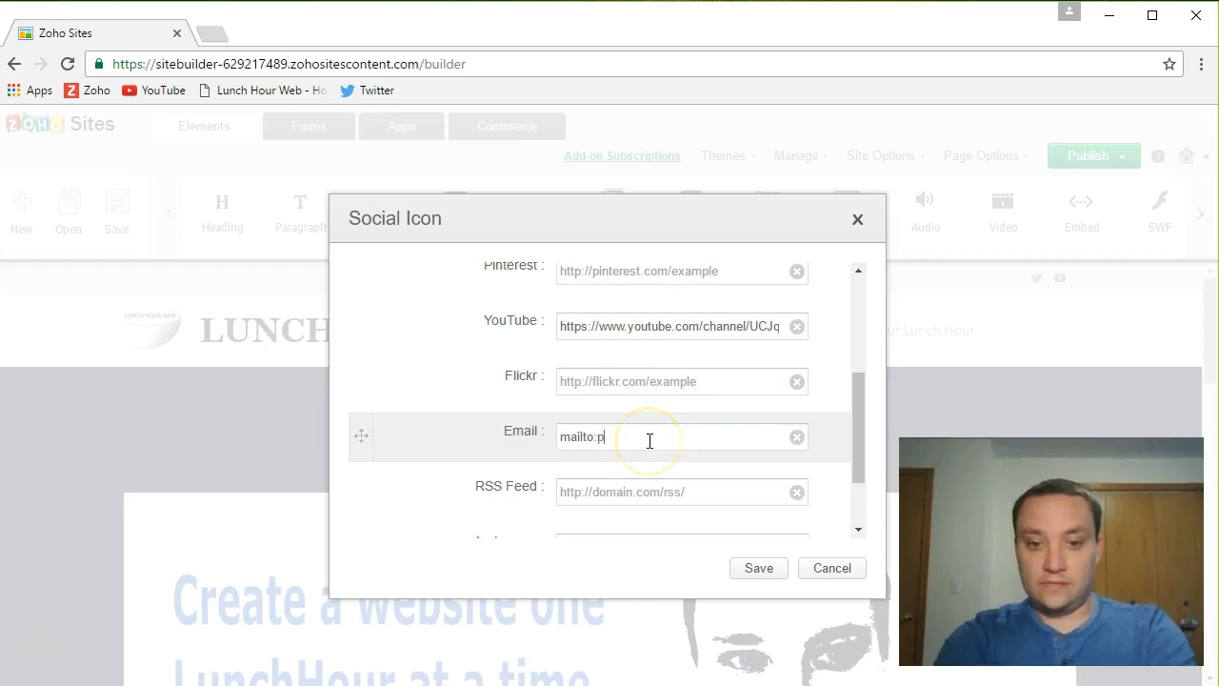
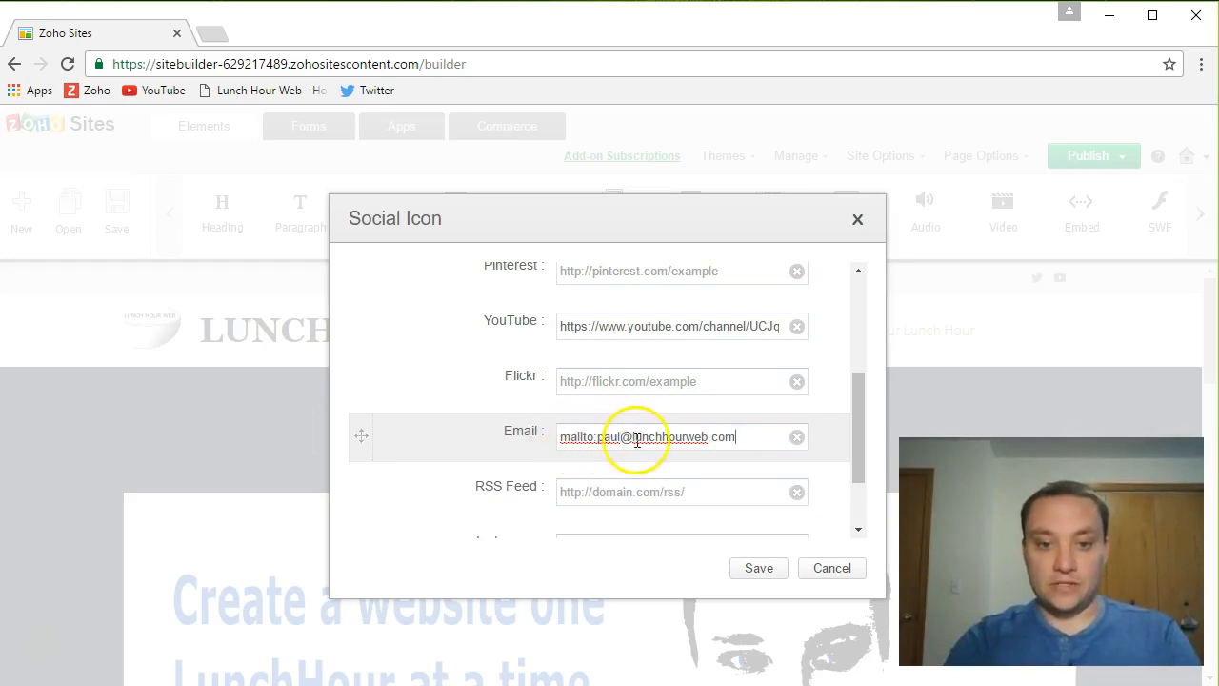
pyautogui.moveTo(772, 600)
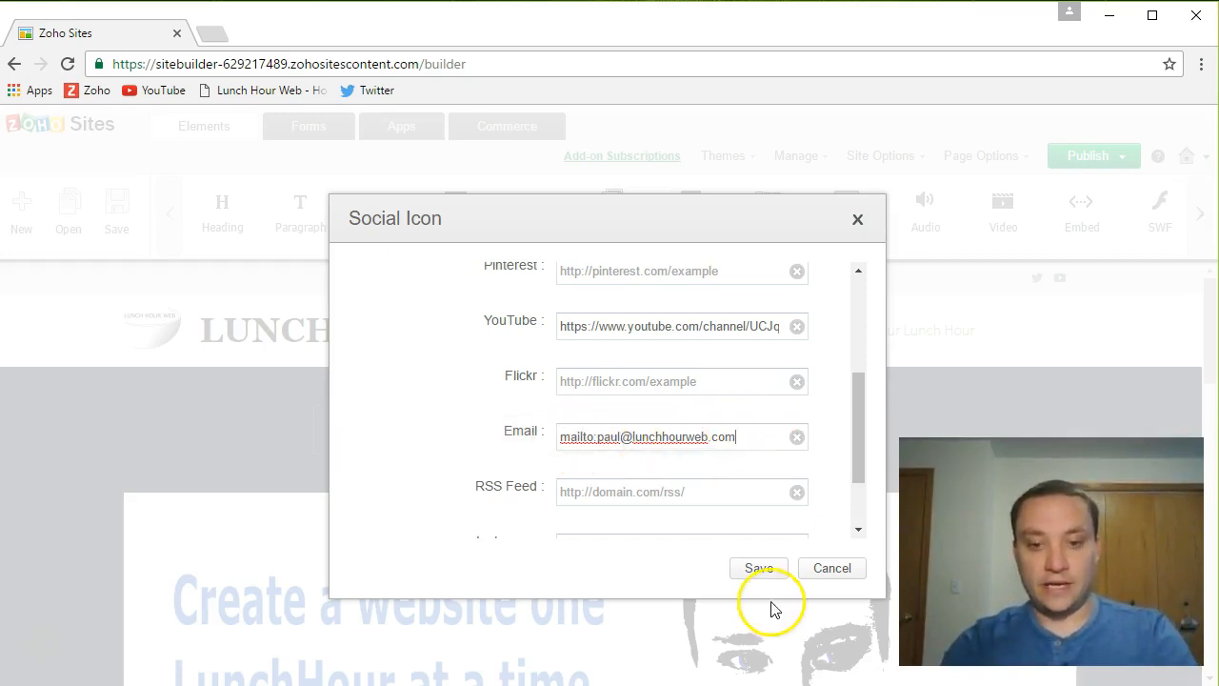
pyautogui.tripleClick(648, 436)
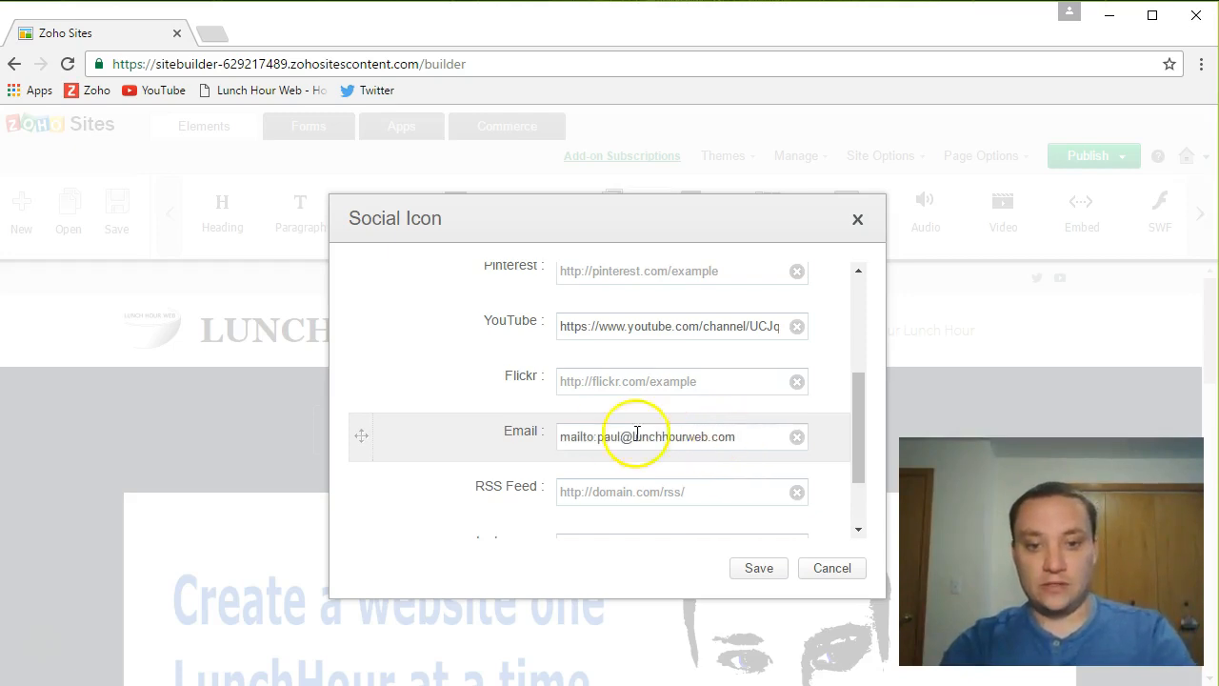
pyautogui.click(758, 568)
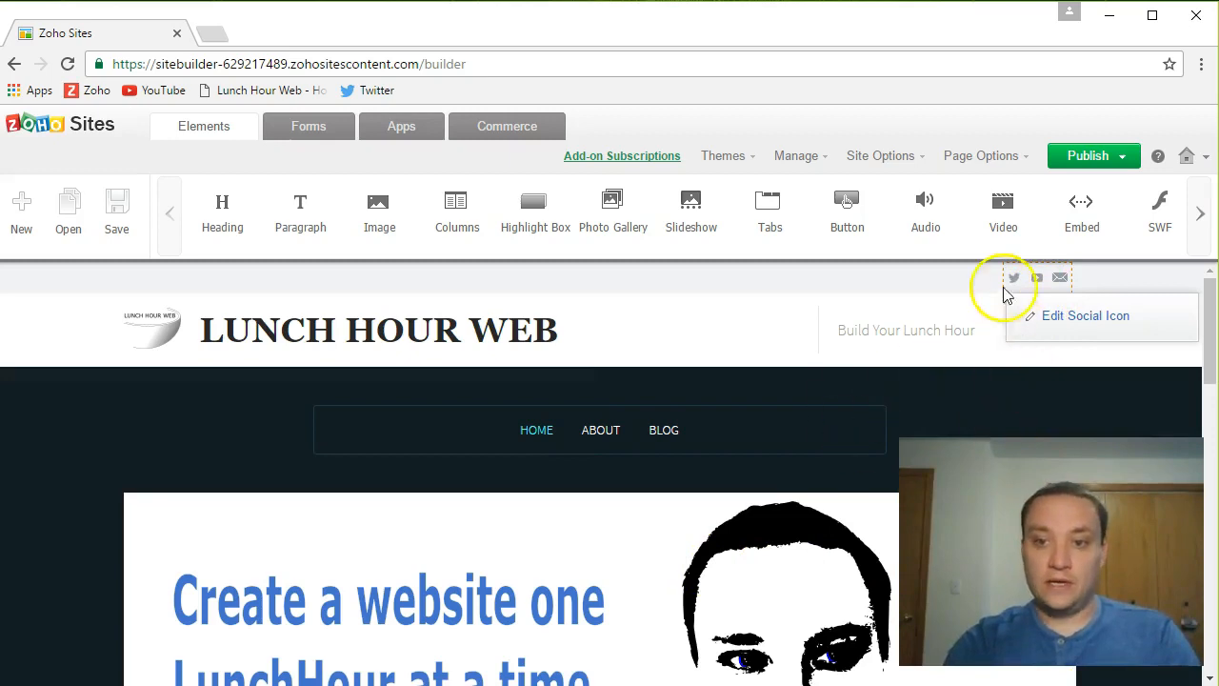
pyautogui.click(1088, 155)
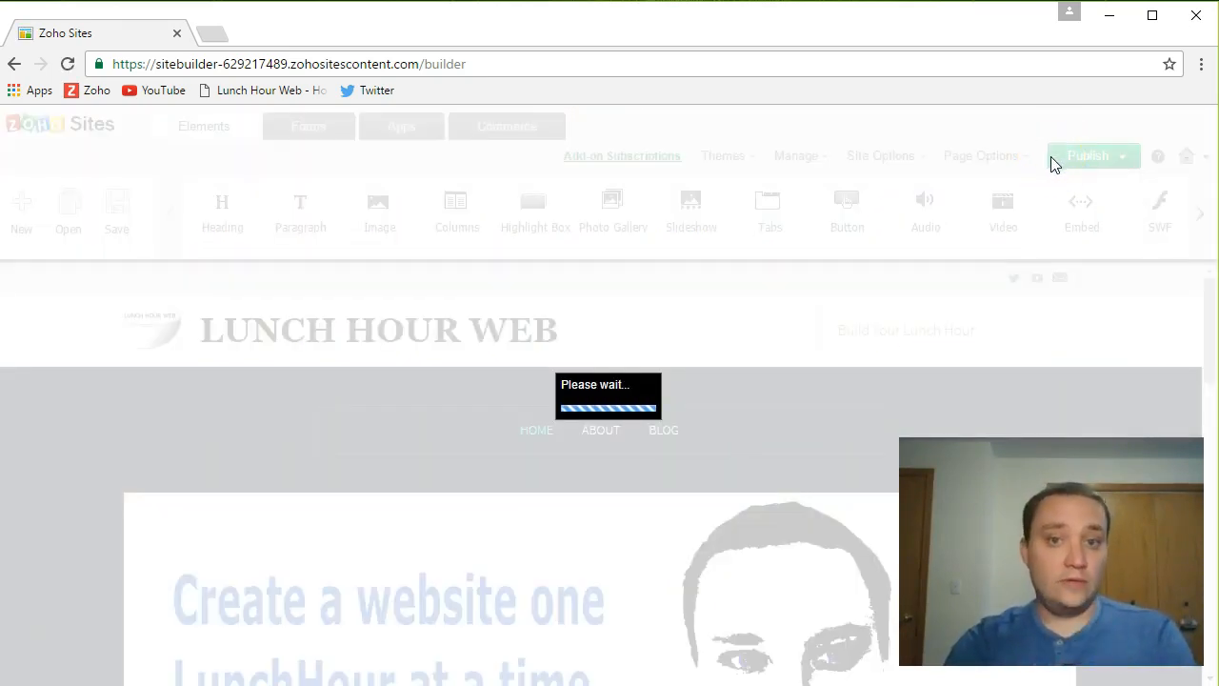
pyautogui.click(1088, 155)
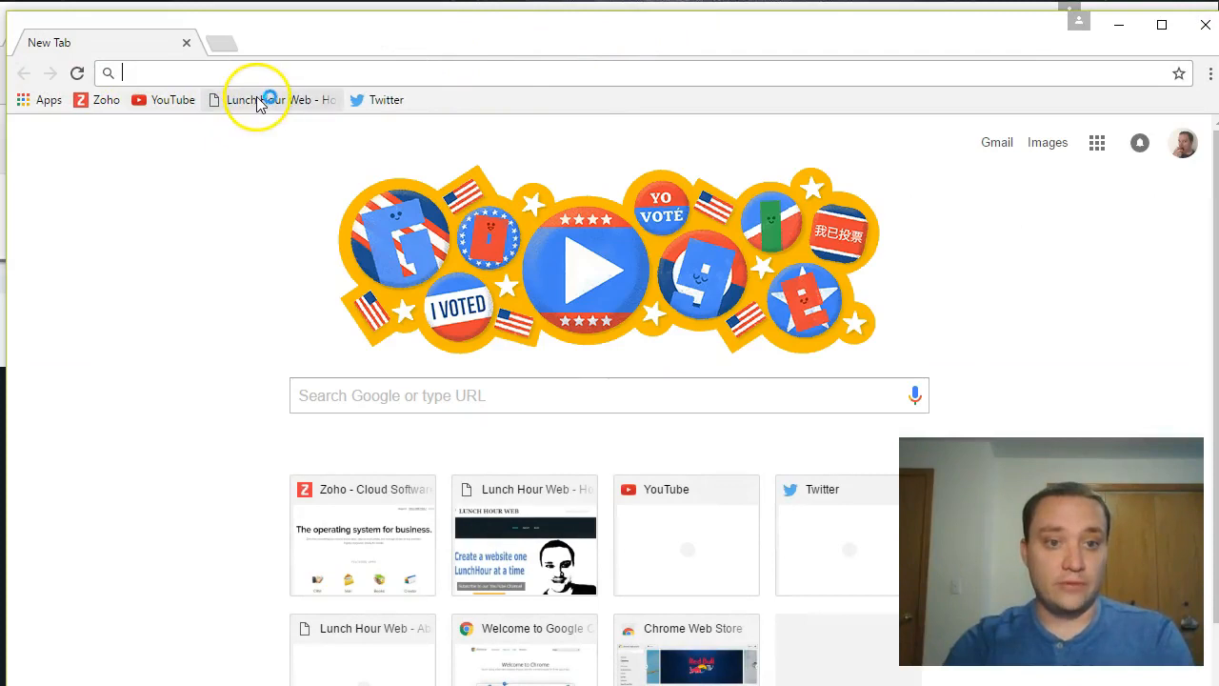
# Test the live lunchhourweb.com Twitter, YouTube and email header icons, then close the opened tab and Mail.
pyautogui.click(270, 99)
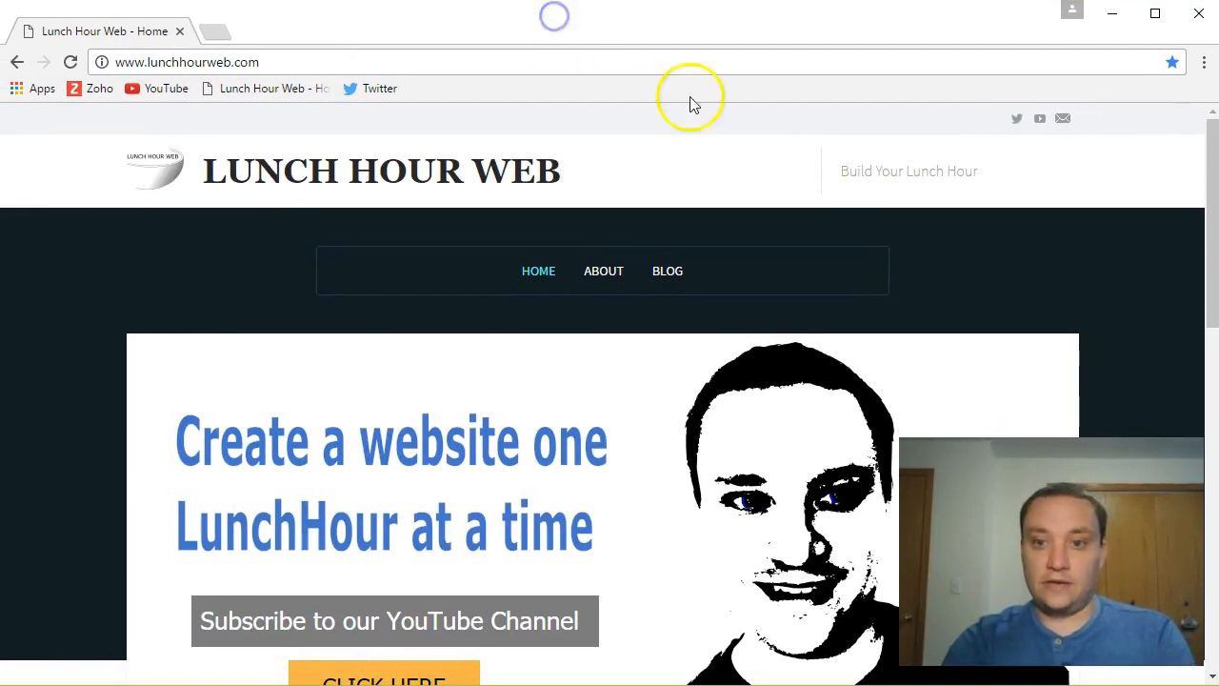
pyautogui.moveTo(1017, 118)
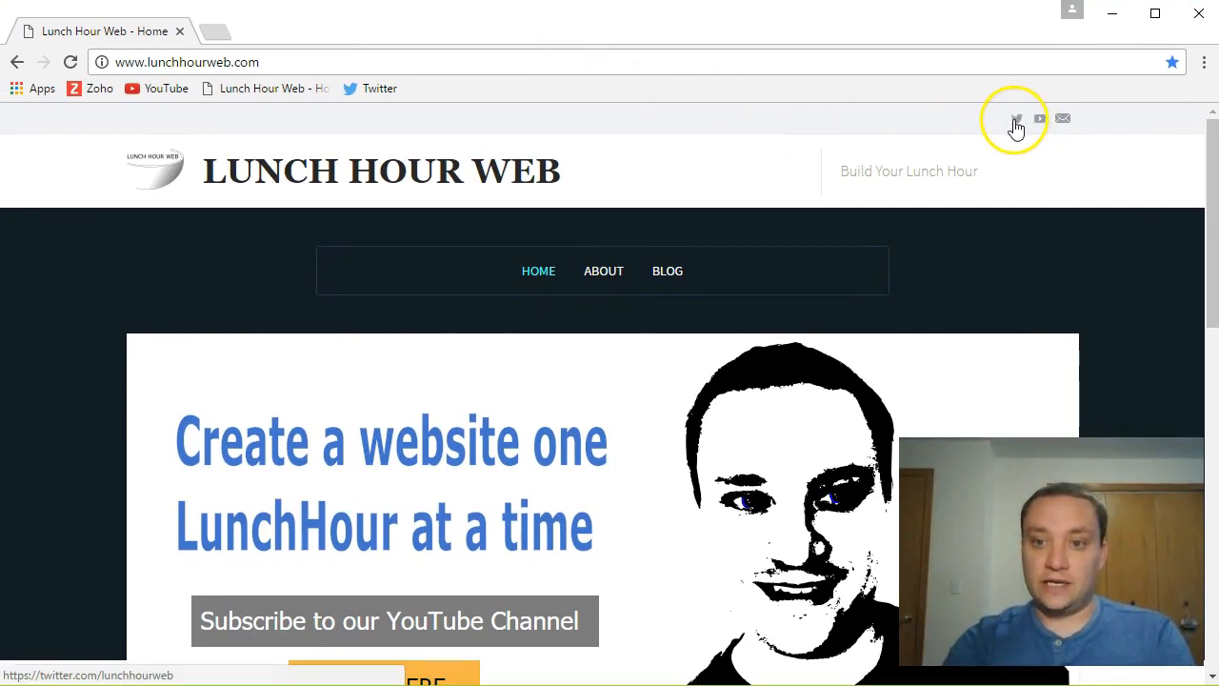
pyautogui.click(1017, 118)
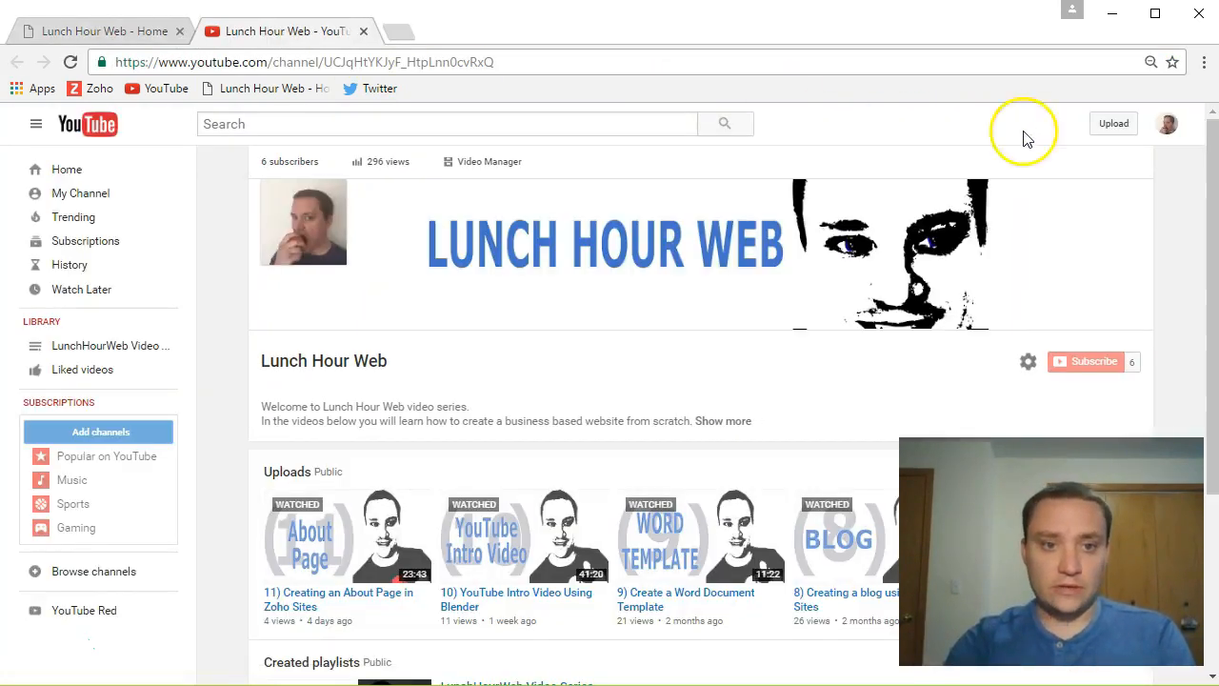
pyautogui.moveTo(363, 32)
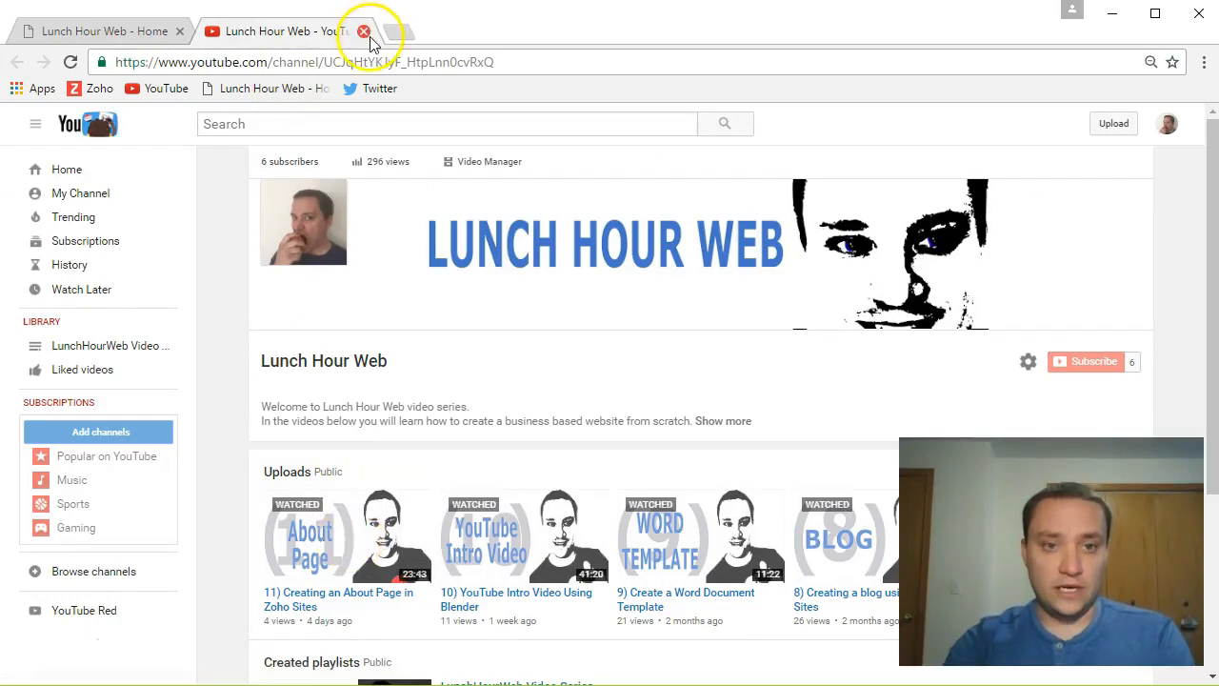
pyautogui.click(364, 31)
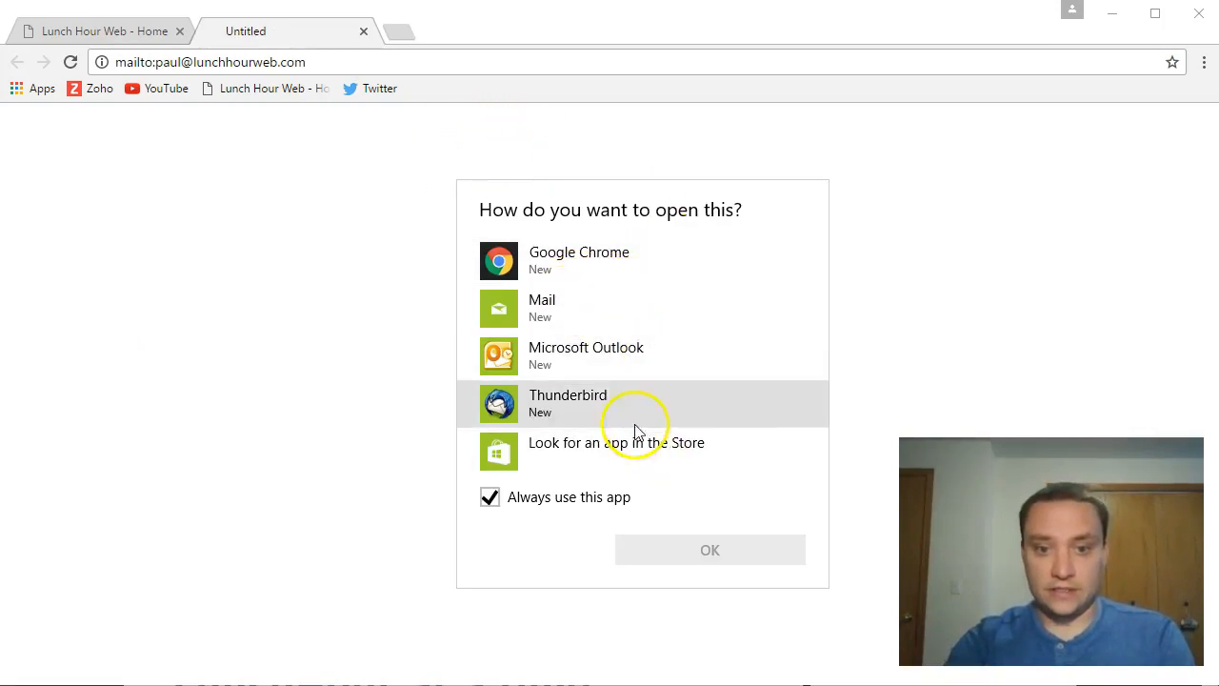
pyautogui.click(643, 308)
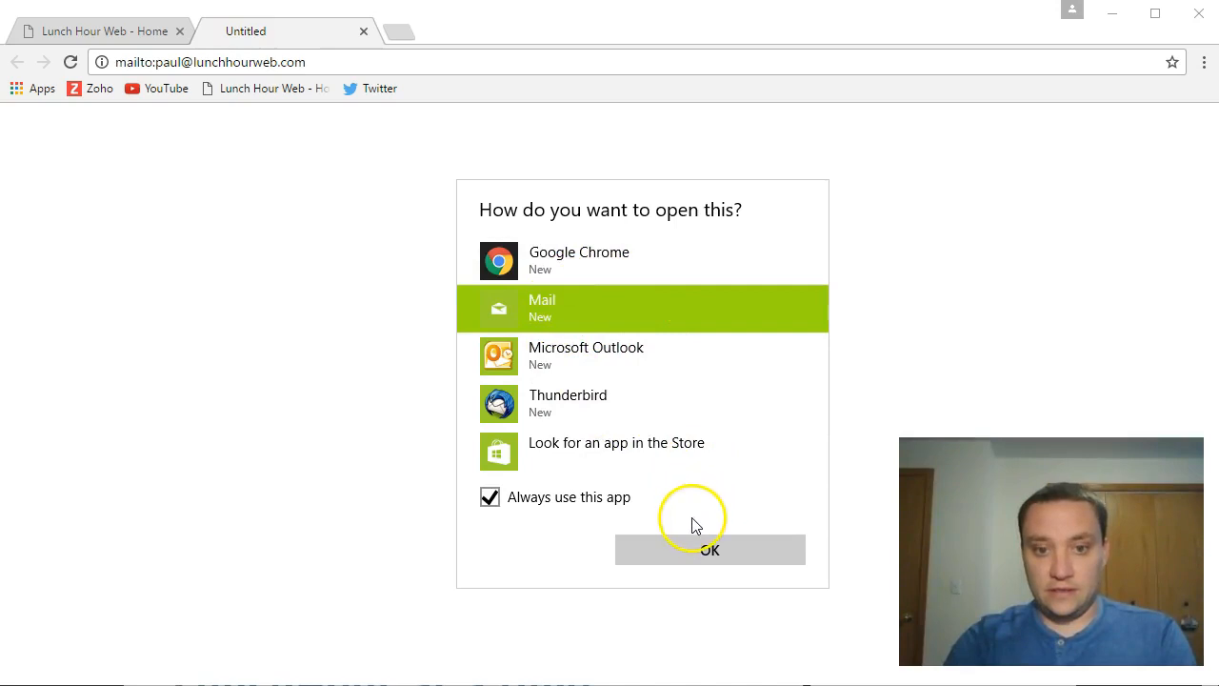
pyautogui.click(710, 550)
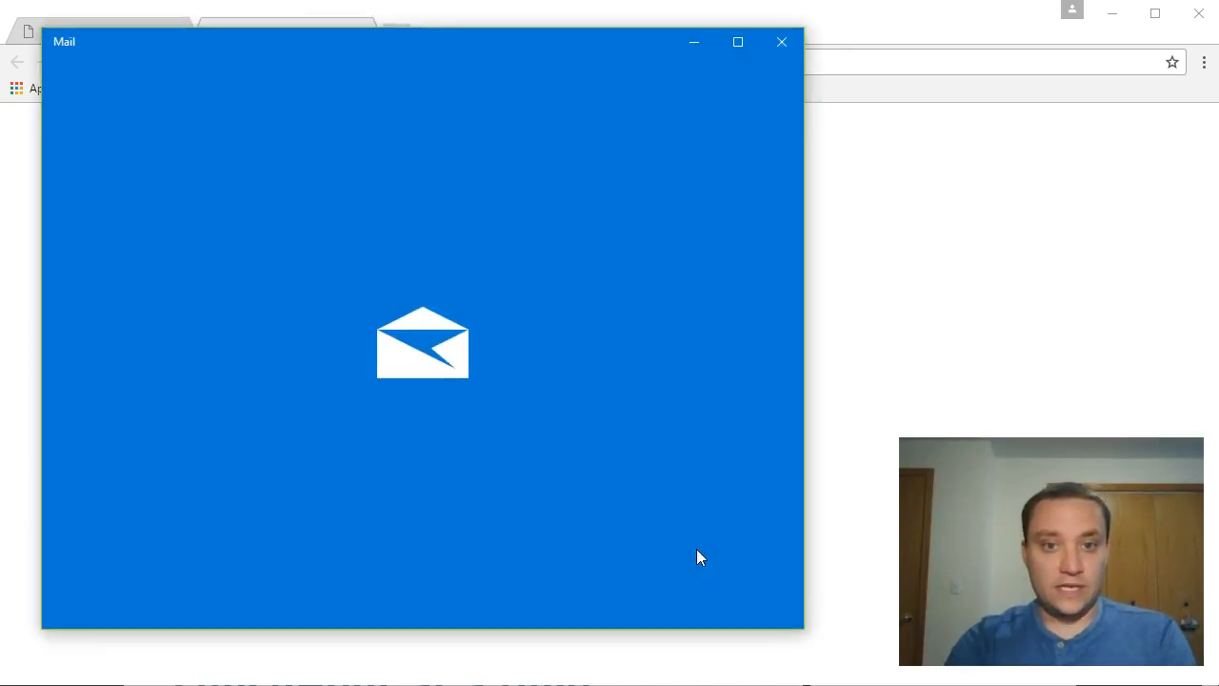
pyautogui.moveTo(394, 234)
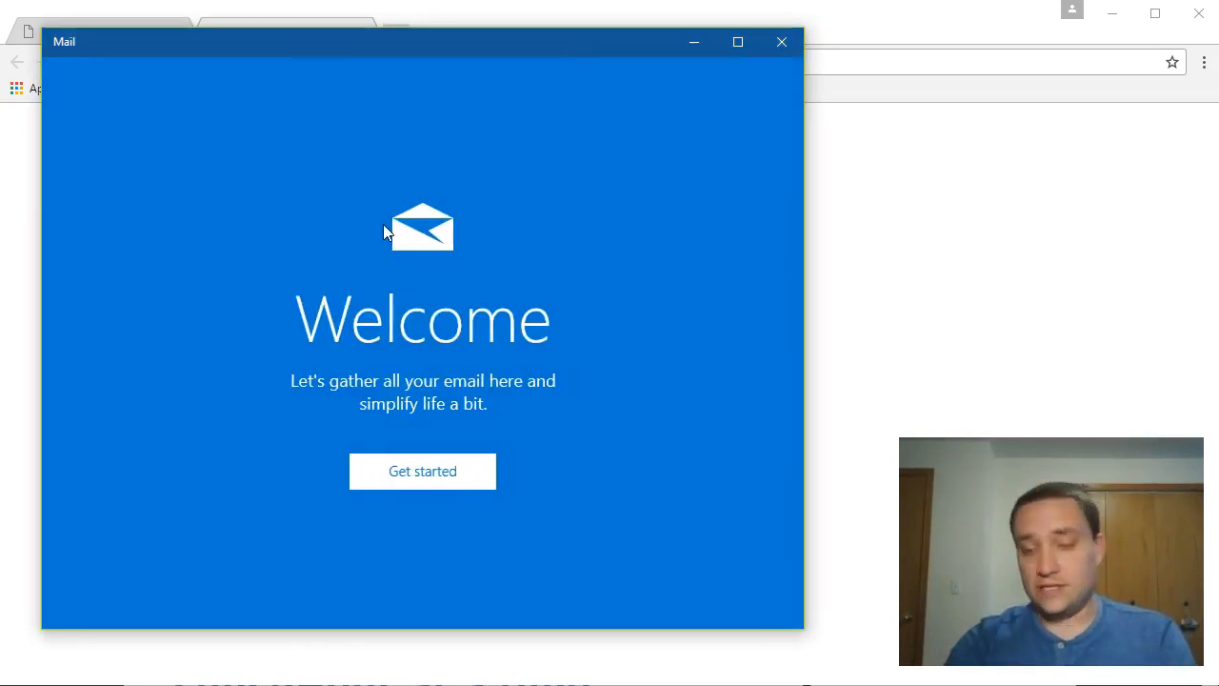
pyautogui.moveTo(782, 42)
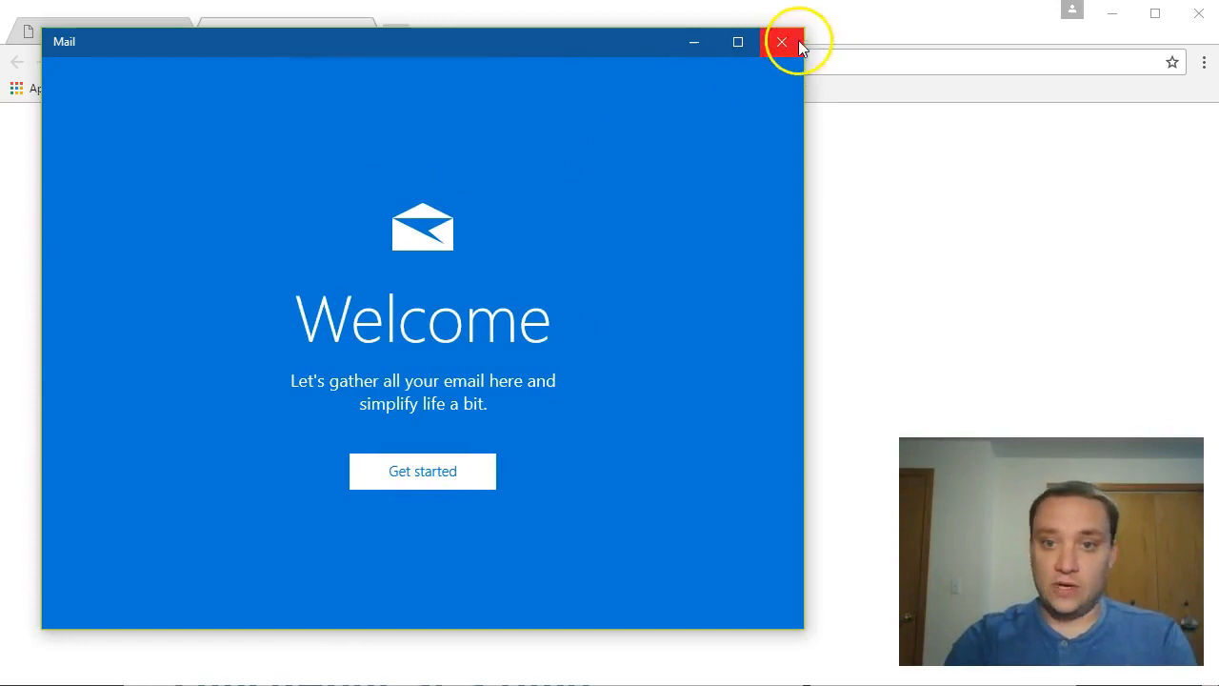
pyautogui.moveTo(782, 42)
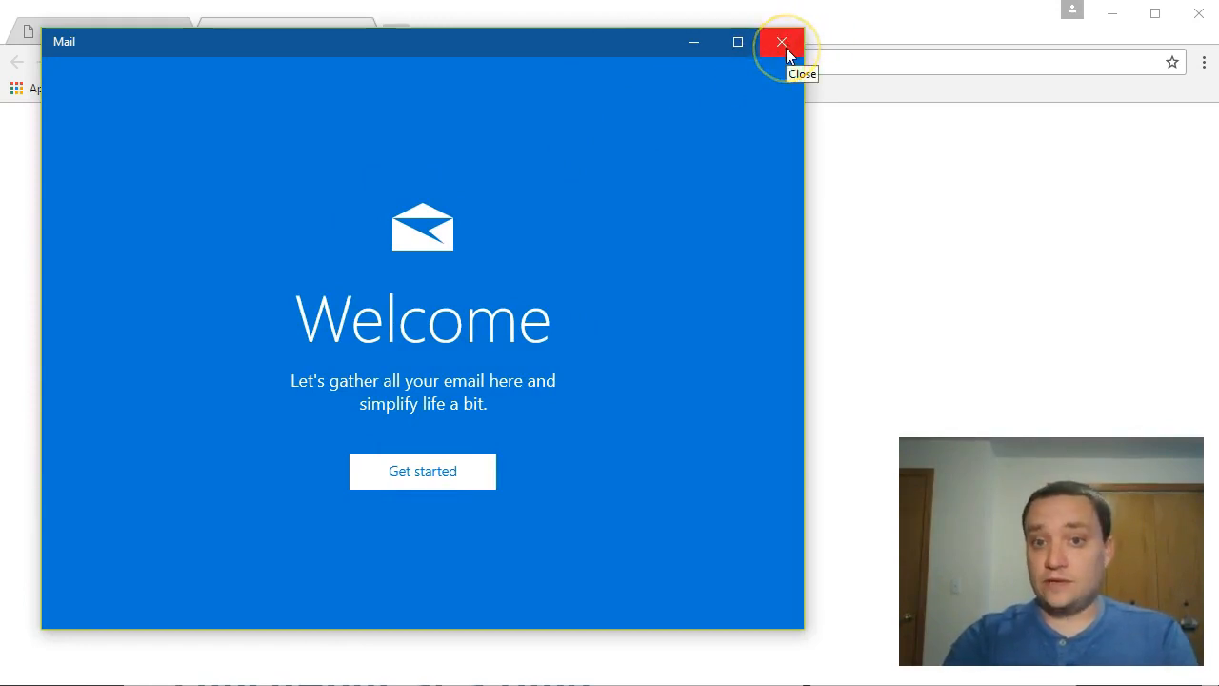
pyautogui.moveTo(783, 44)
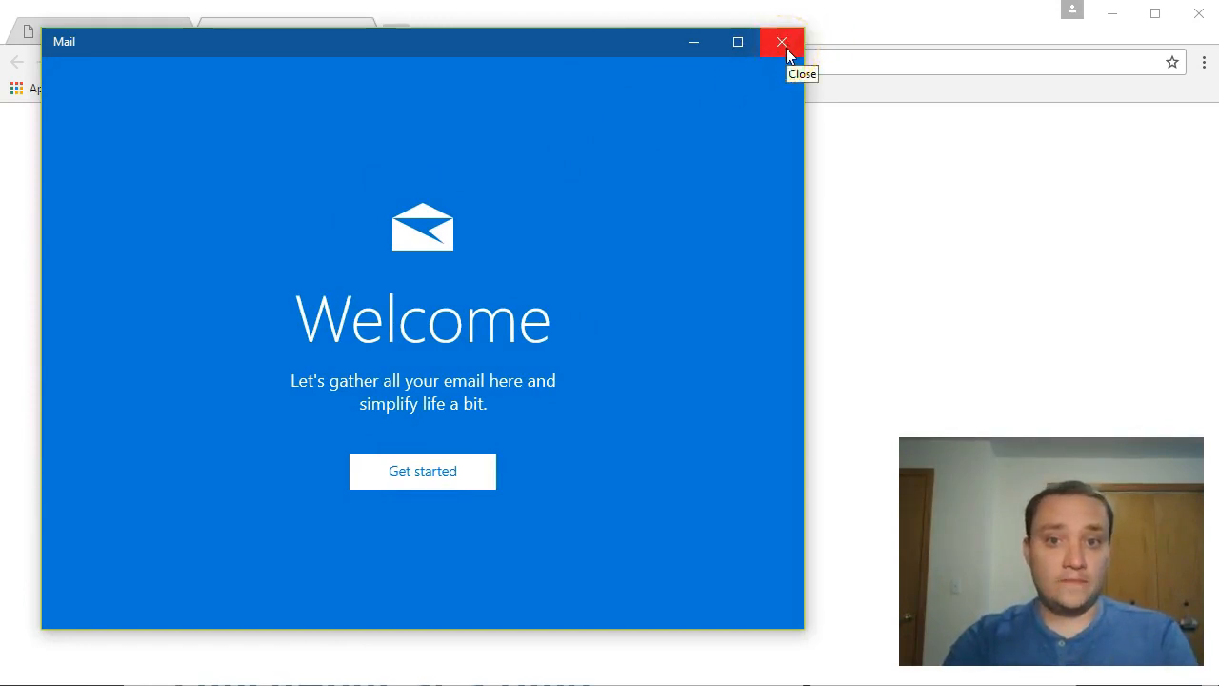
pyautogui.click(782, 42)
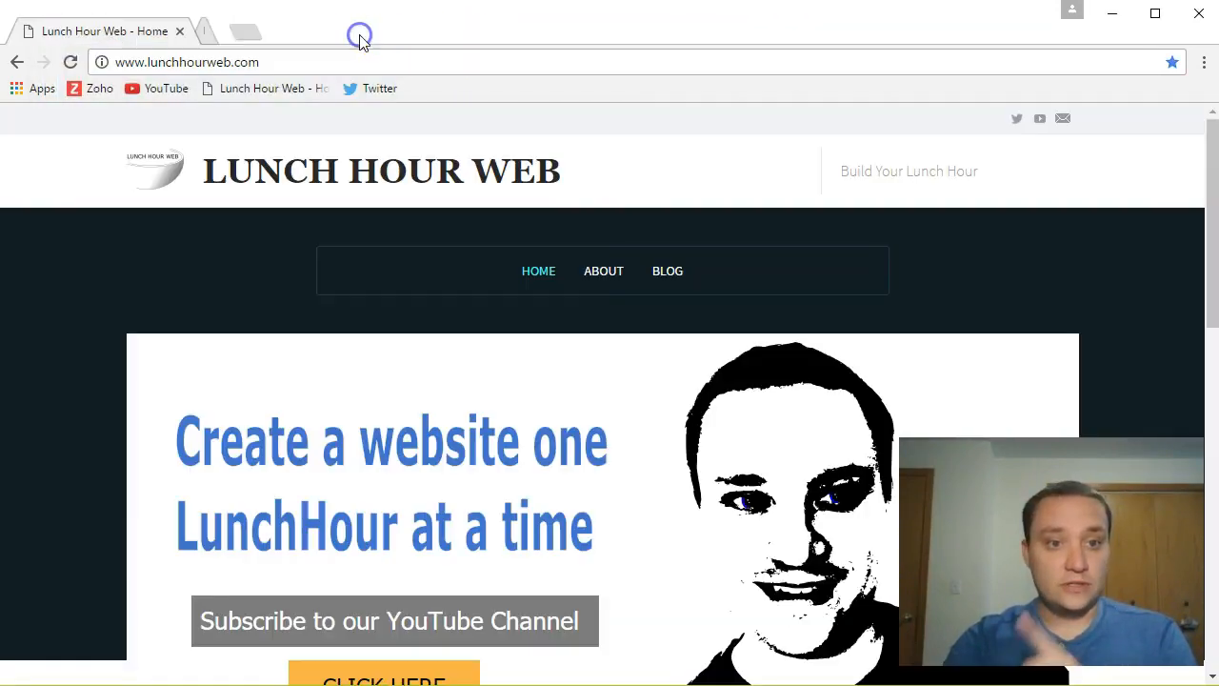
pyautogui.moveTo(865, 202)
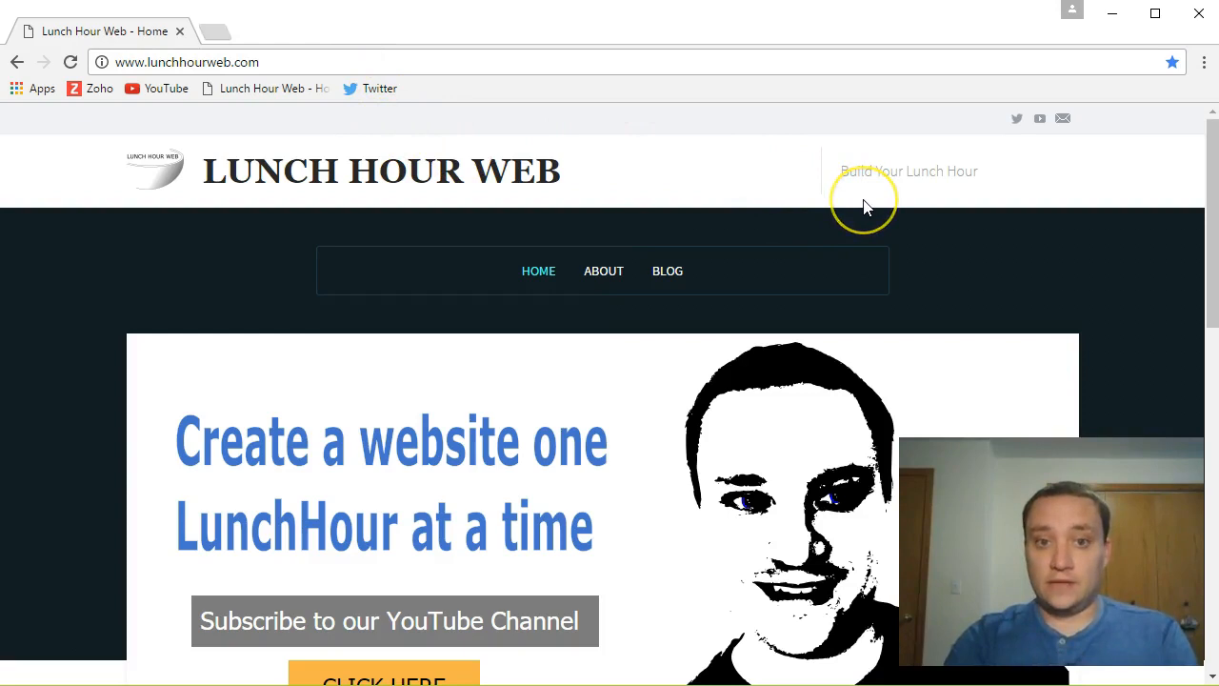
pyautogui.moveTo(865, 205)
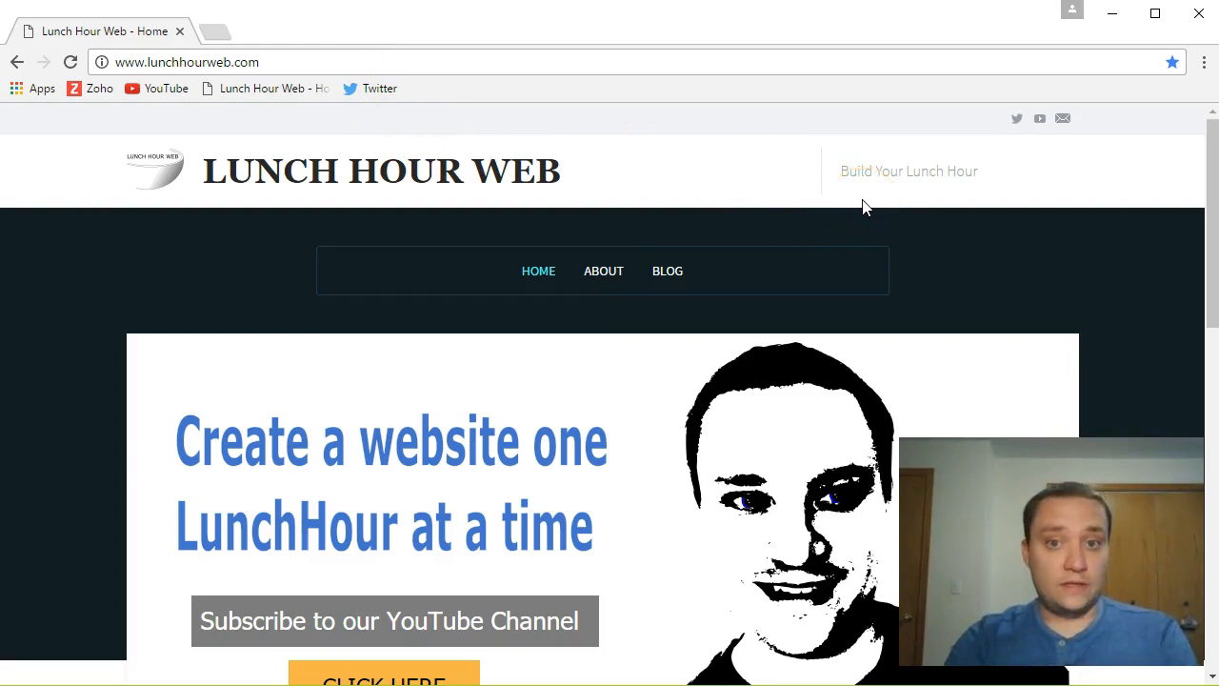
pyautogui.moveTo(851, 200)
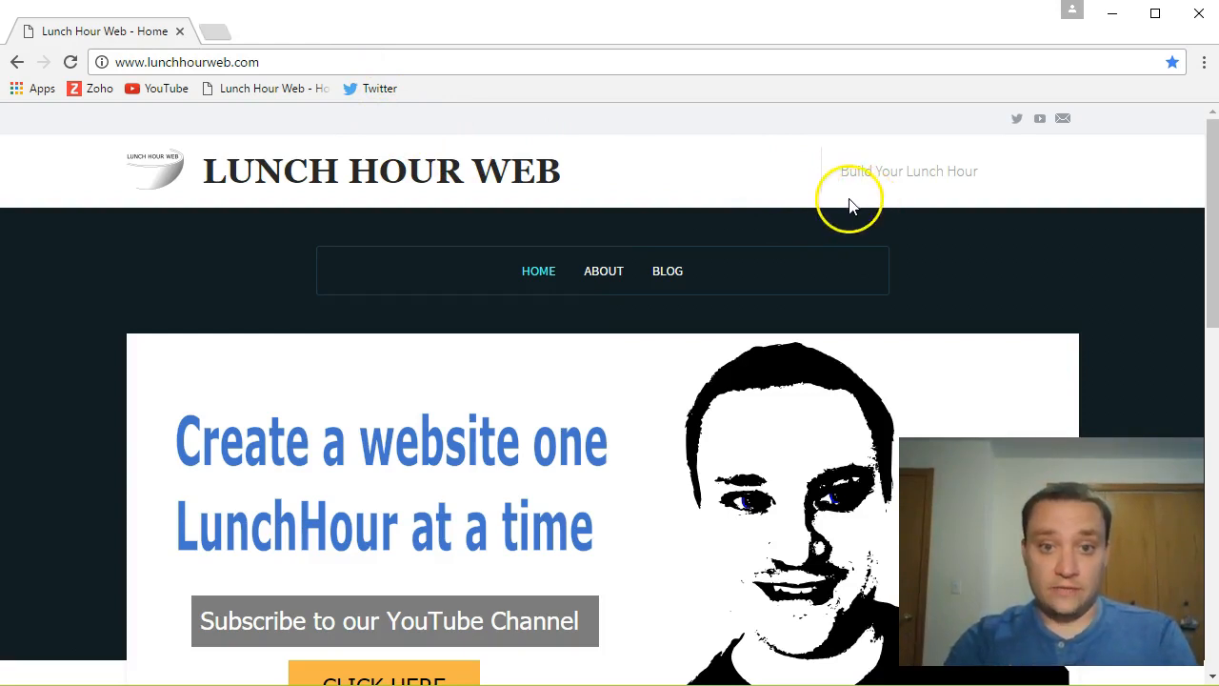
pyautogui.moveTo(840, 212)
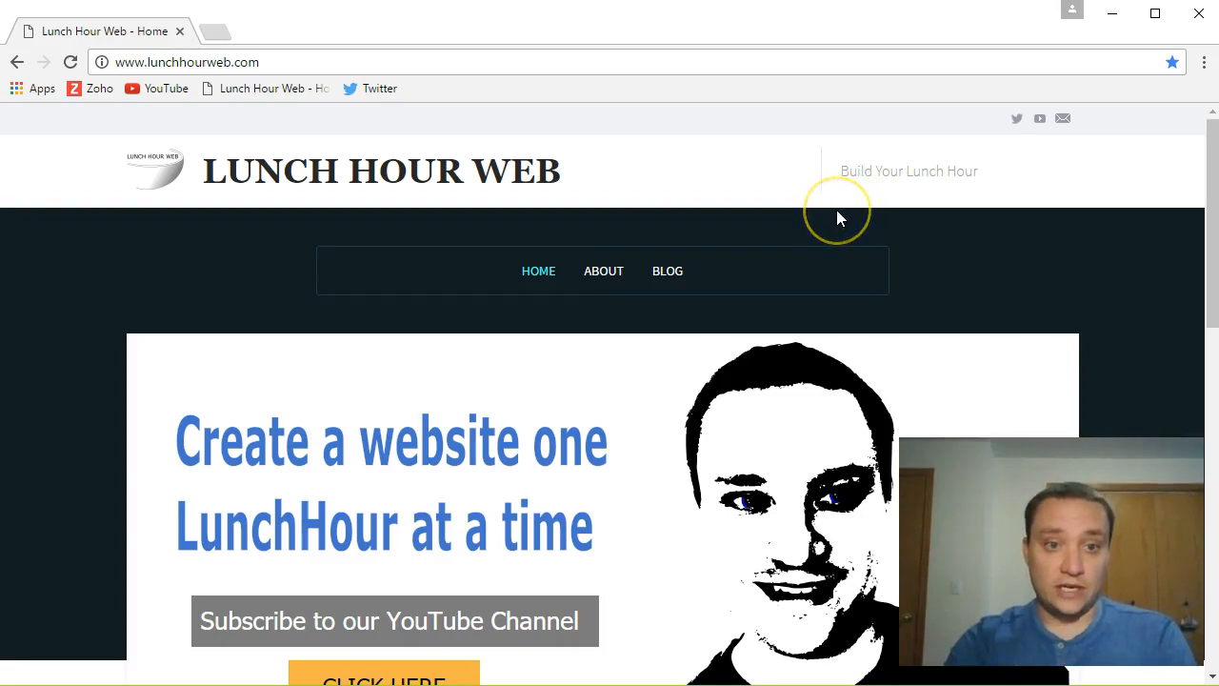
pyautogui.moveTo(839, 217)
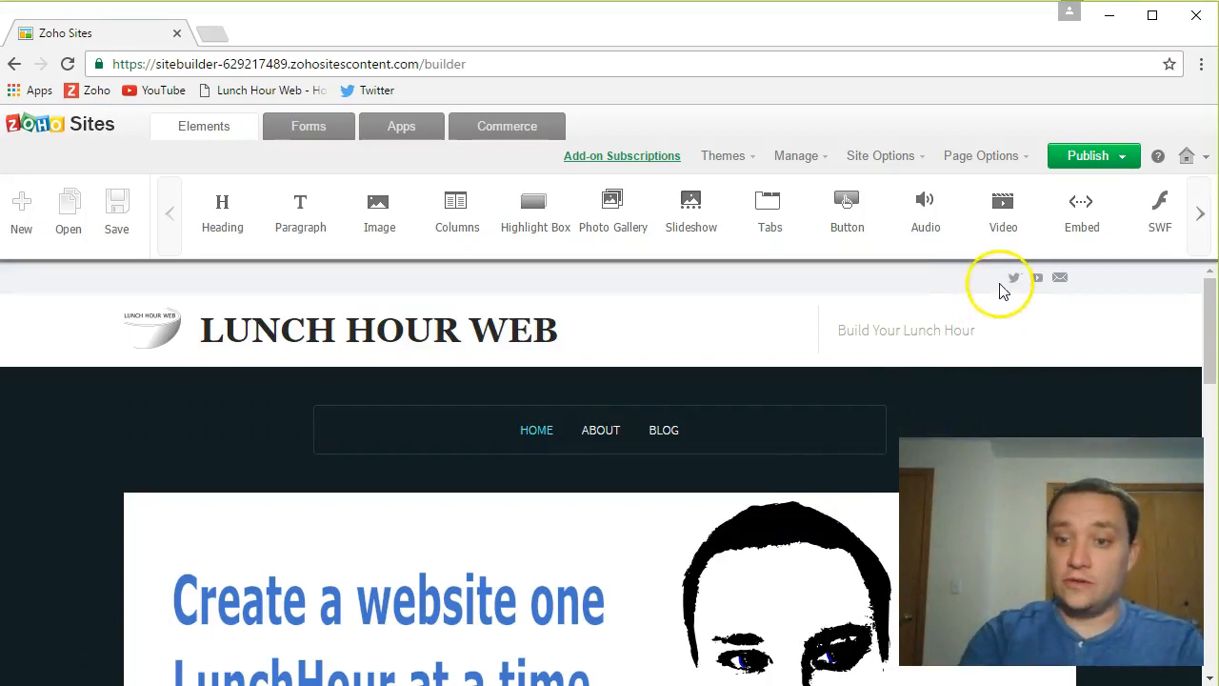
# Insert a Twitter widget from the Apps elements to bring up the Twitter Snippet Code dialog.
pyautogui.click(1014, 277)
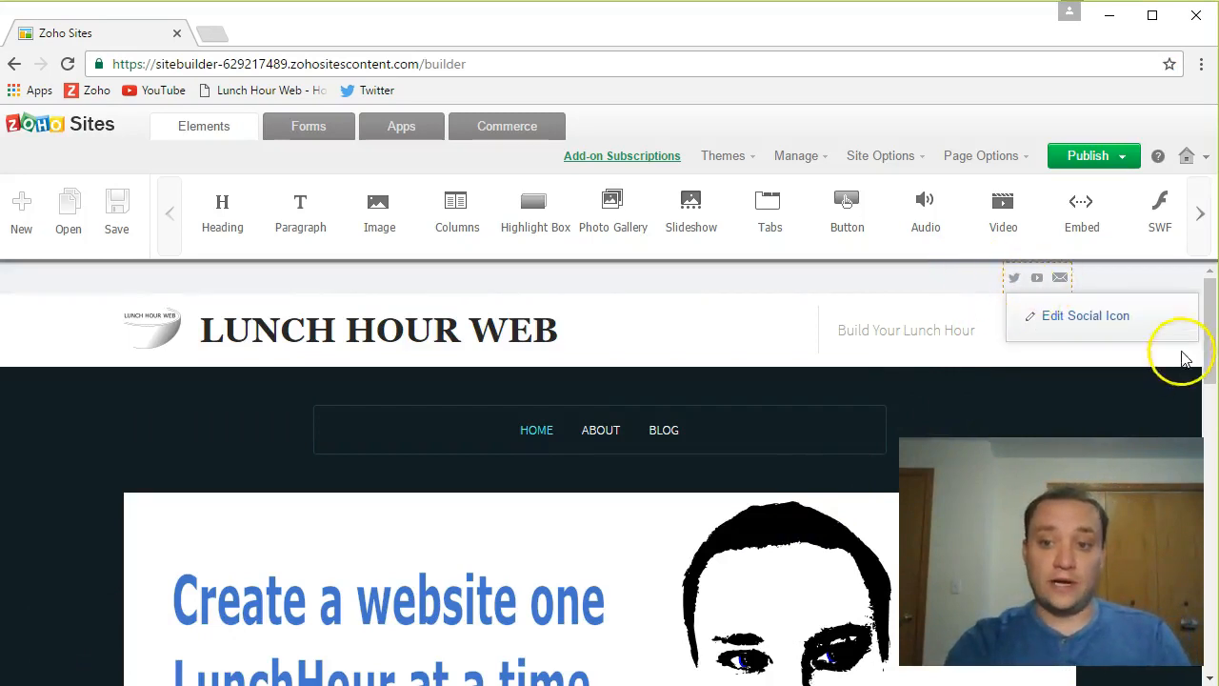
pyautogui.scroll(-3)
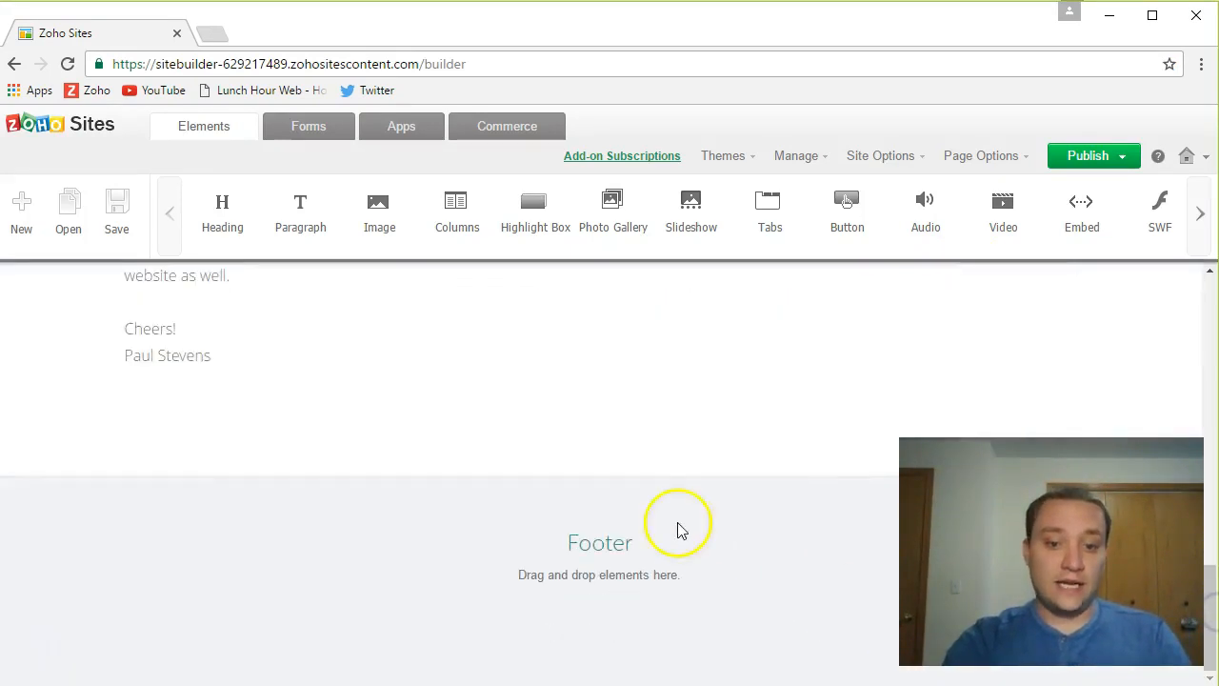
pyautogui.moveTo(484, 407)
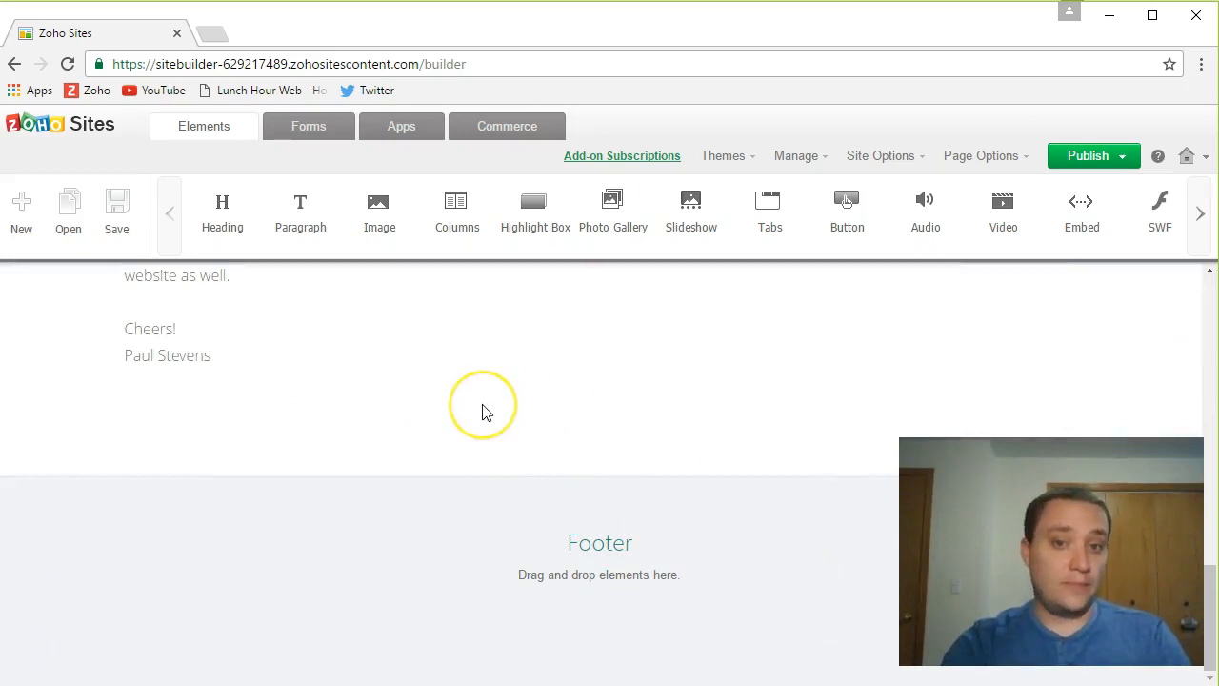
pyautogui.moveTo(485, 411)
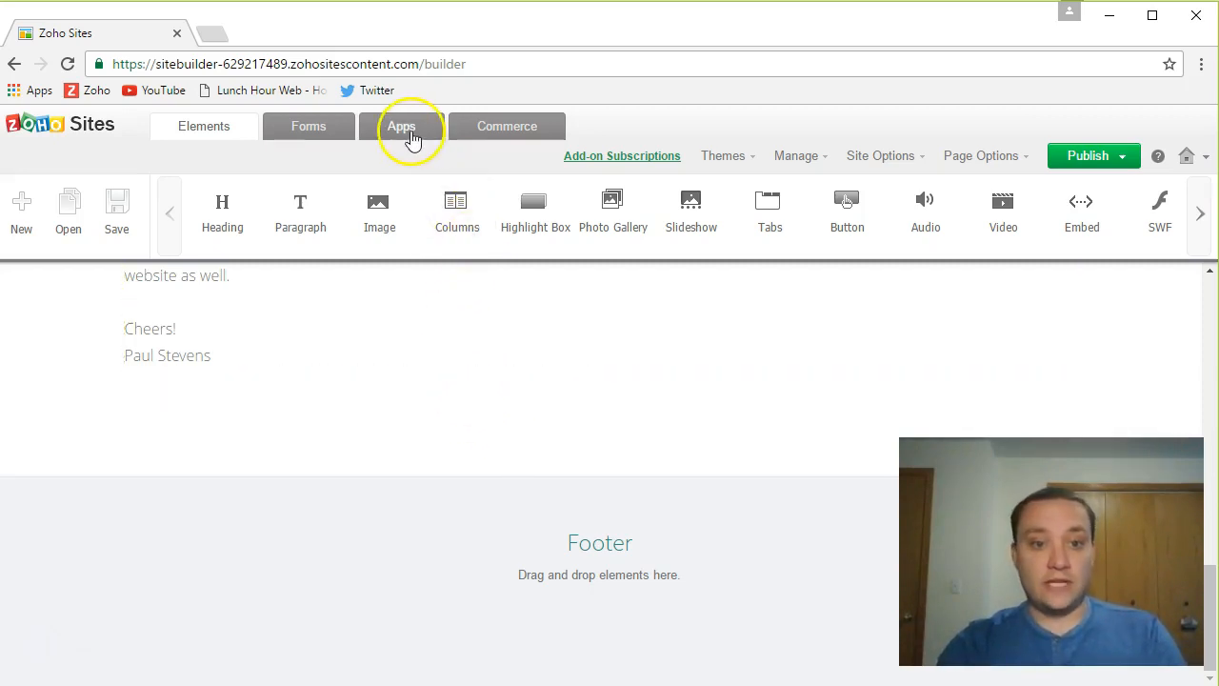
pyautogui.click(401, 125)
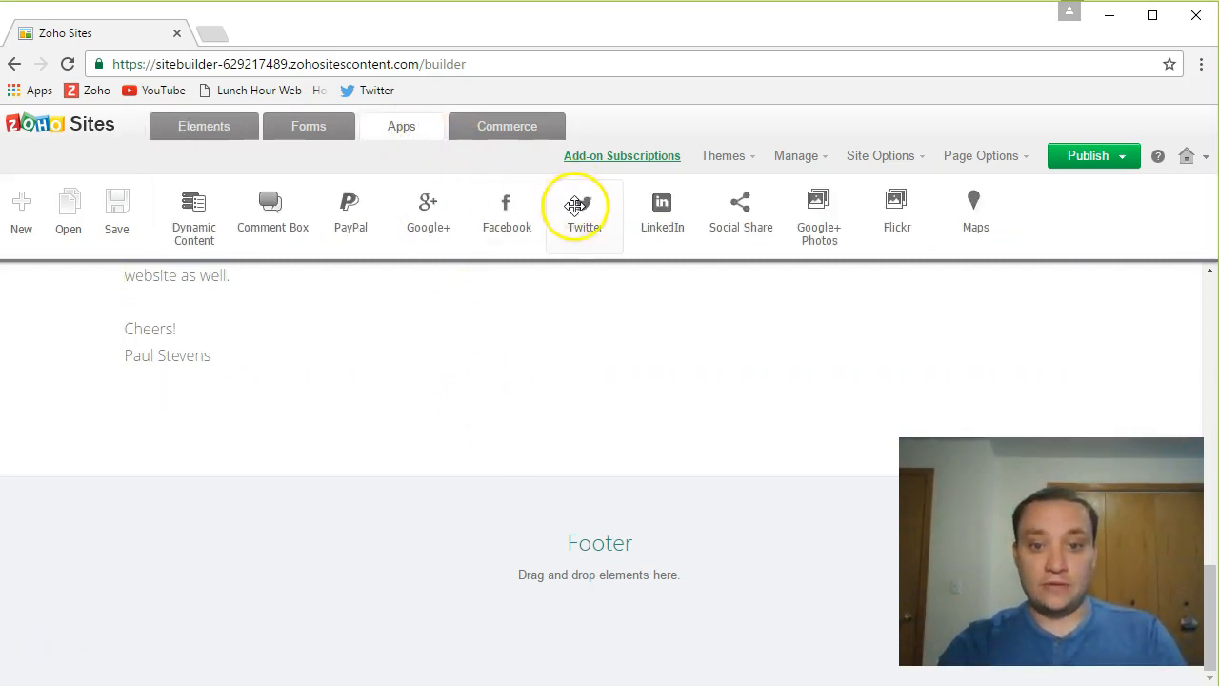
pyautogui.click(584, 209)
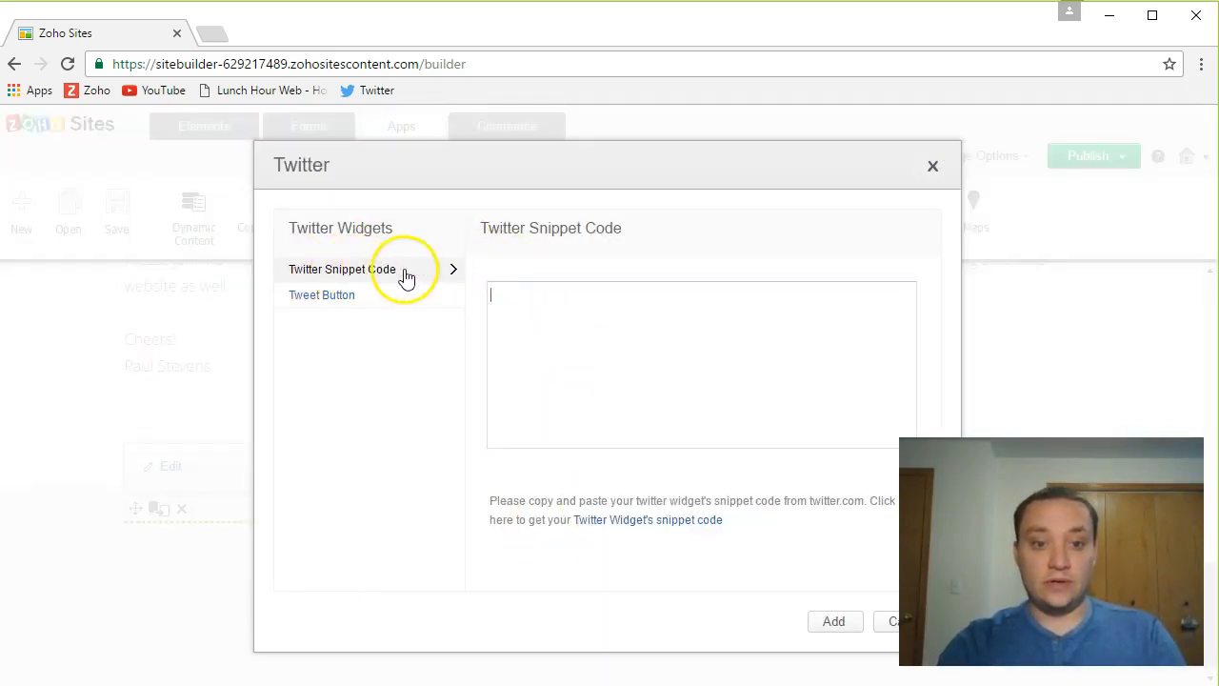
pyautogui.moveTo(731, 519)
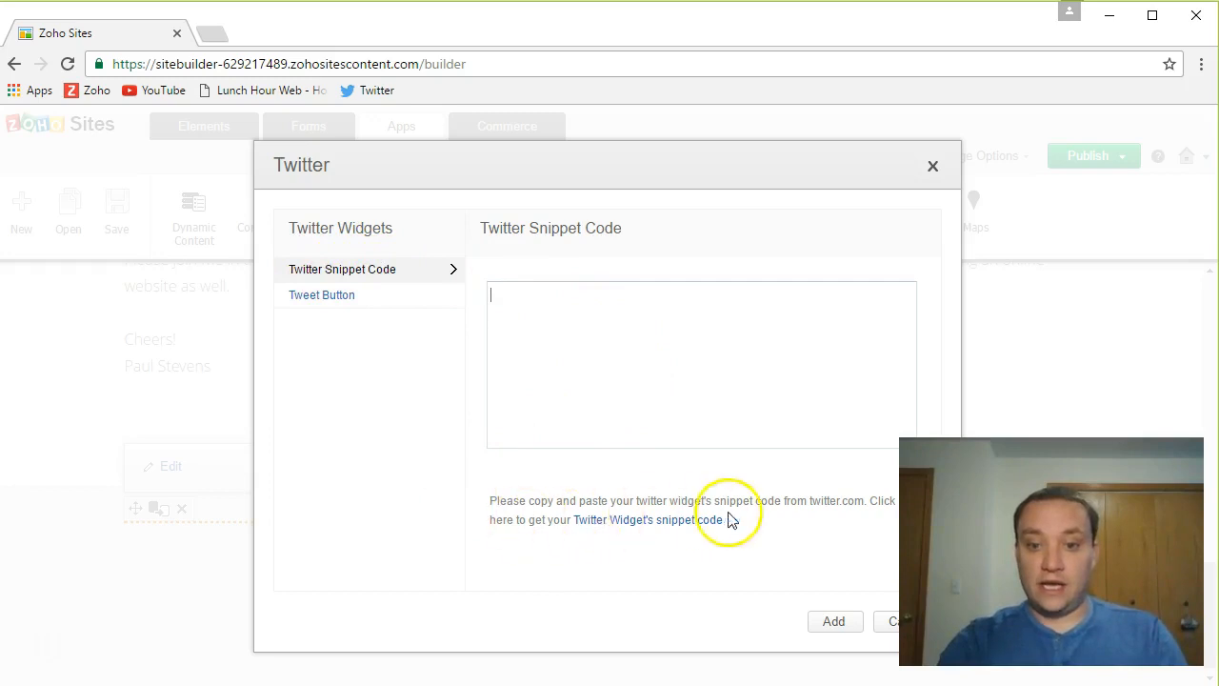
pyautogui.moveTo(703, 505)
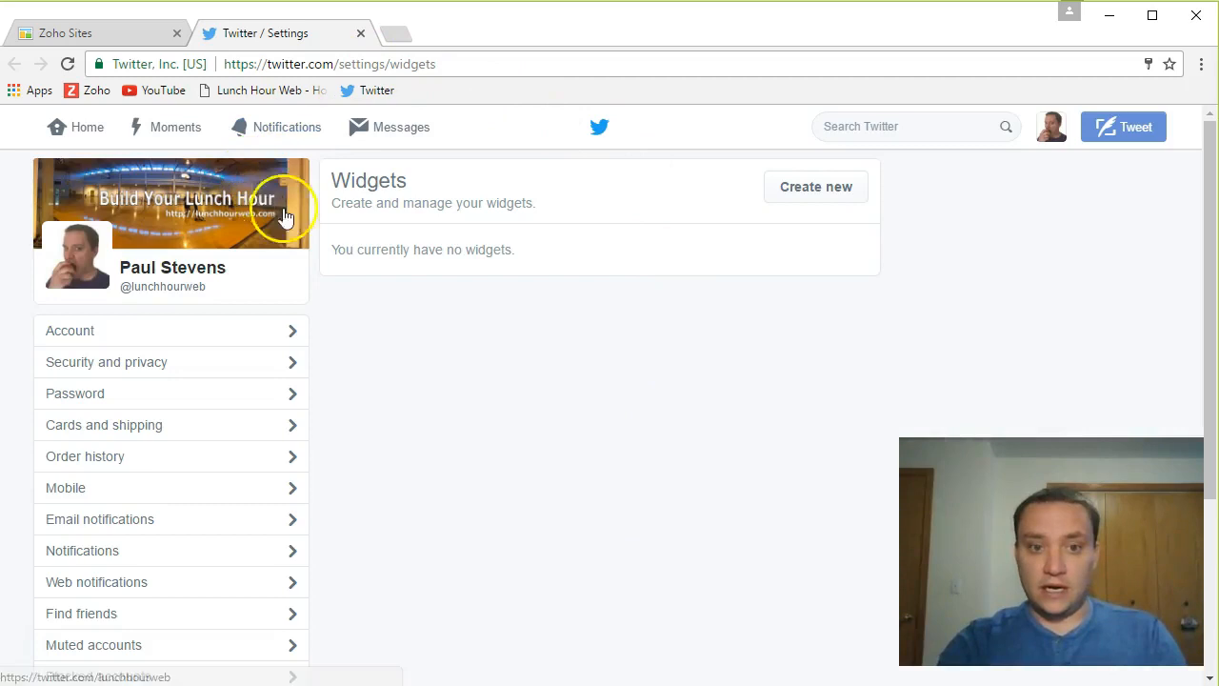
pyautogui.moveTo(247, 102)
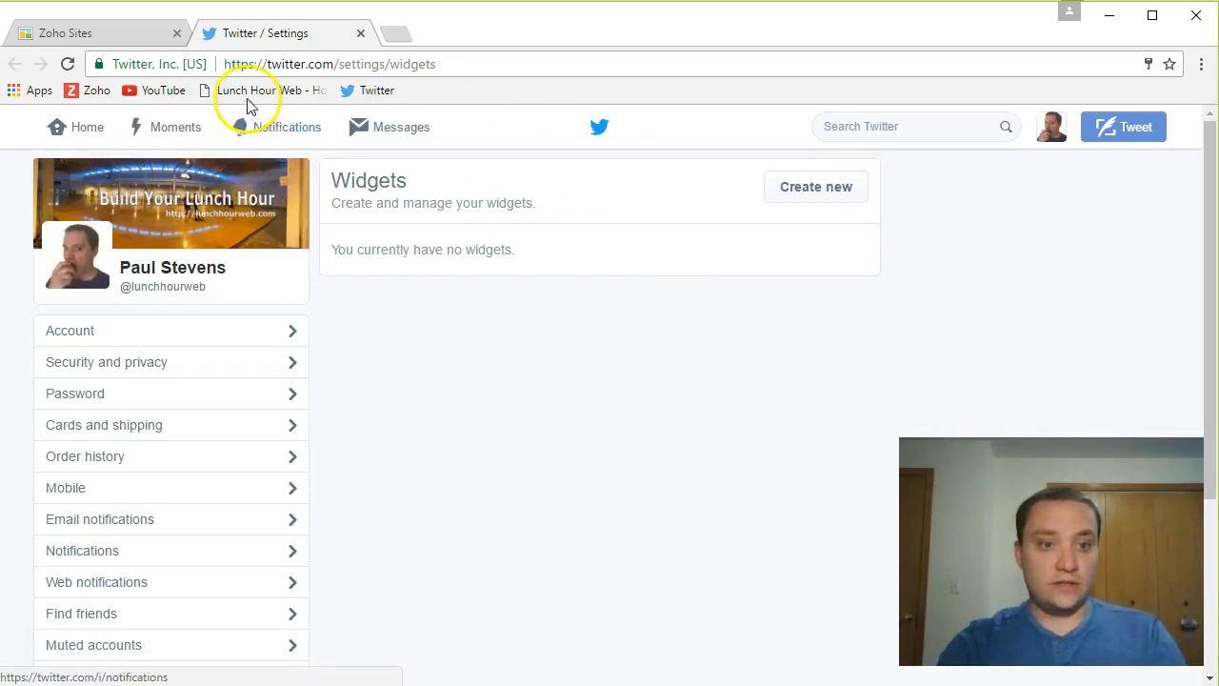
pyautogui.moveTo(1051, 126)
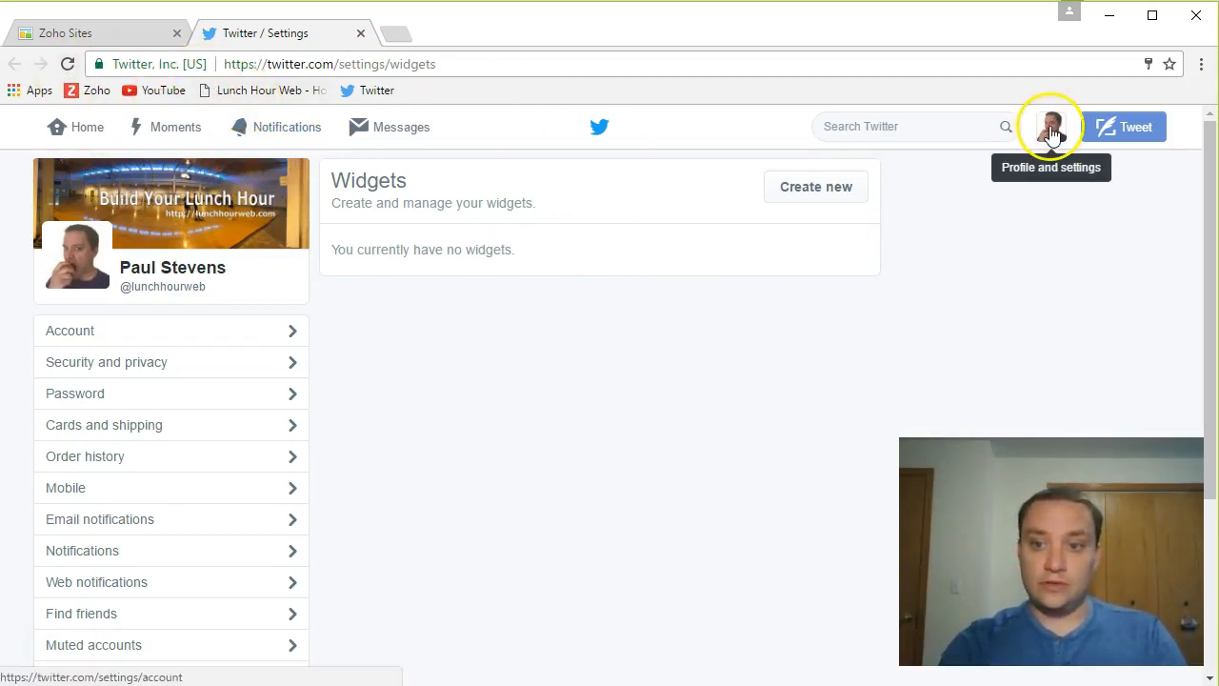
# Create a new Twitter profile widget through Settings > Widgets > Create new.
pyautogui.click(1052, 126)
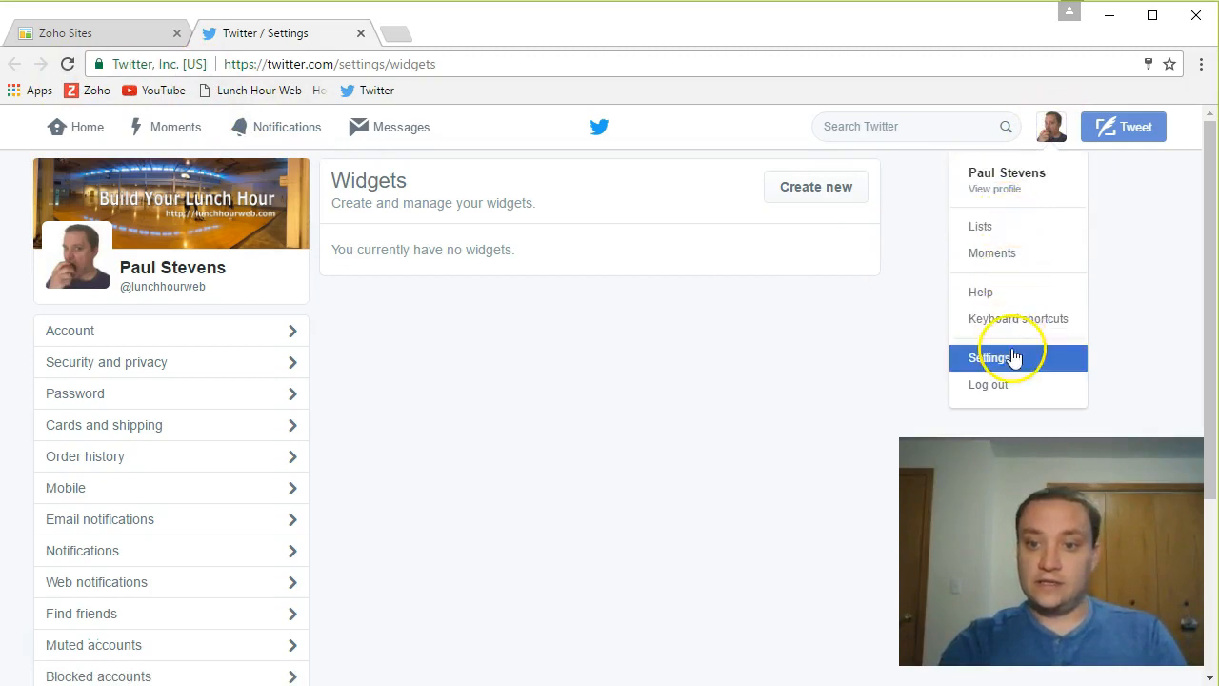
pyautogui.click(992, 357)
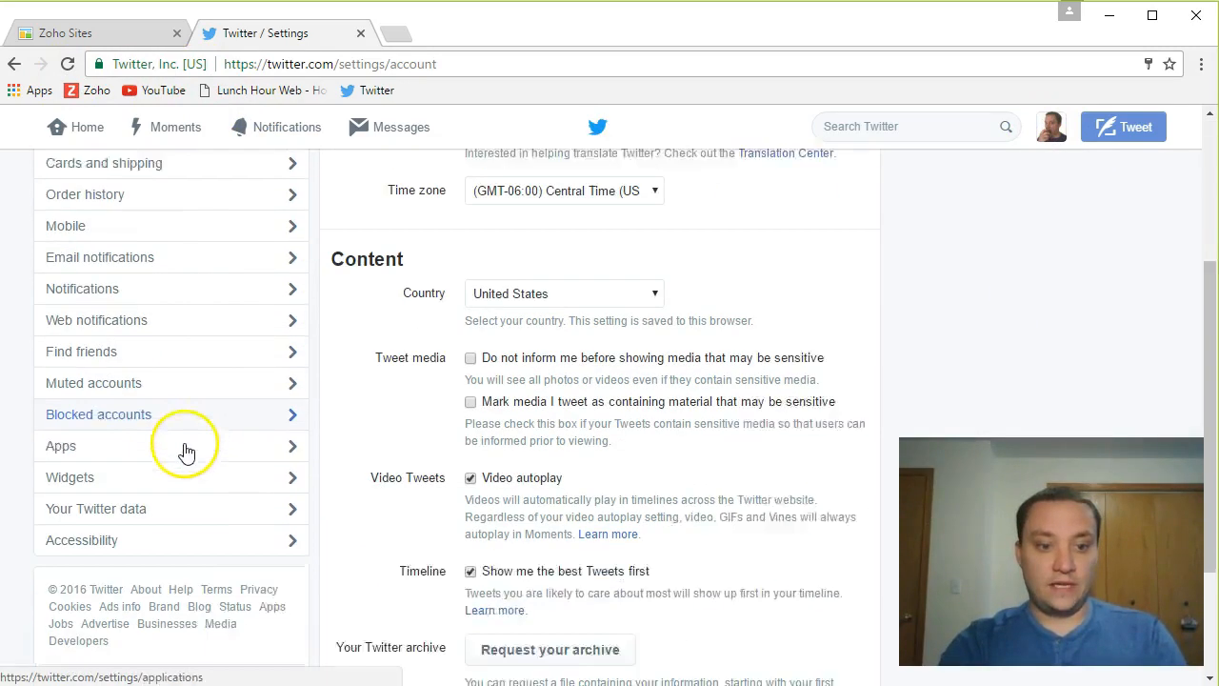
pyautogui.click(70, 477)
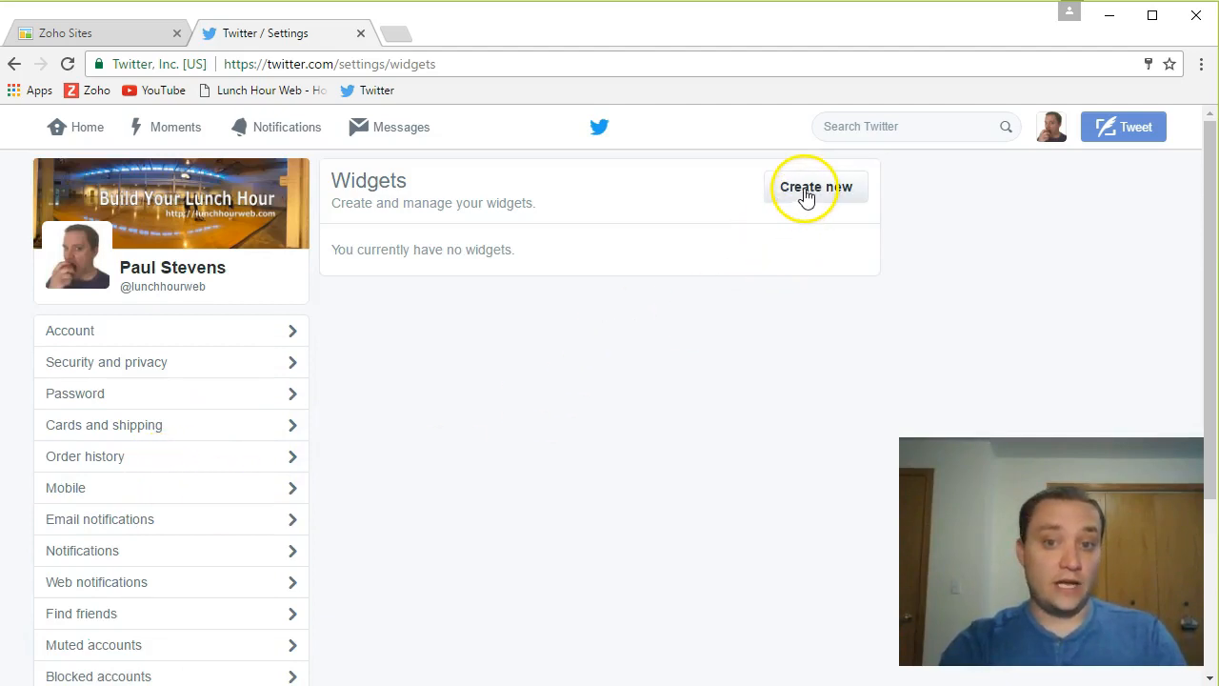
pyautogui.click(816, 187)
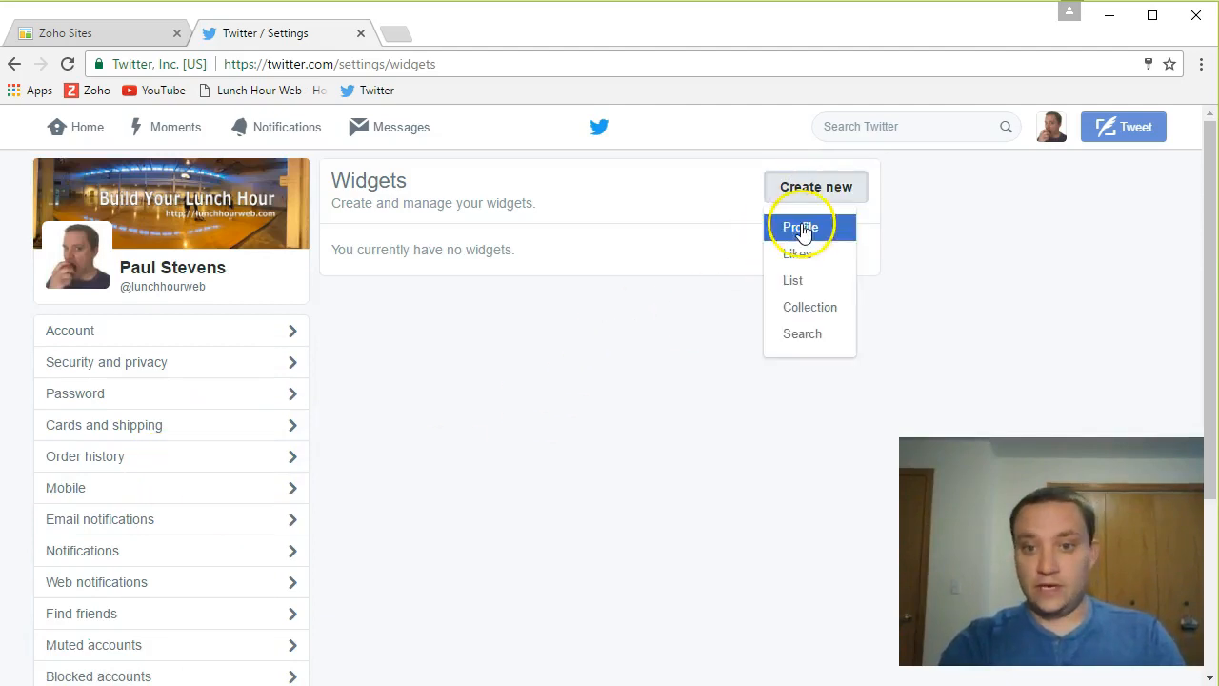
pyautogui.click(800, 227)
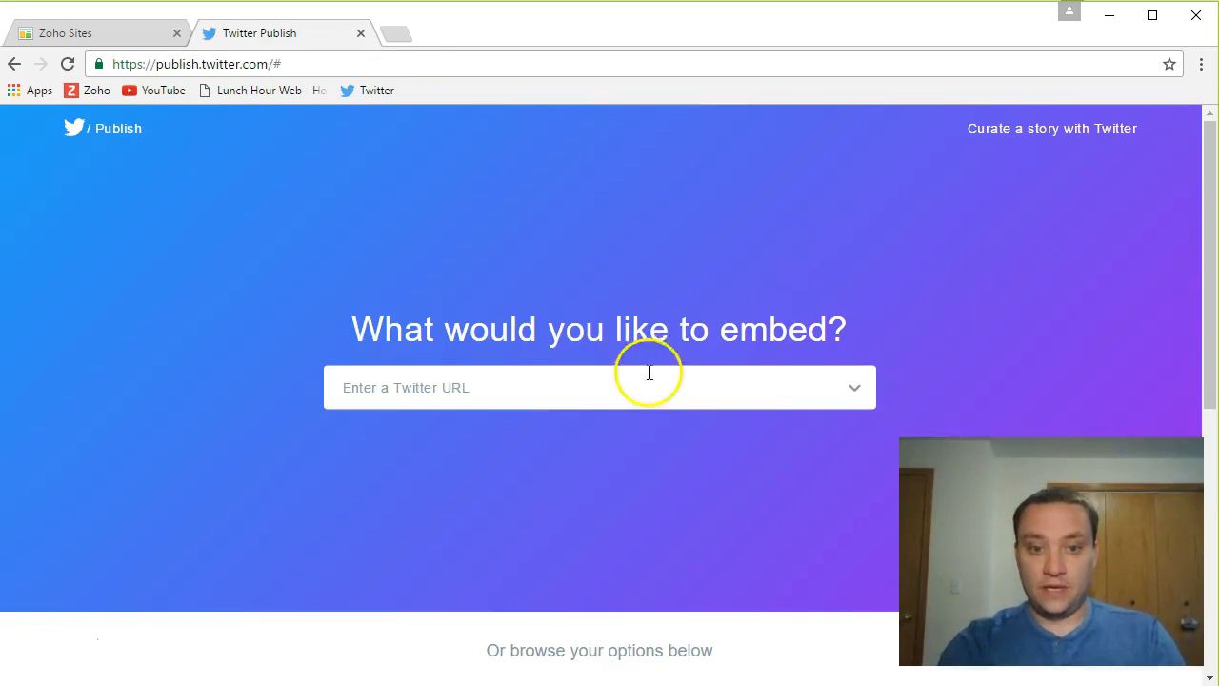
# Enter the lunchhourweb Twitter profile URL in Twitter Publish.
pyautogui.click(572, 387)
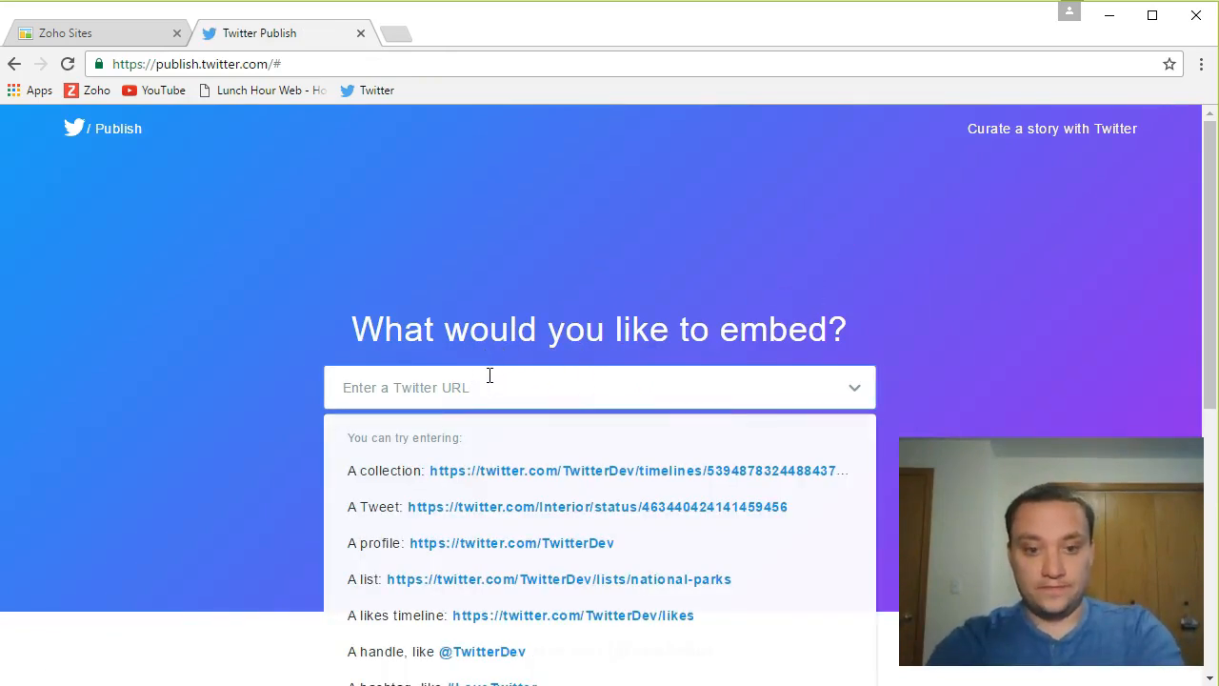
pyautogui.write('https://t')
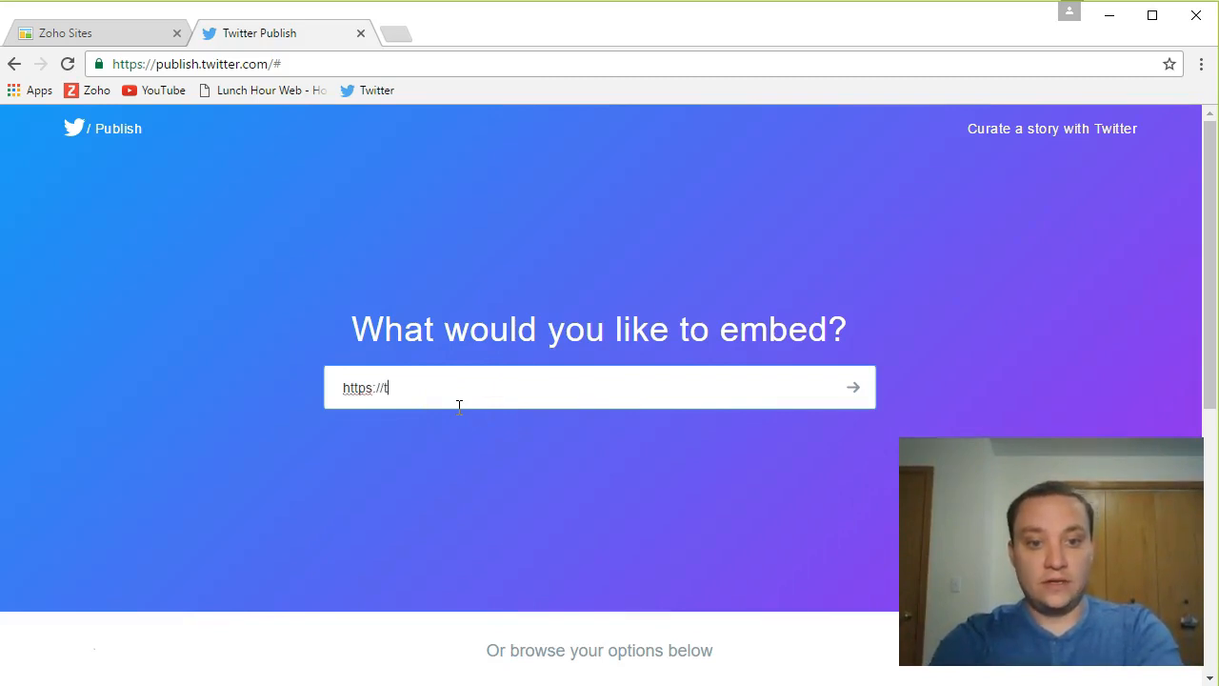
pyautogui.write('witter.com/')
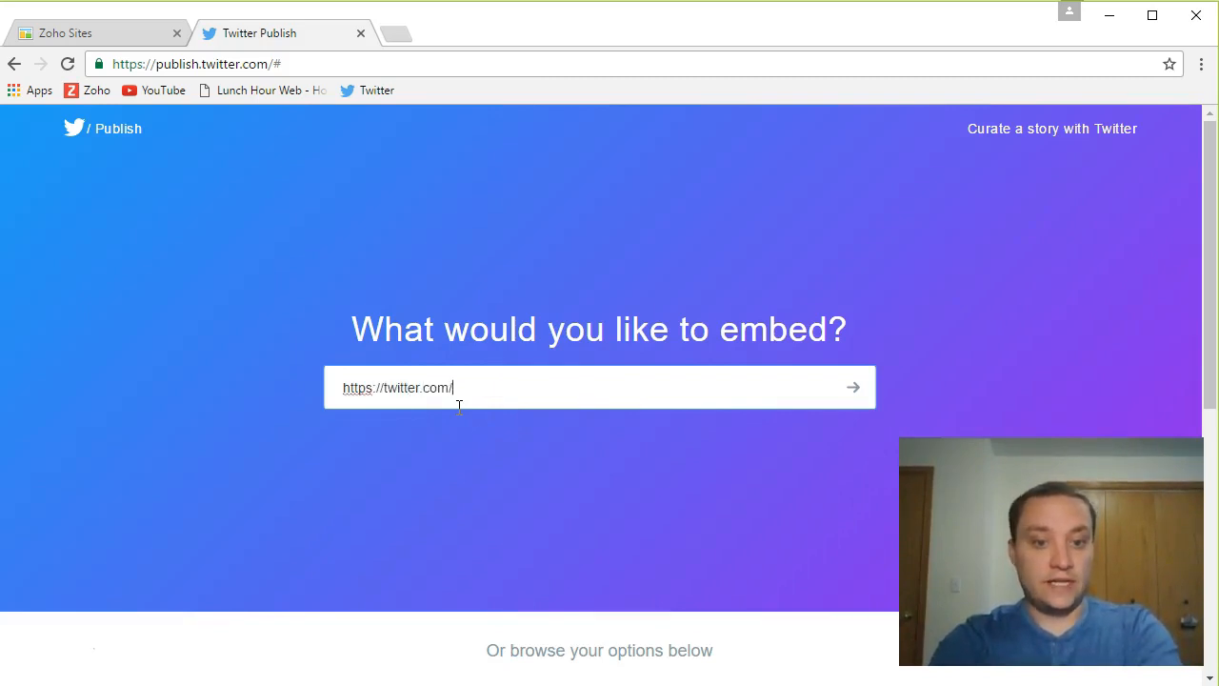
pyautogui.write('lunch')
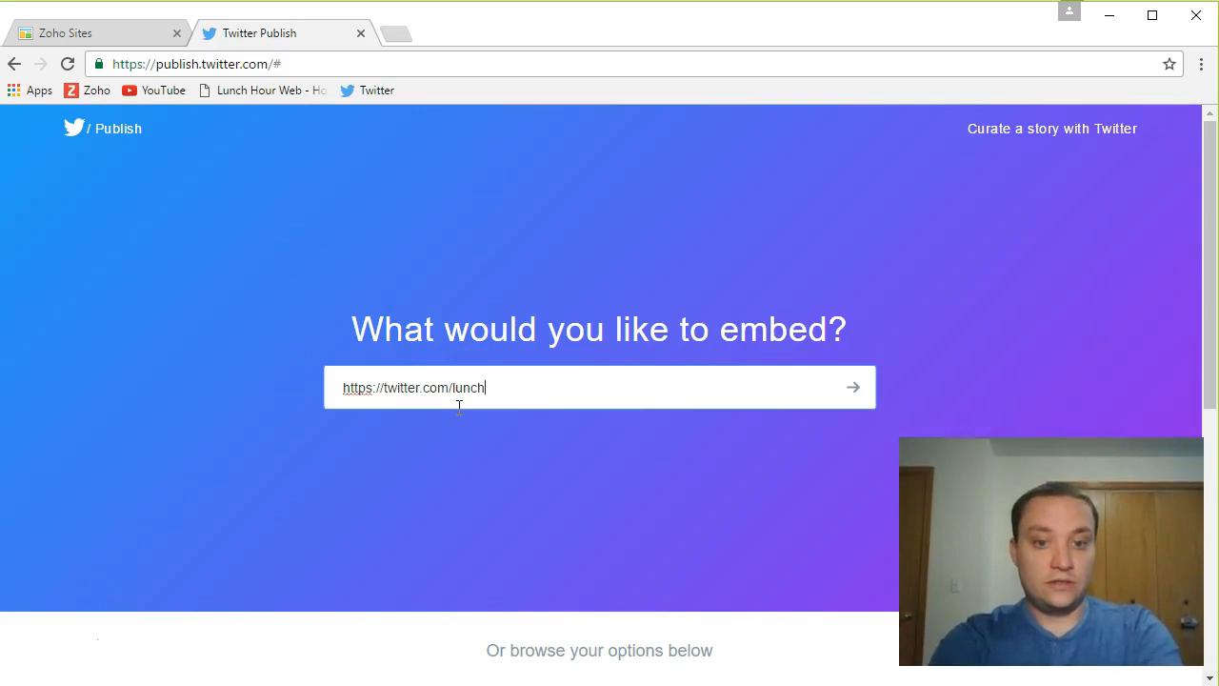
pyautogui.scroll(-3)
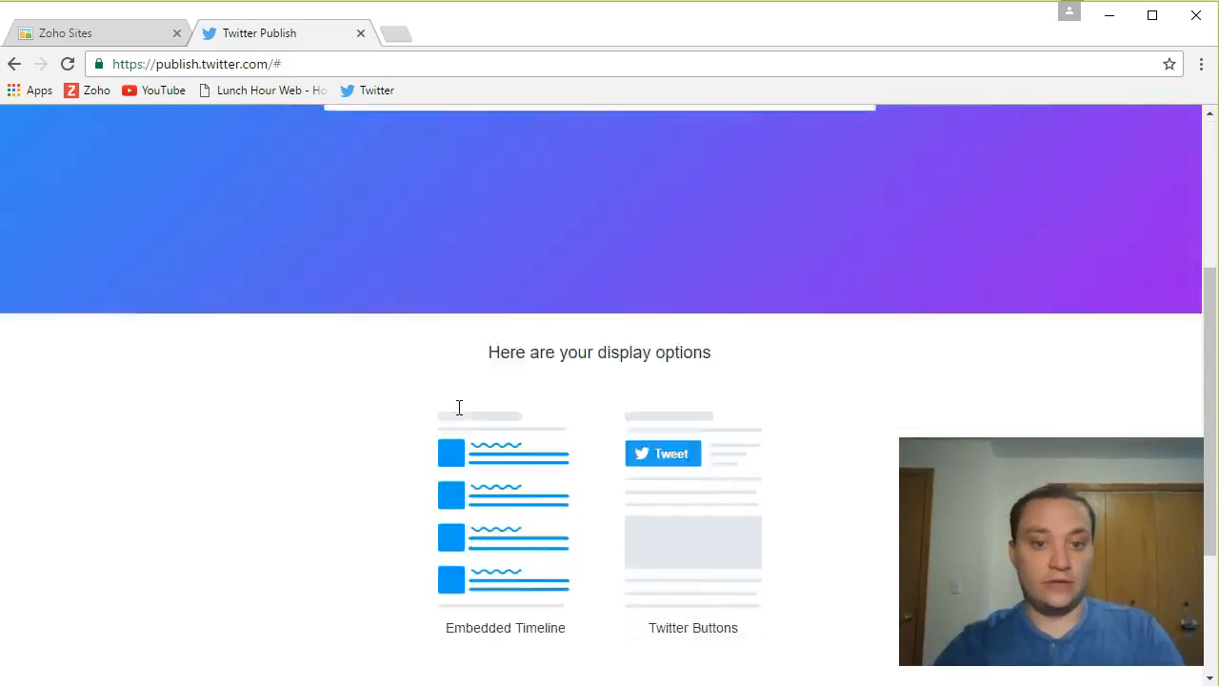
pyautogui.scroll(-3)
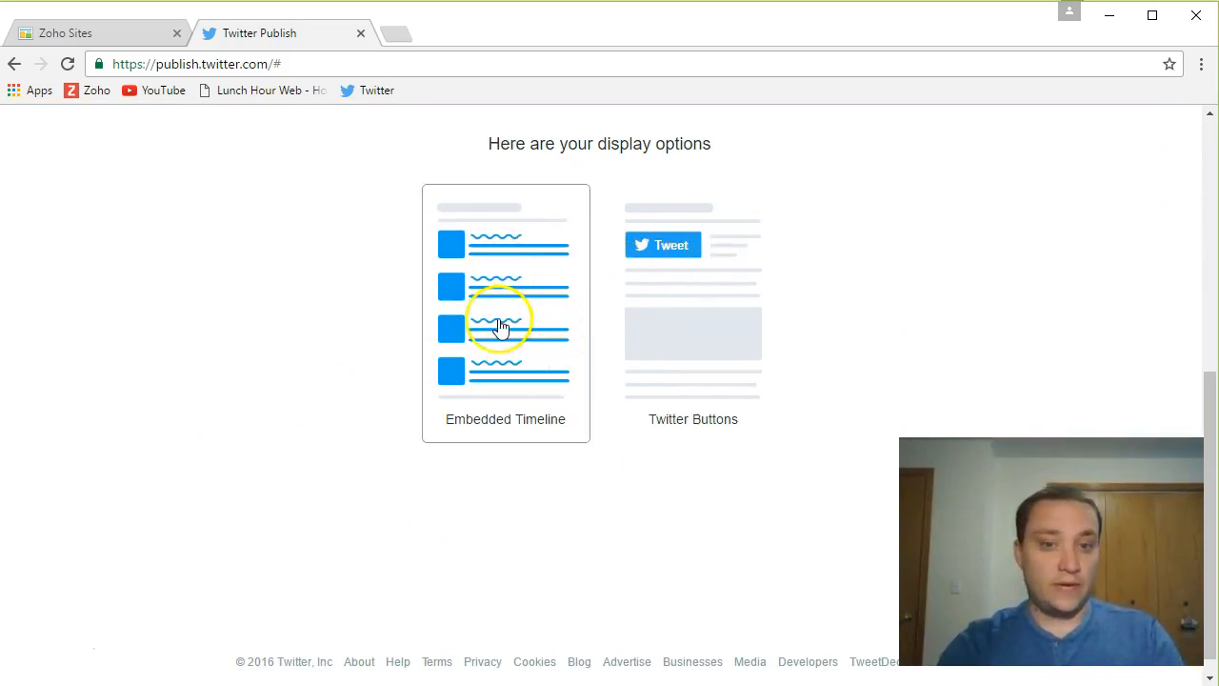
pyautogui.moveTo(495, 255)
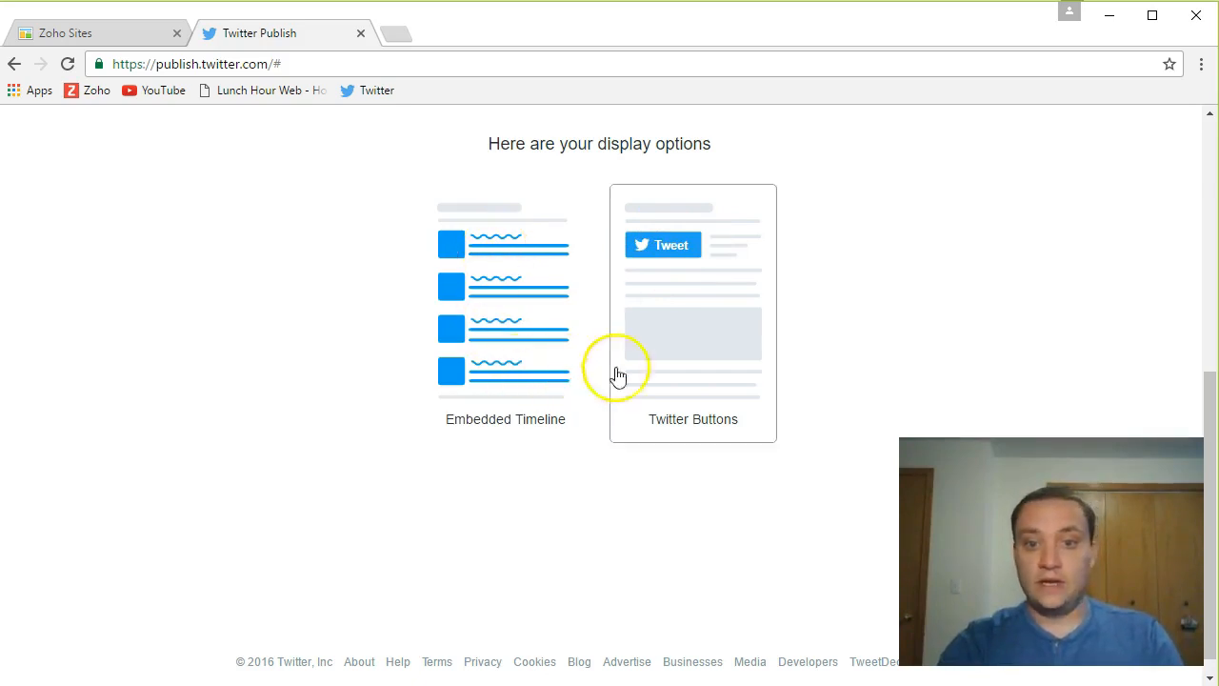
pyautogui.moveTo(674, 262)
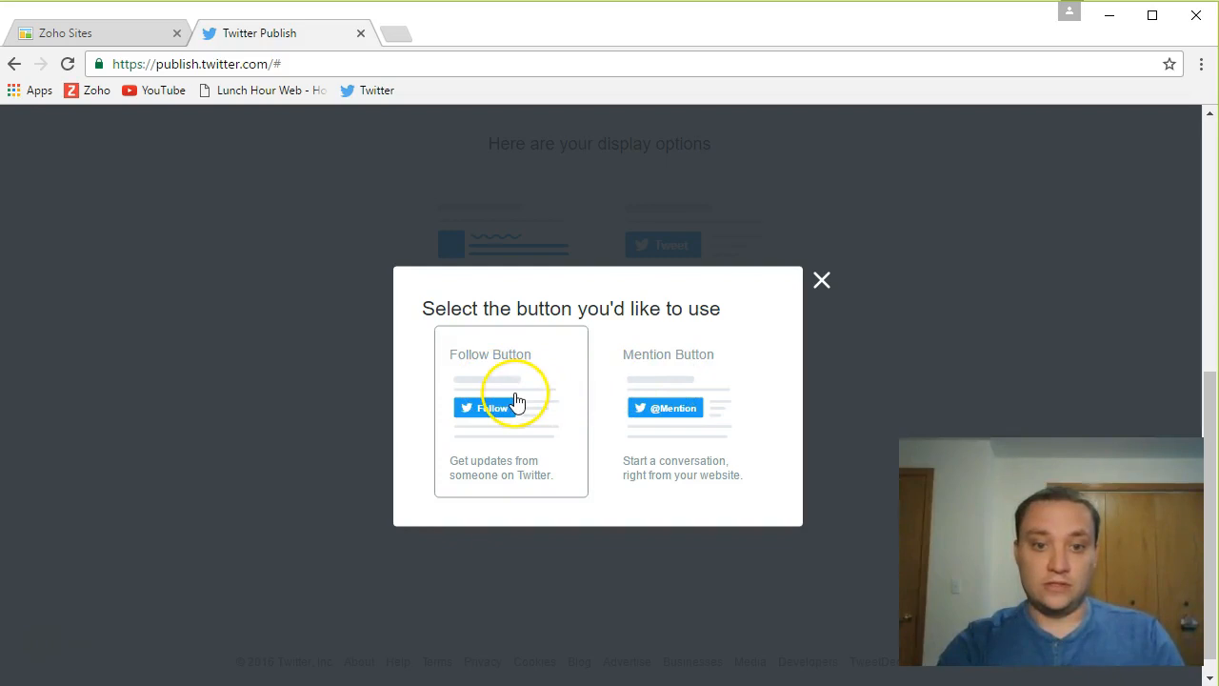
pyautogui.moveTo(515, 400)
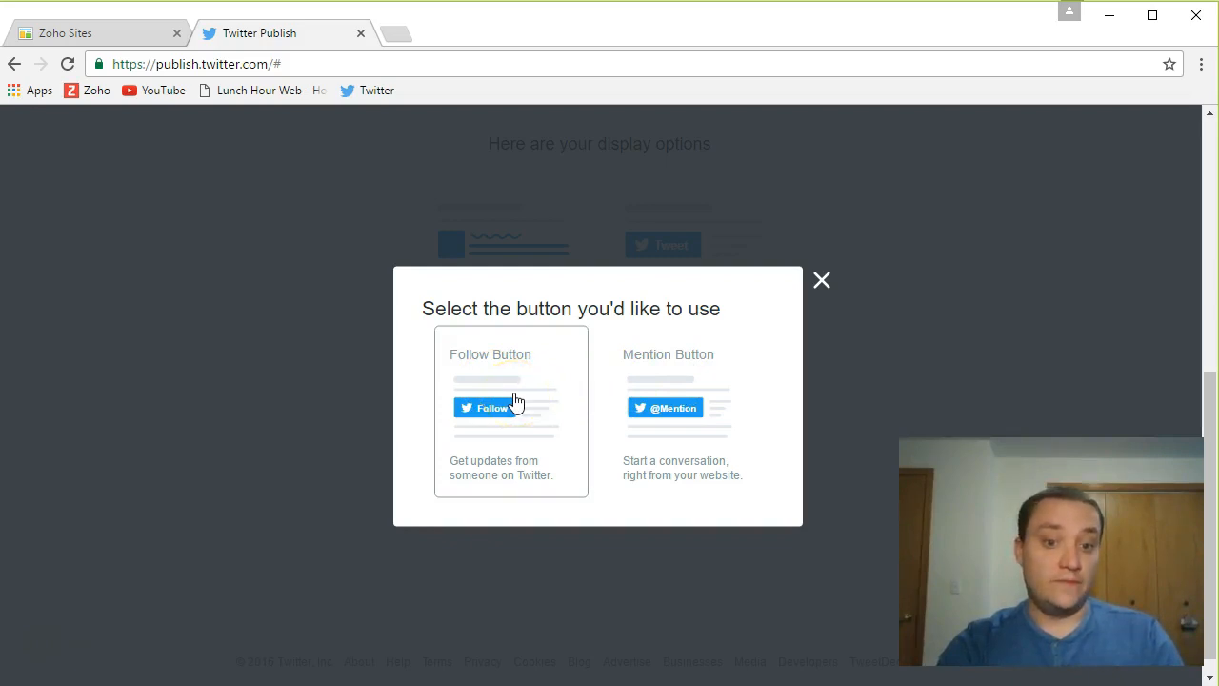
# Copy the Follow button embed code and dismiss the Copied! confirmation.
pyautogui.click(511, 408)
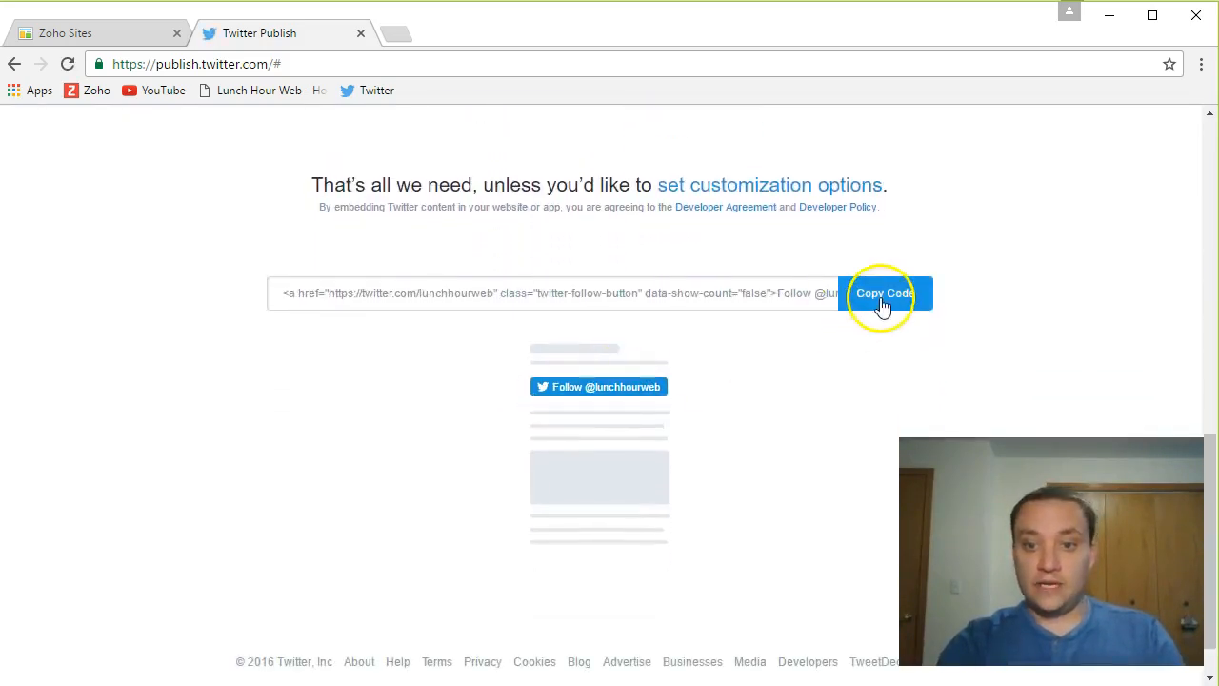
pyautogui.click(884, 293)
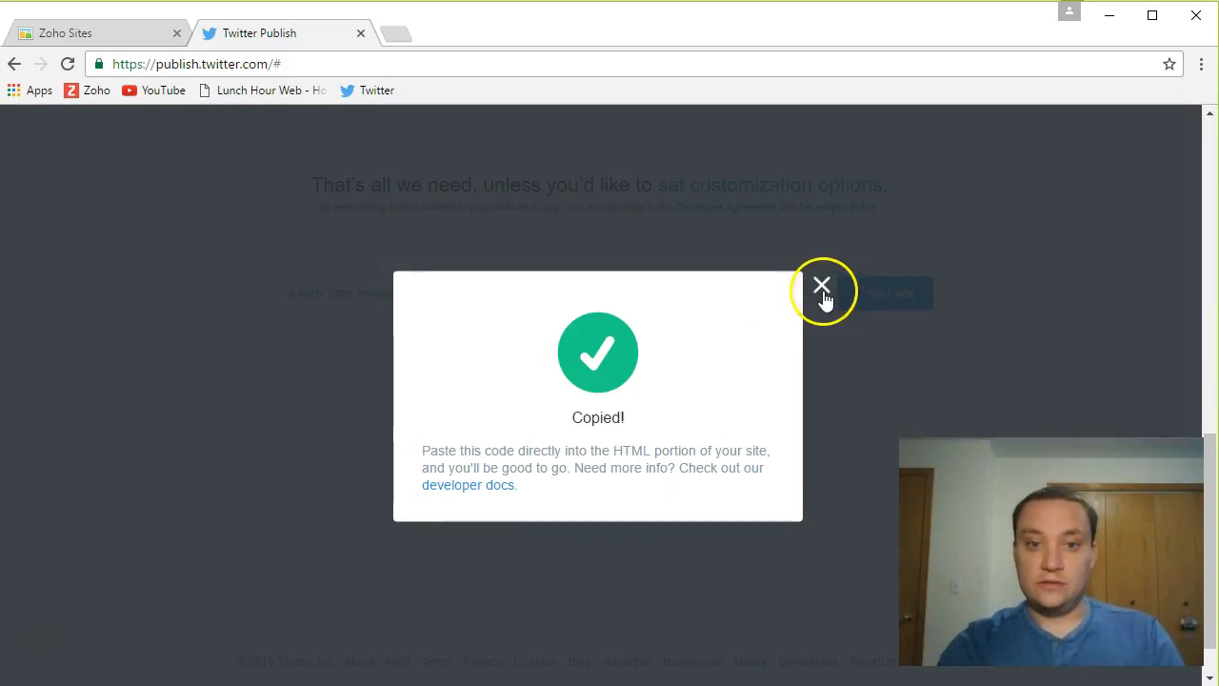
pyautogui.click(65, 32)
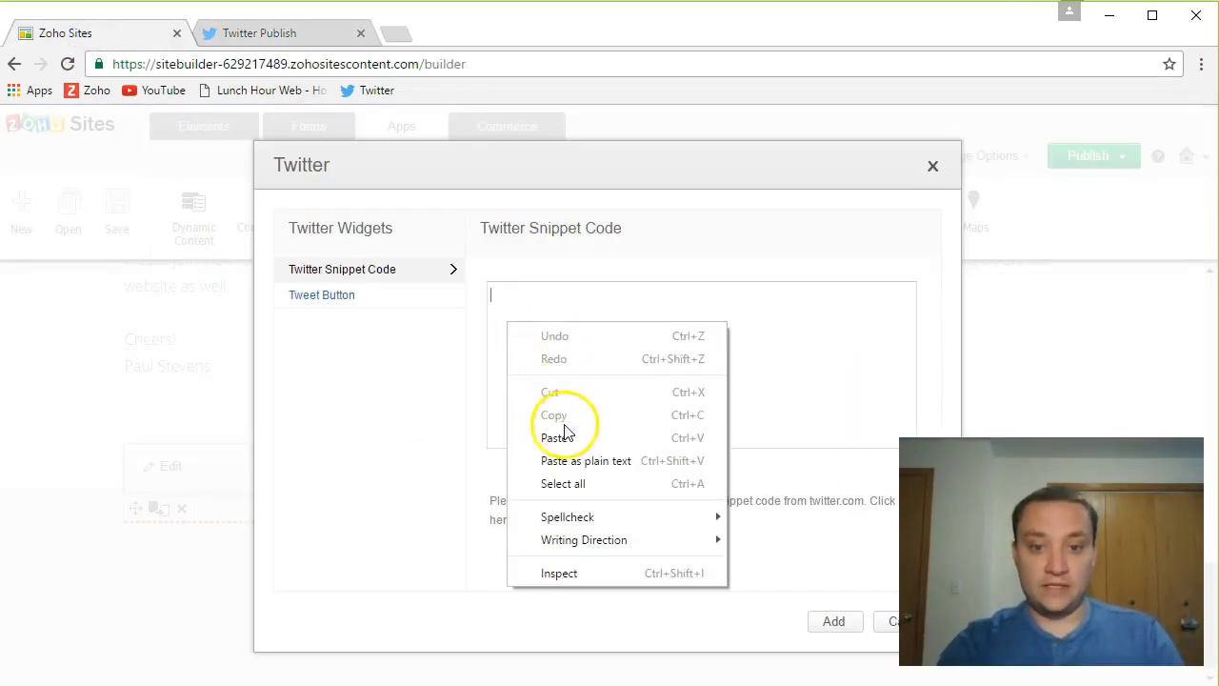
pyautogui.click(556, 437)
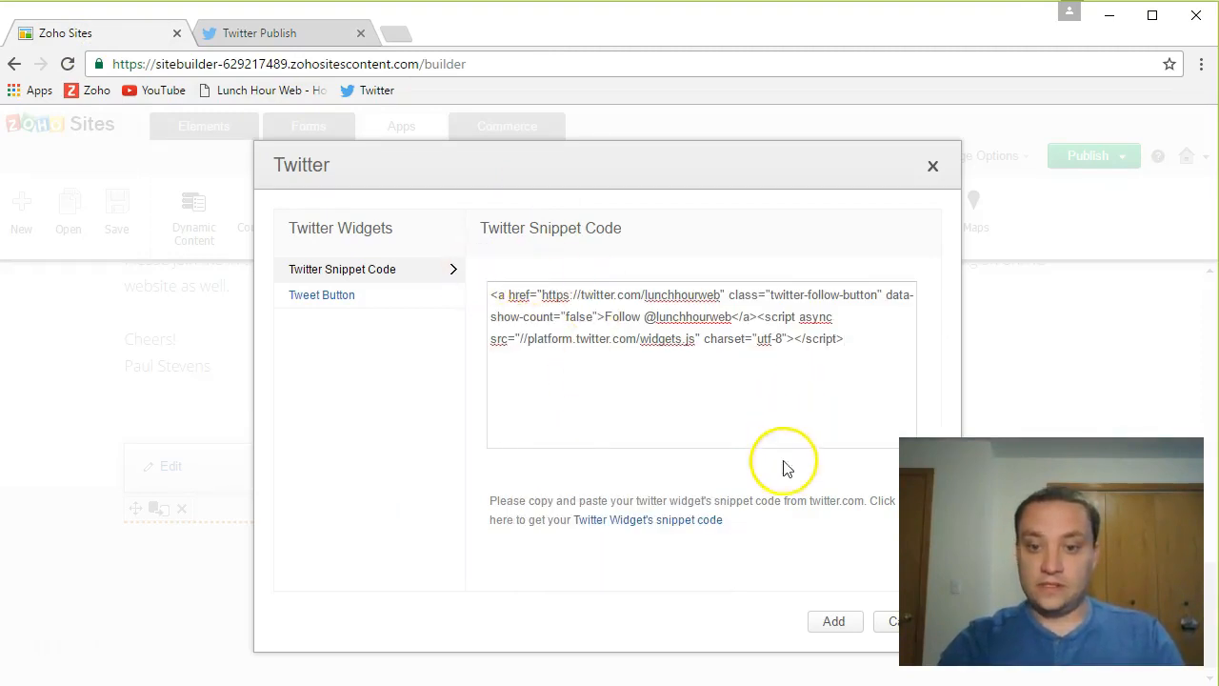
pyautogui.click(833, 621)
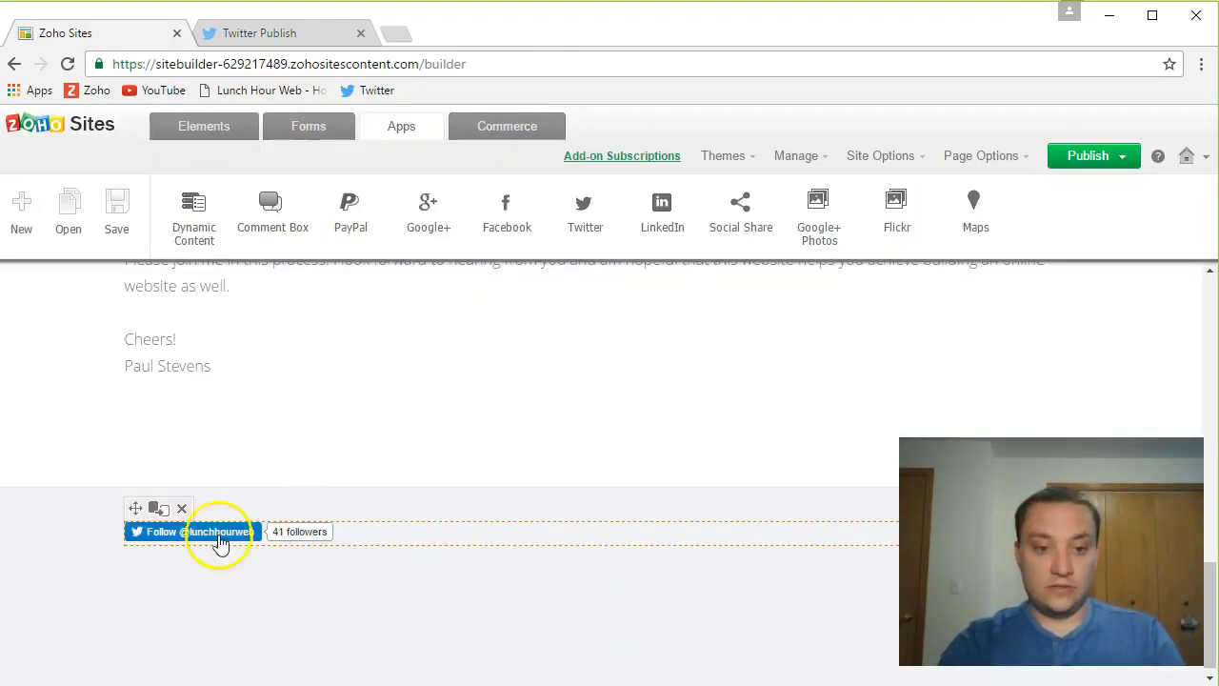
pyautogui.moveTo(381, 427)
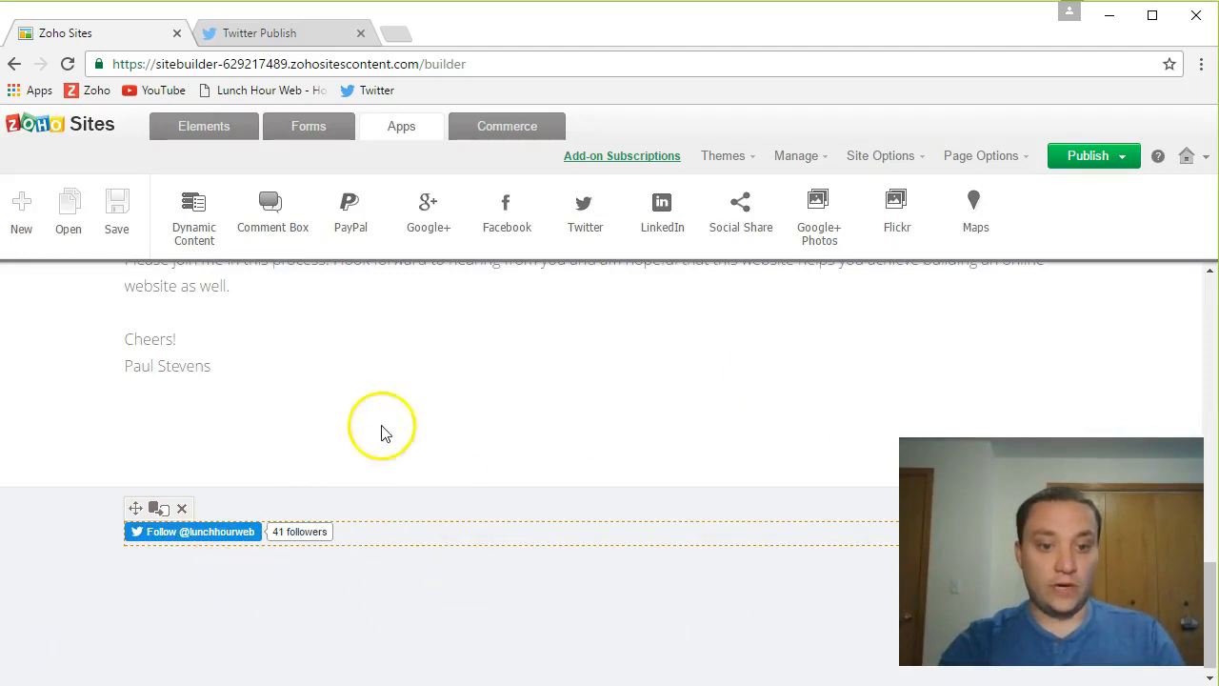
pyautogui.moveTo(591, 433)
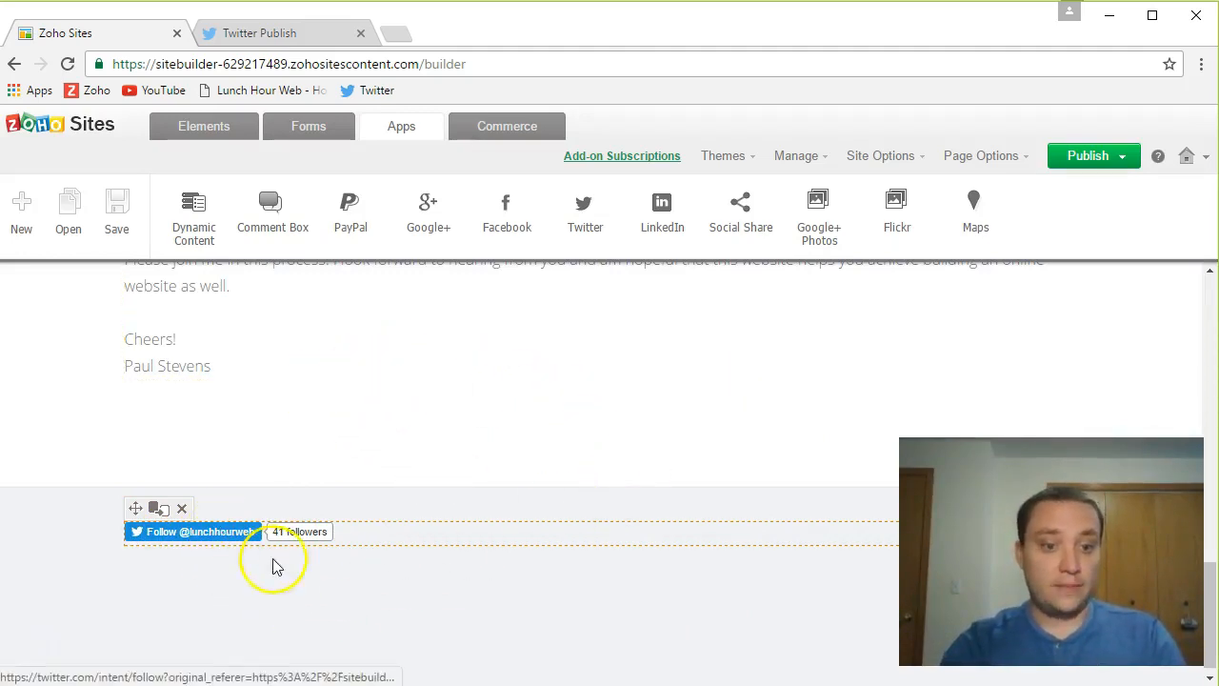
pyautogui.moveTo(548, 567)
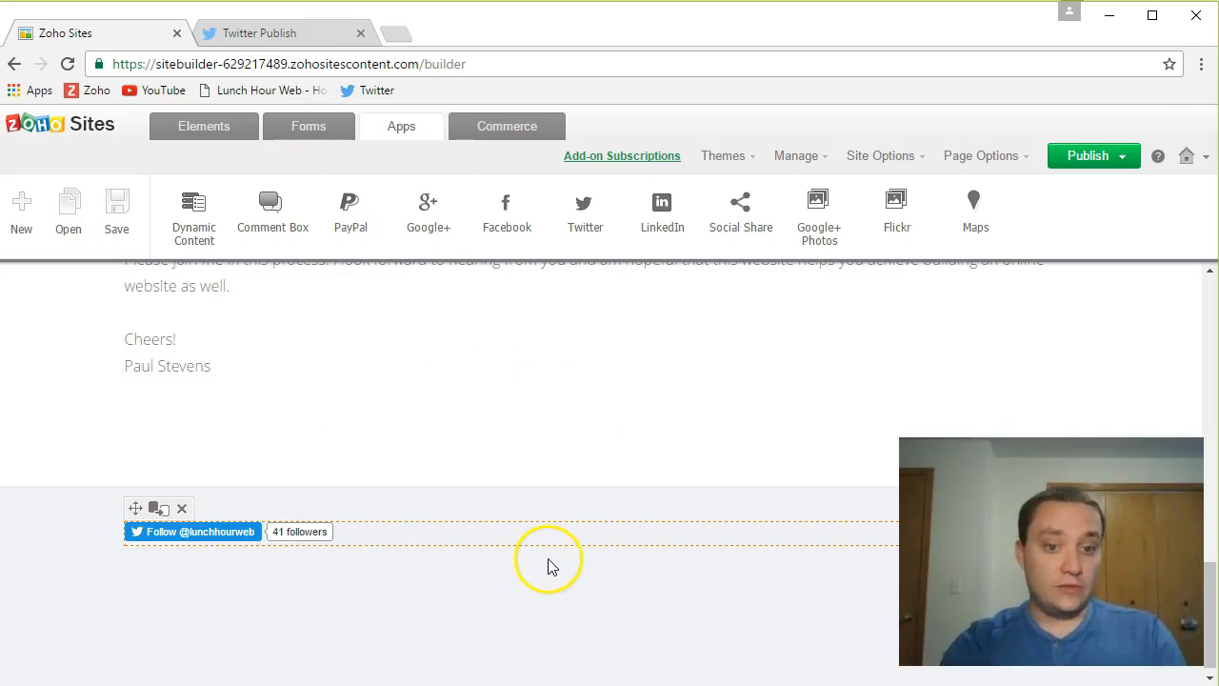
pyautogui.moveTo(519, 453)
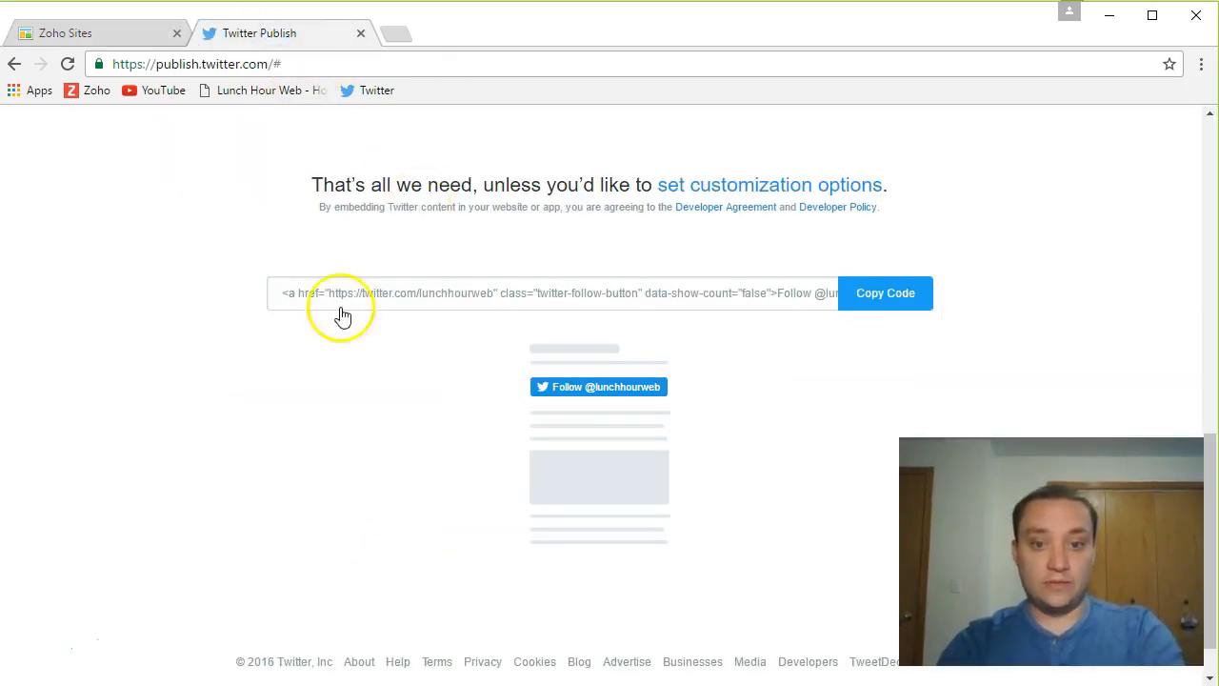
# Scroll up Twitter Publish to the Twitter Buttons options to get the Mention Button code.
pyautogui.scroll(3)
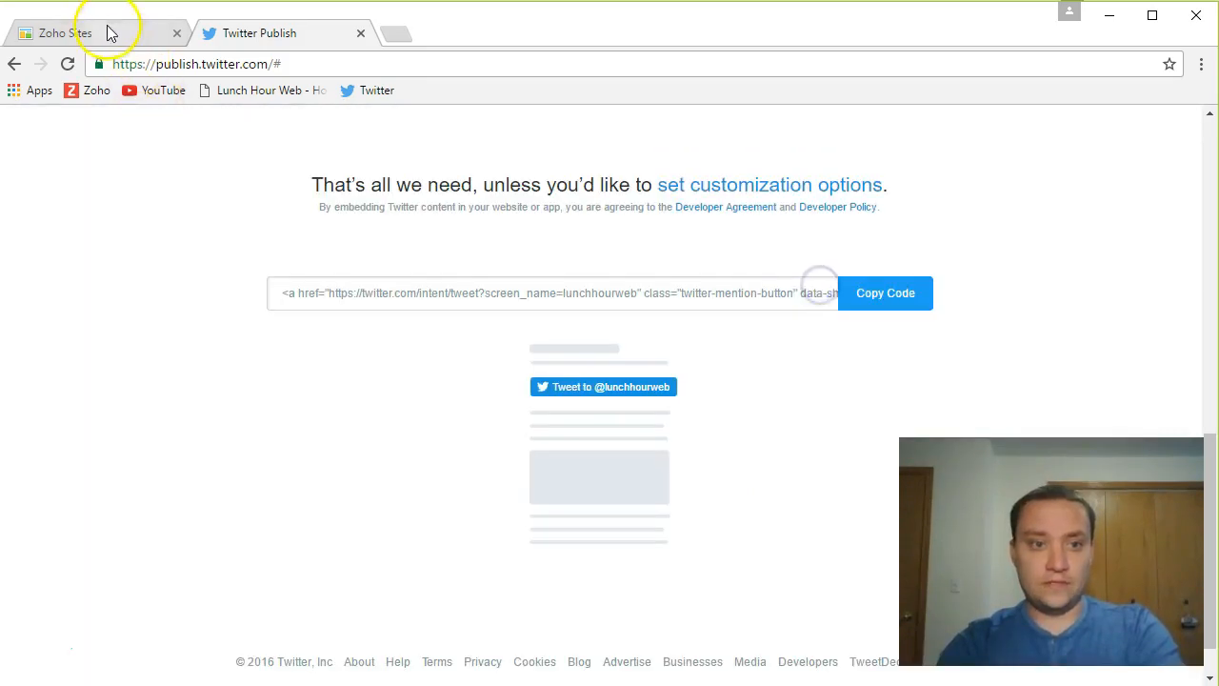
pyautogui.click(64, 32)
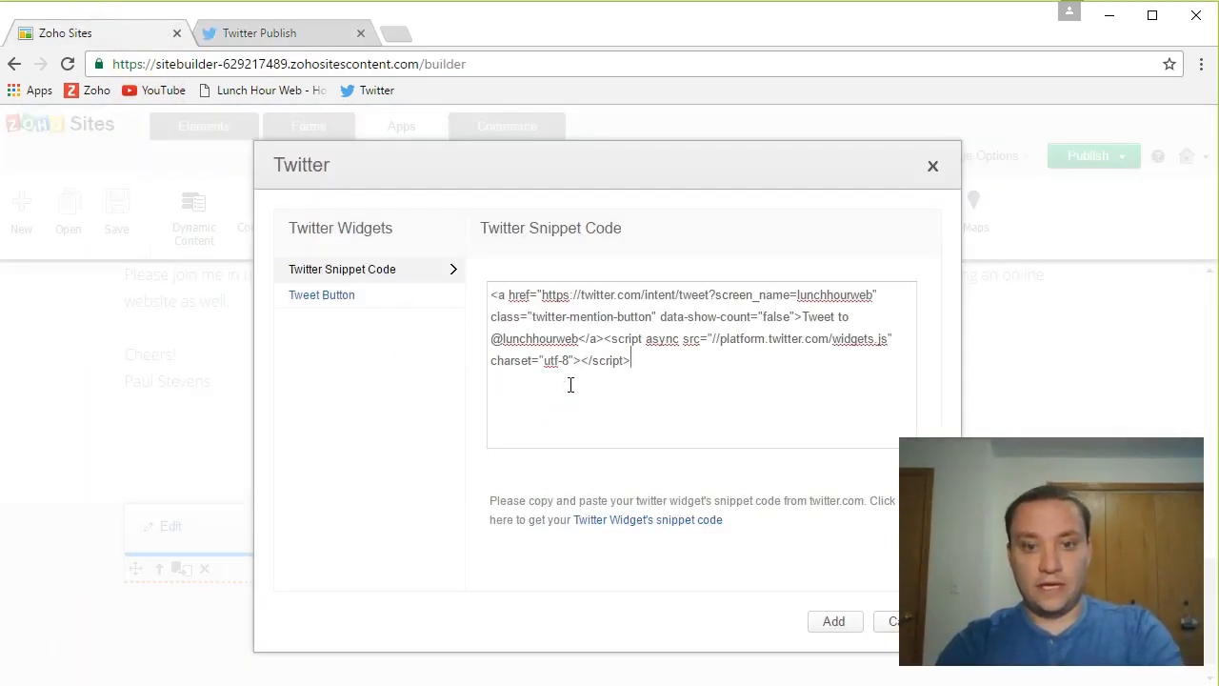
pyautogui.click(834, 621)
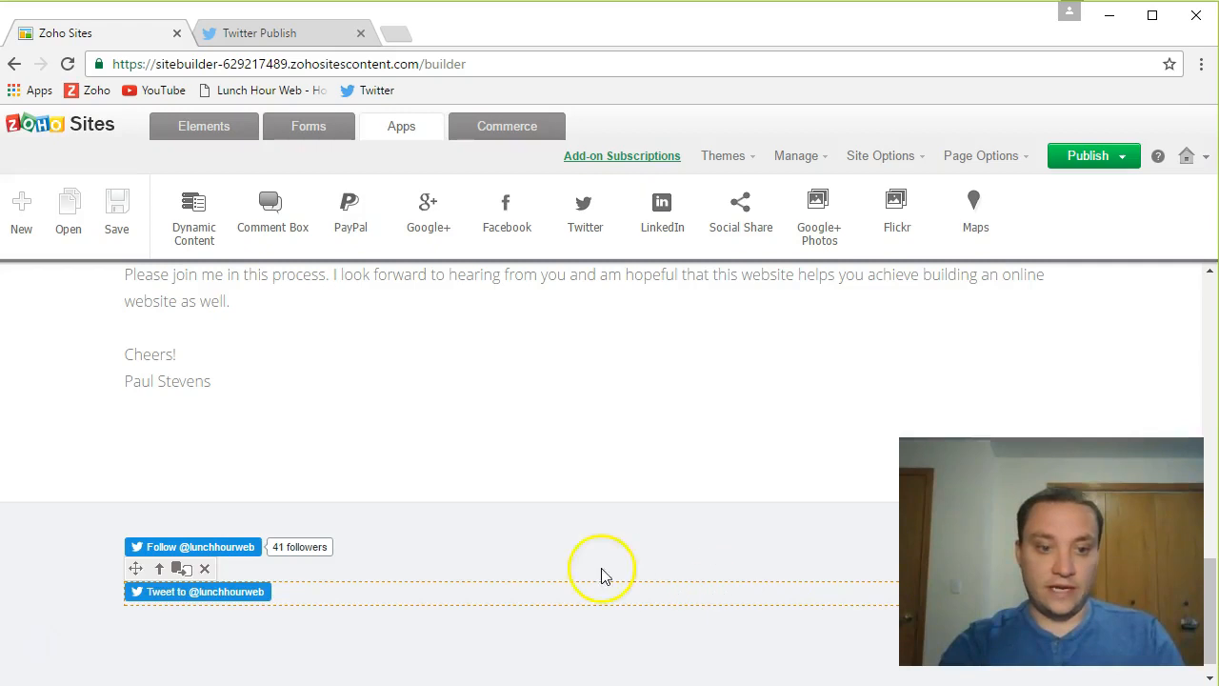
pyautogui.moveTo(414, 495)
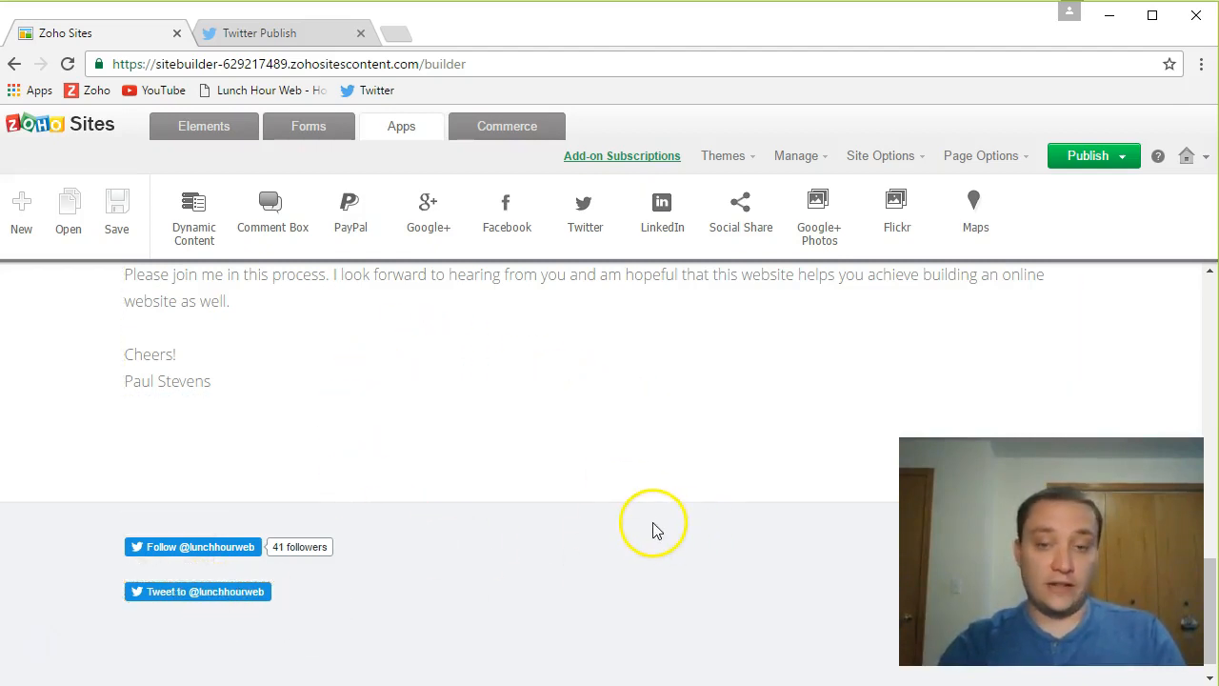
pyautogui.moveTo(629, 492)
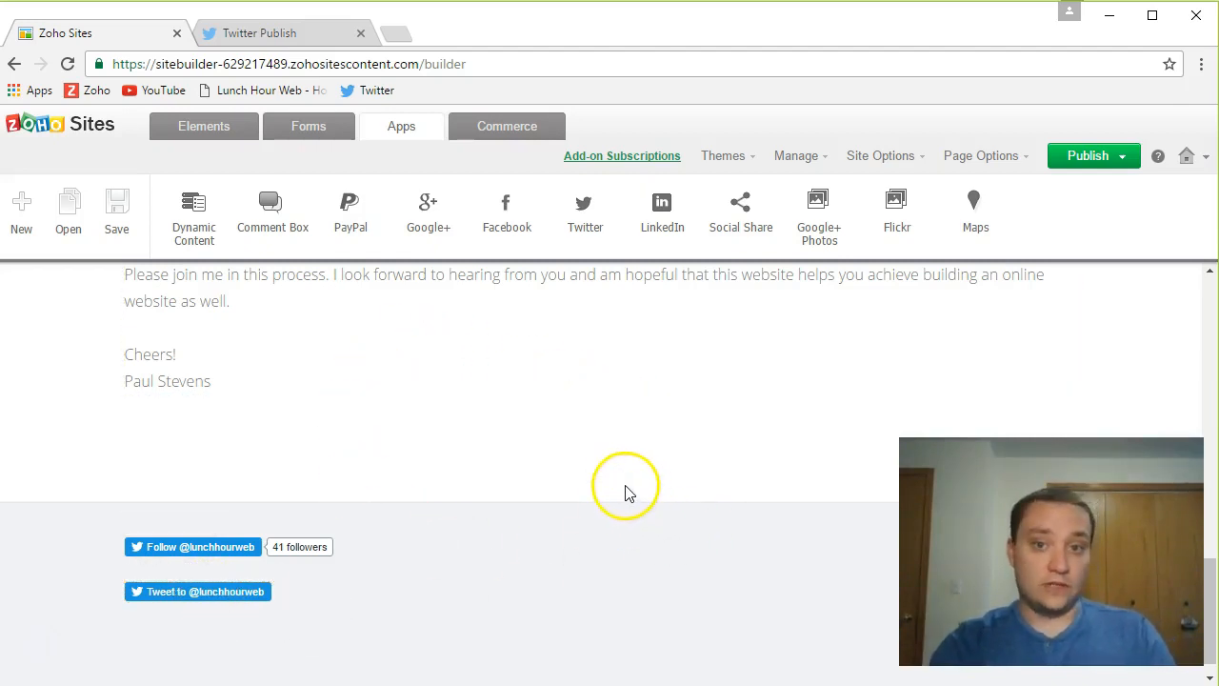
pyautogui.moveTo(626, 493)
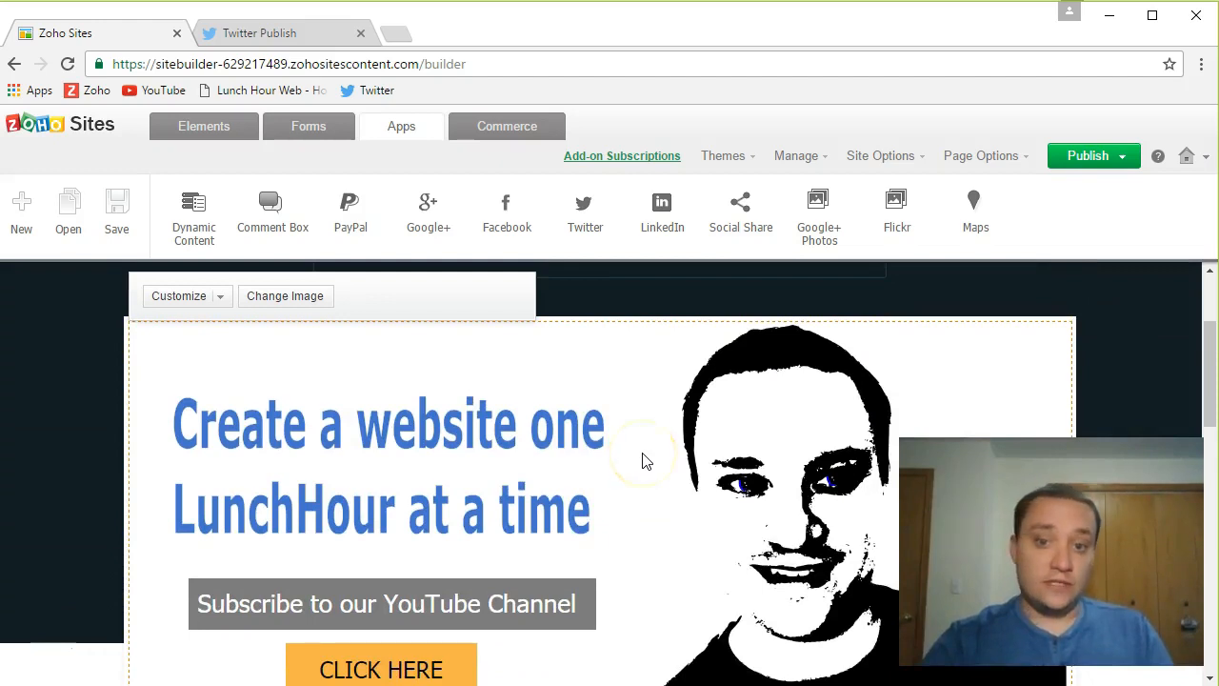
# Enable 'Show sidebar on this page' in the homepage's Page Options.
pyautogui.click(259, 33)
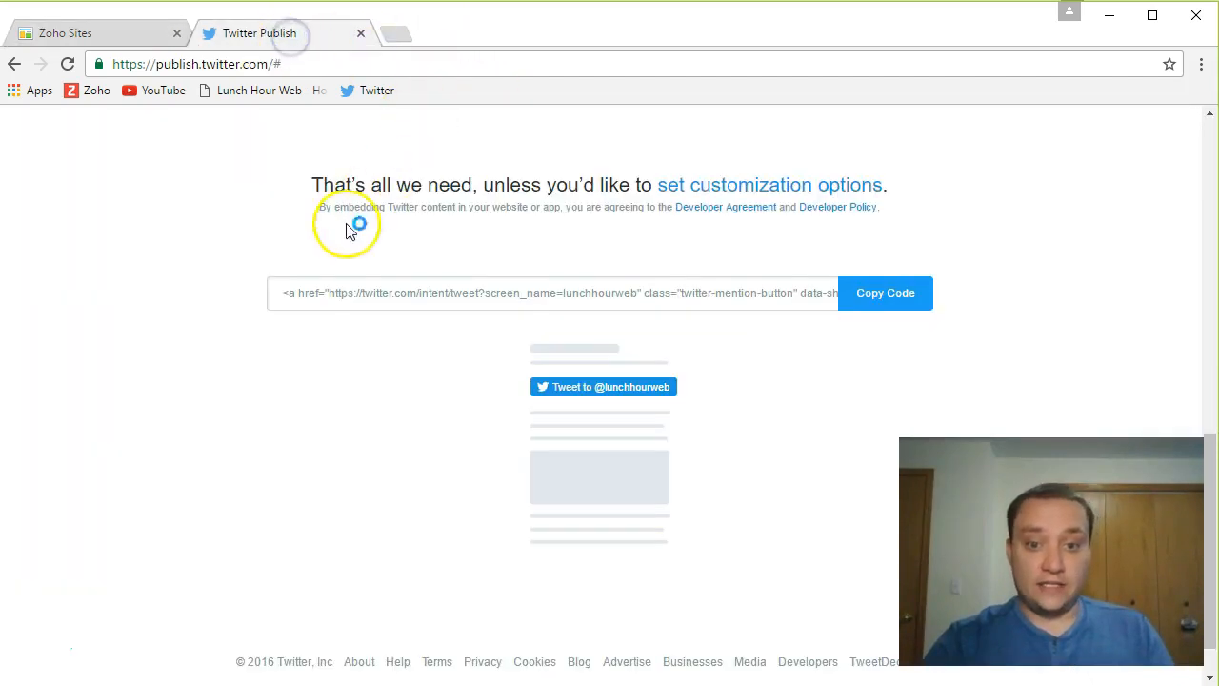
pyautogui.scroll(3)
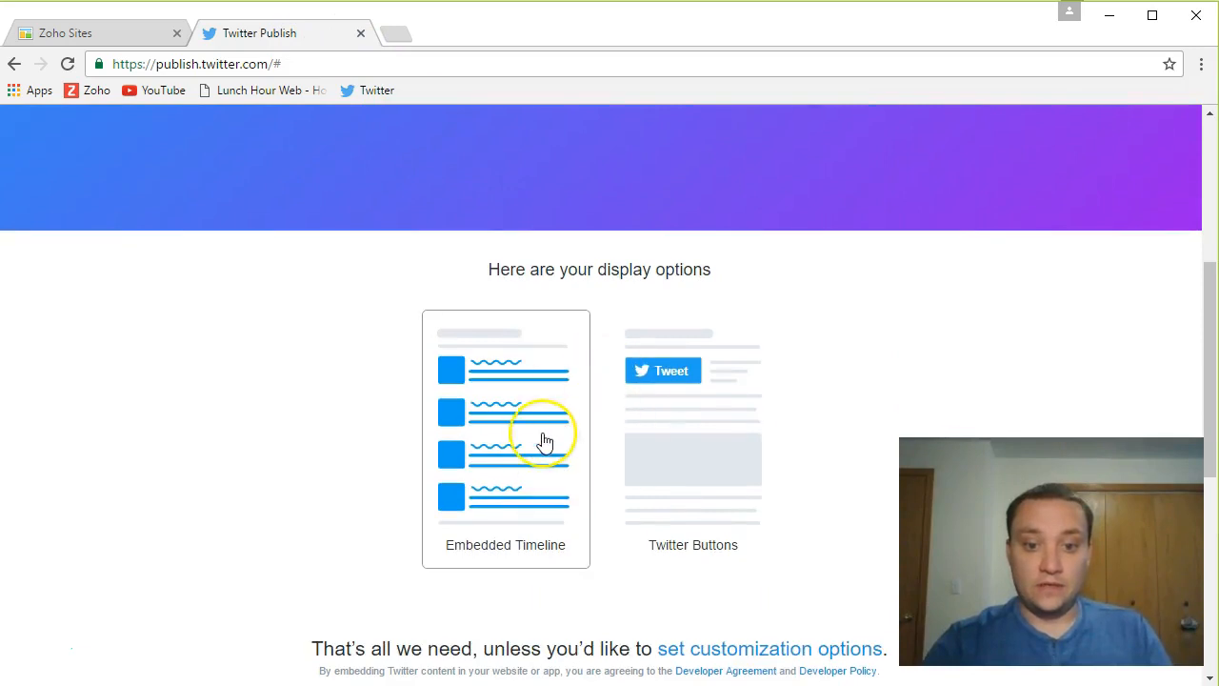
pyautogui.moveTo(65, 32)
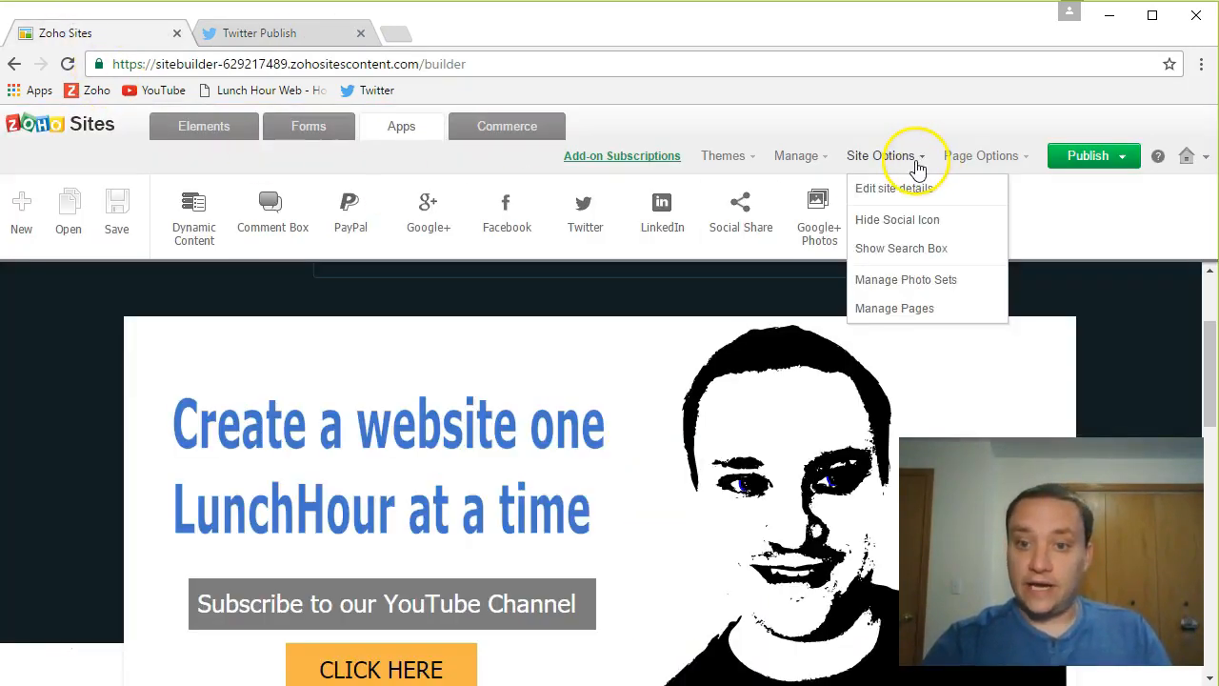
pyautogui.click(981, 155)
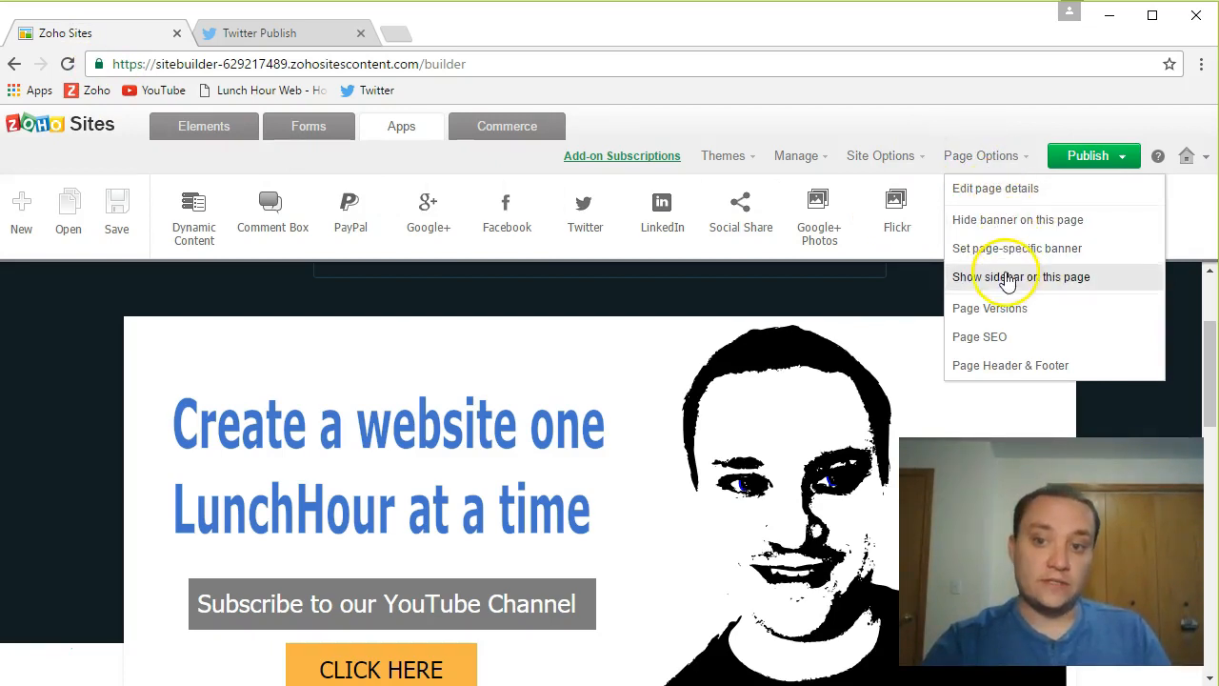
pyautogui.click(1031, 277)
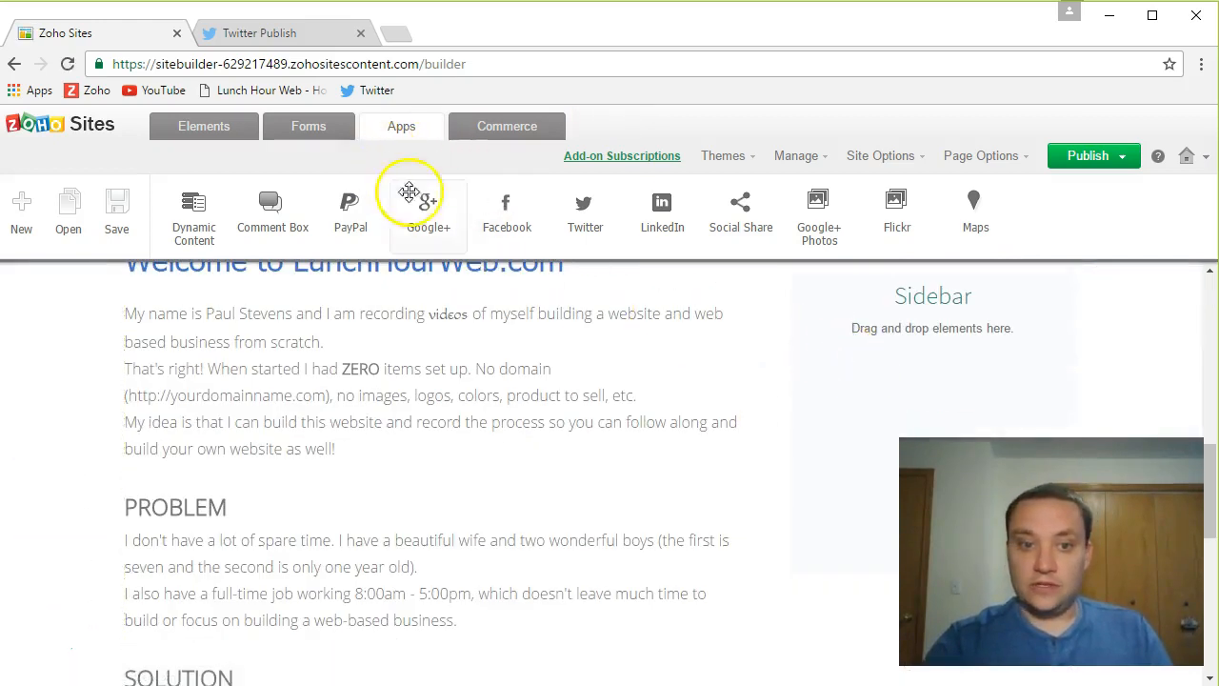
pyautogui.click(585, 209)
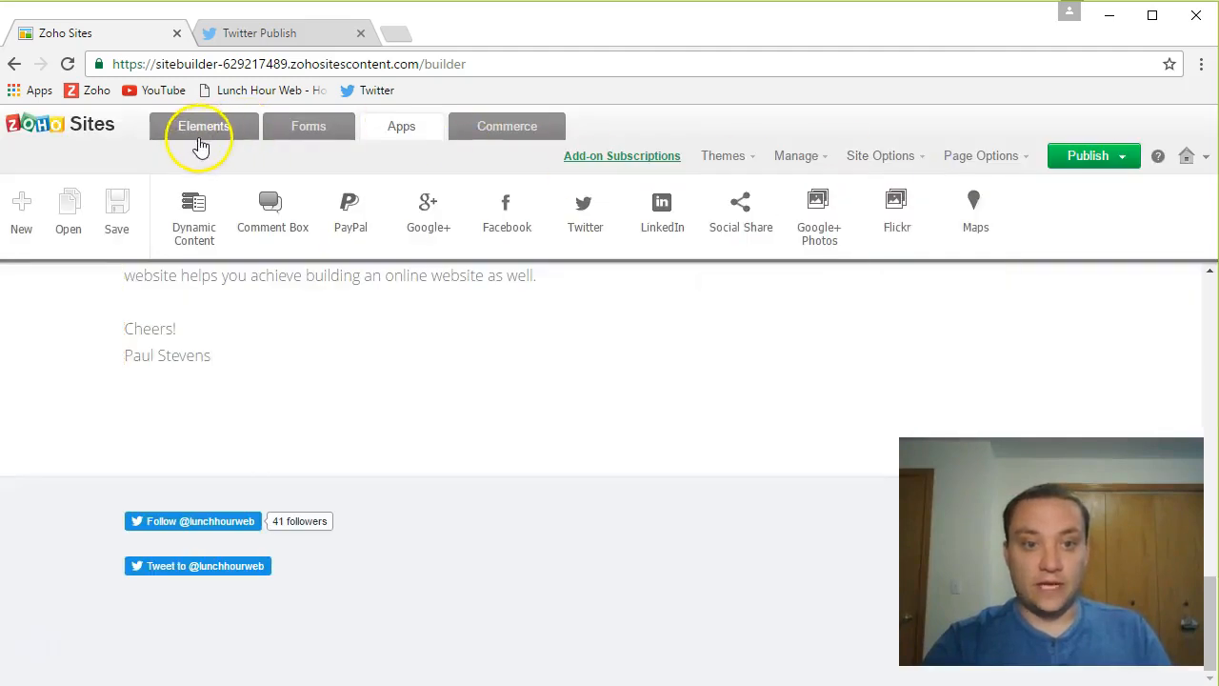
pyautogui.moveTo(507, 200)
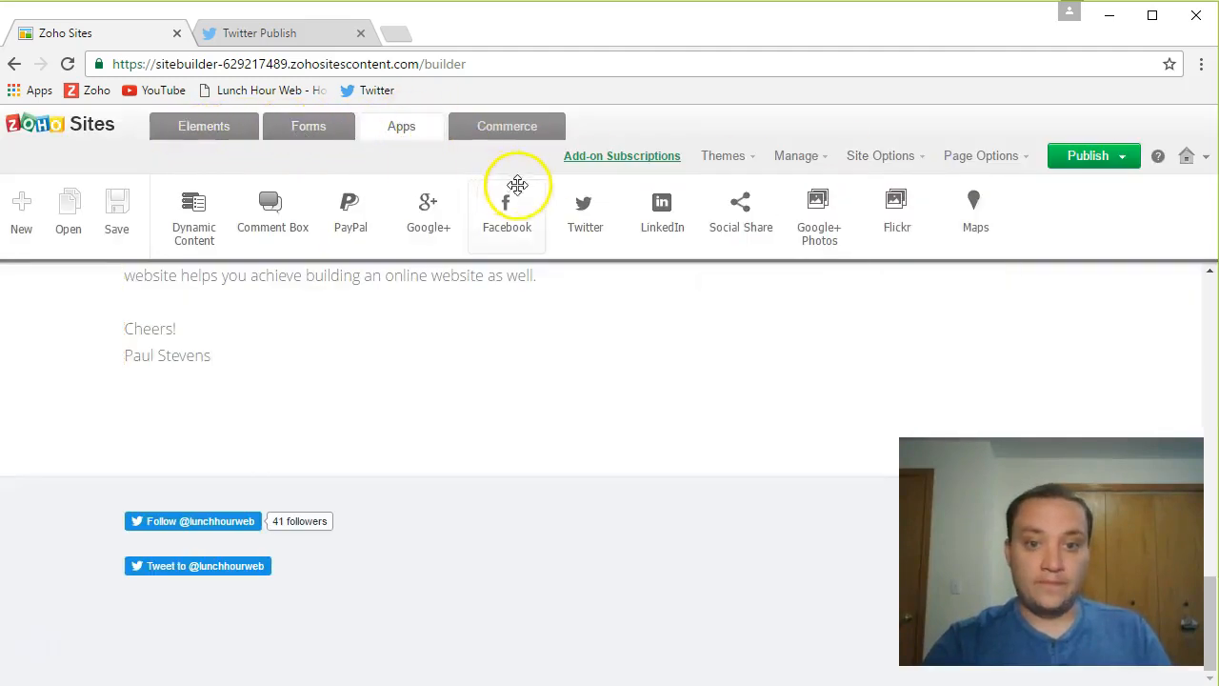
# Copy the lunchhourweb embedded timeline code and add it to the homepage sidebar.
pyautogui.scroll(3)
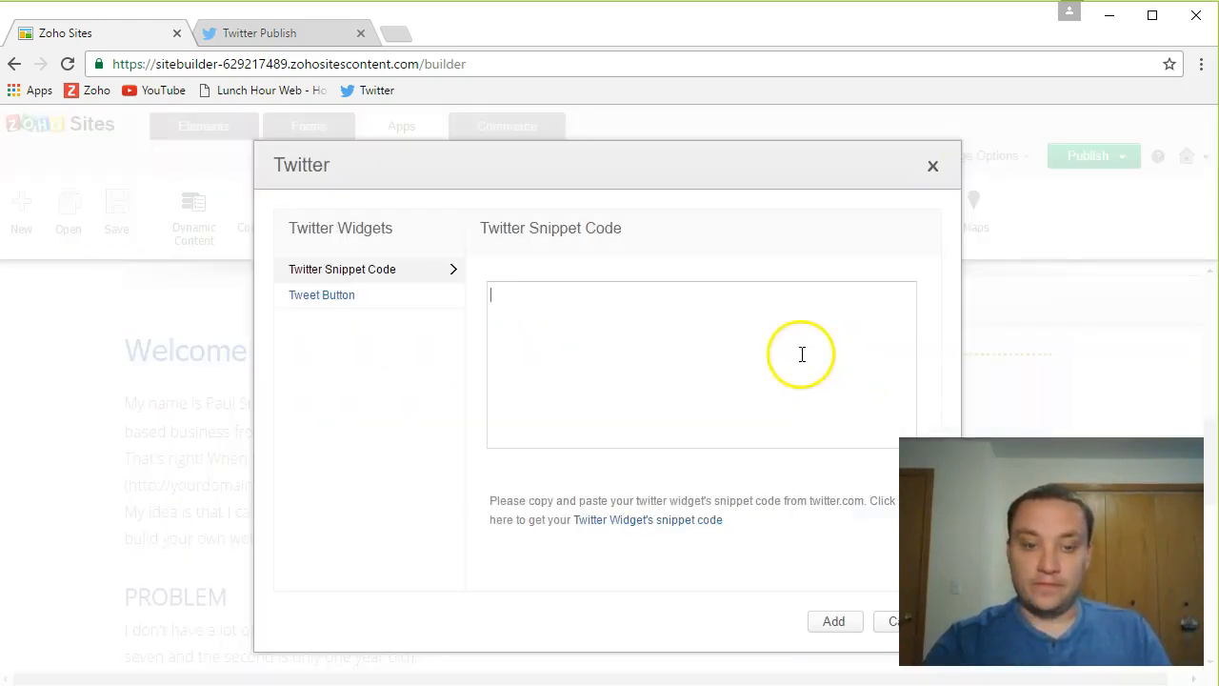
pyautogui.moveTo(522, 333)
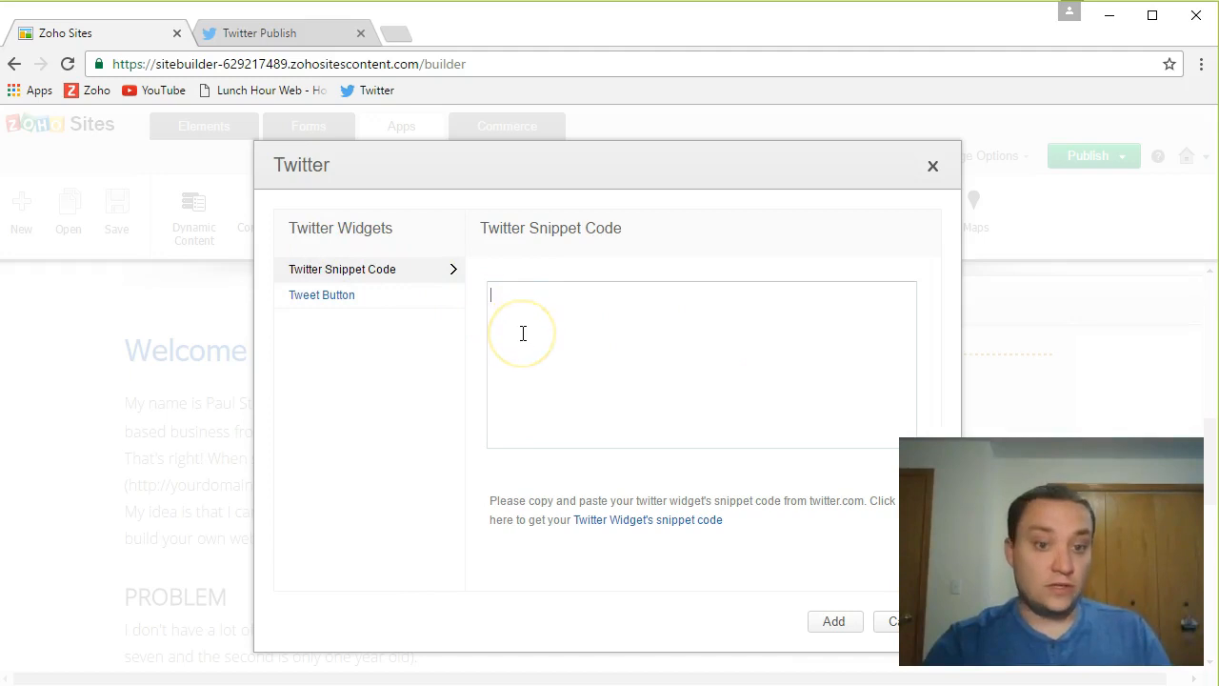
pyautogui.click(258, 33)
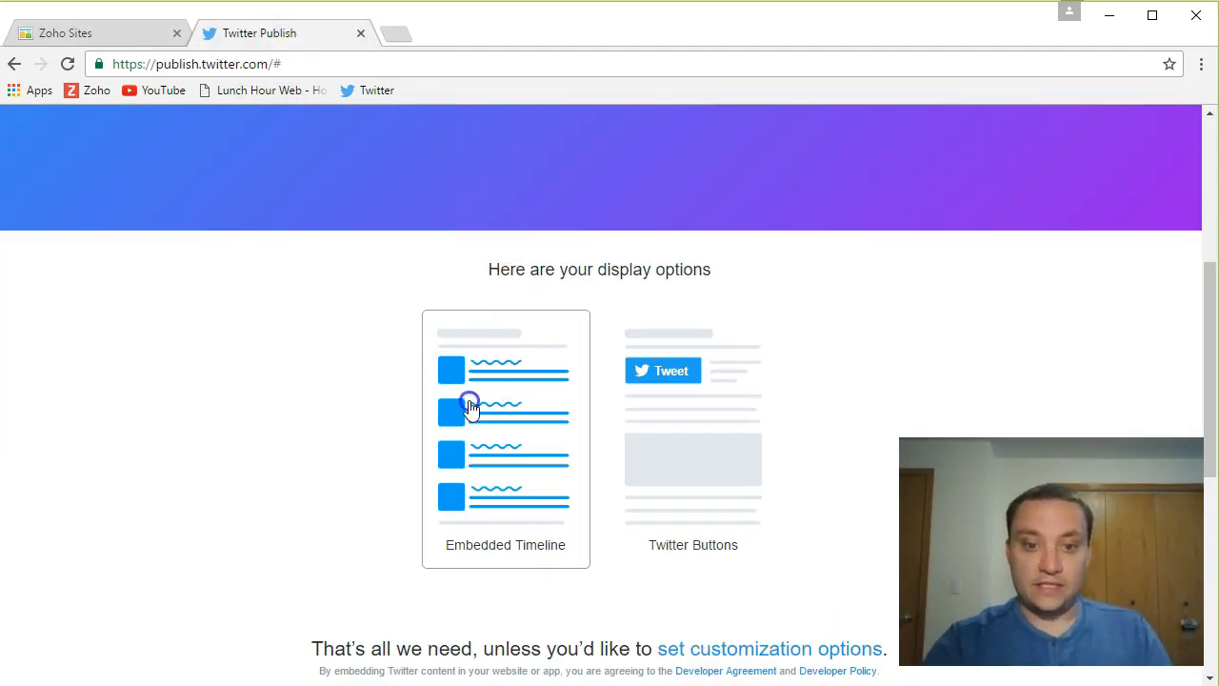
pyautogui.click(884, 432)
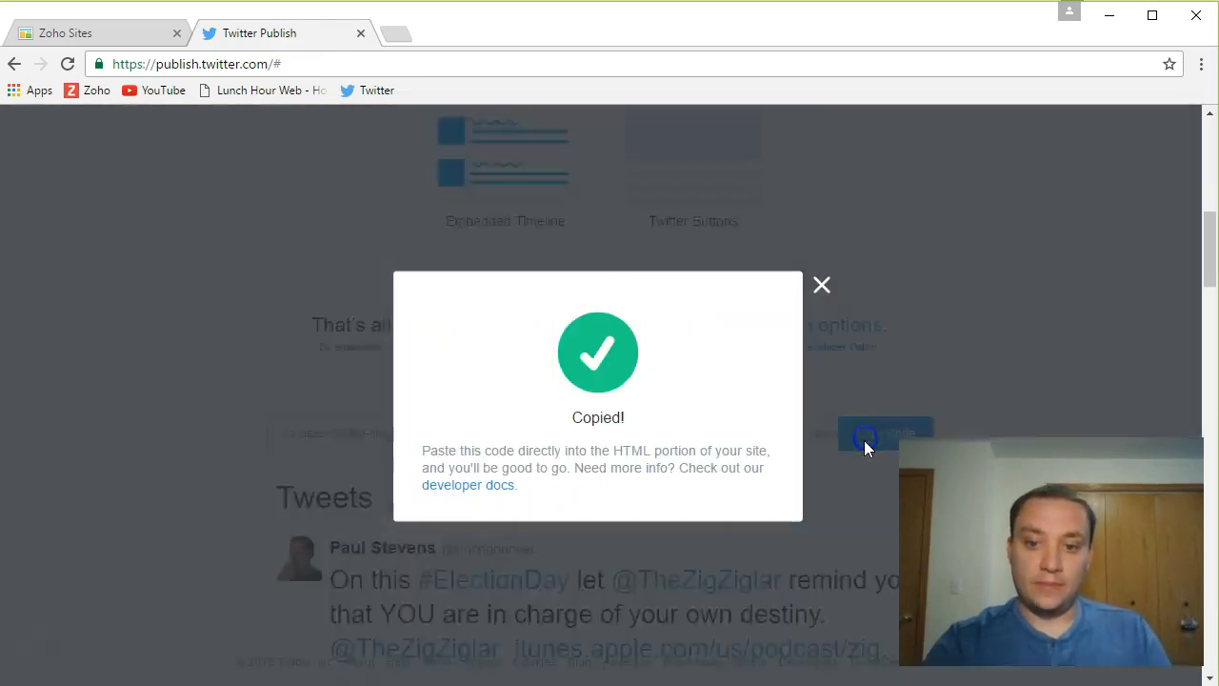
pyautogui.click(95, 34)
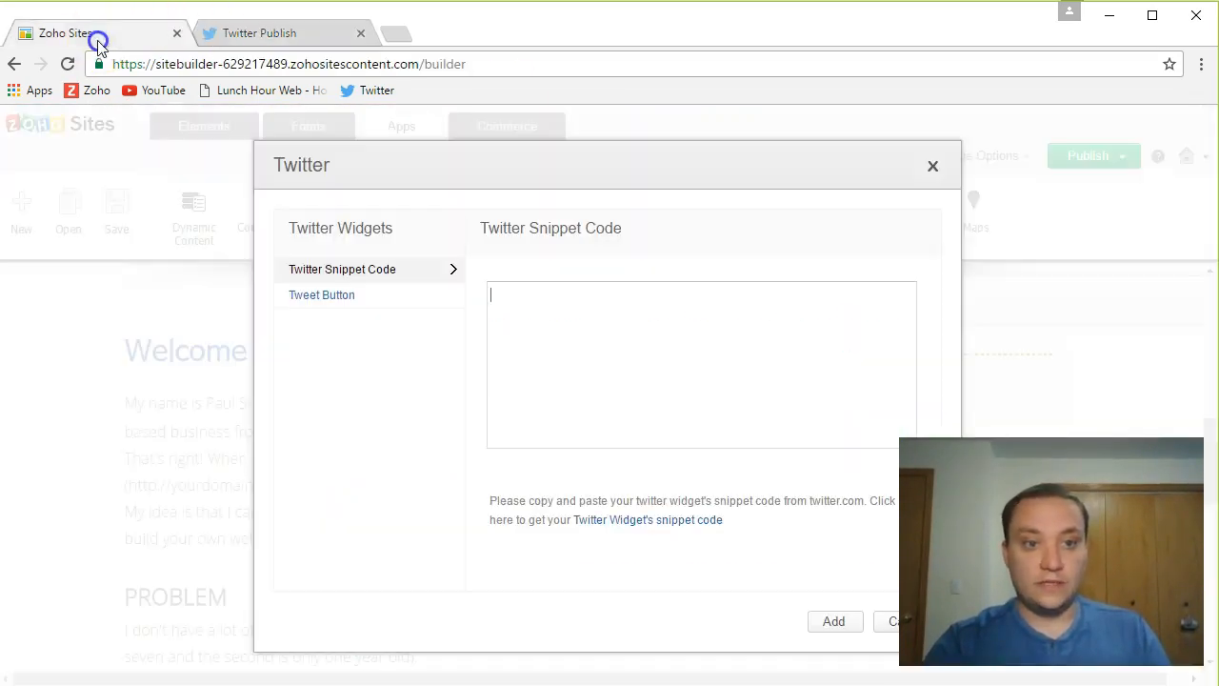
pyautogui.write('<a class="twitter-timeline" href="https://twitter.com/lunchhourweb">Tweets by lunchhourweb</a> <script async src="//platform.twitter.com/widgets.js" charset="utf-8"></script>')
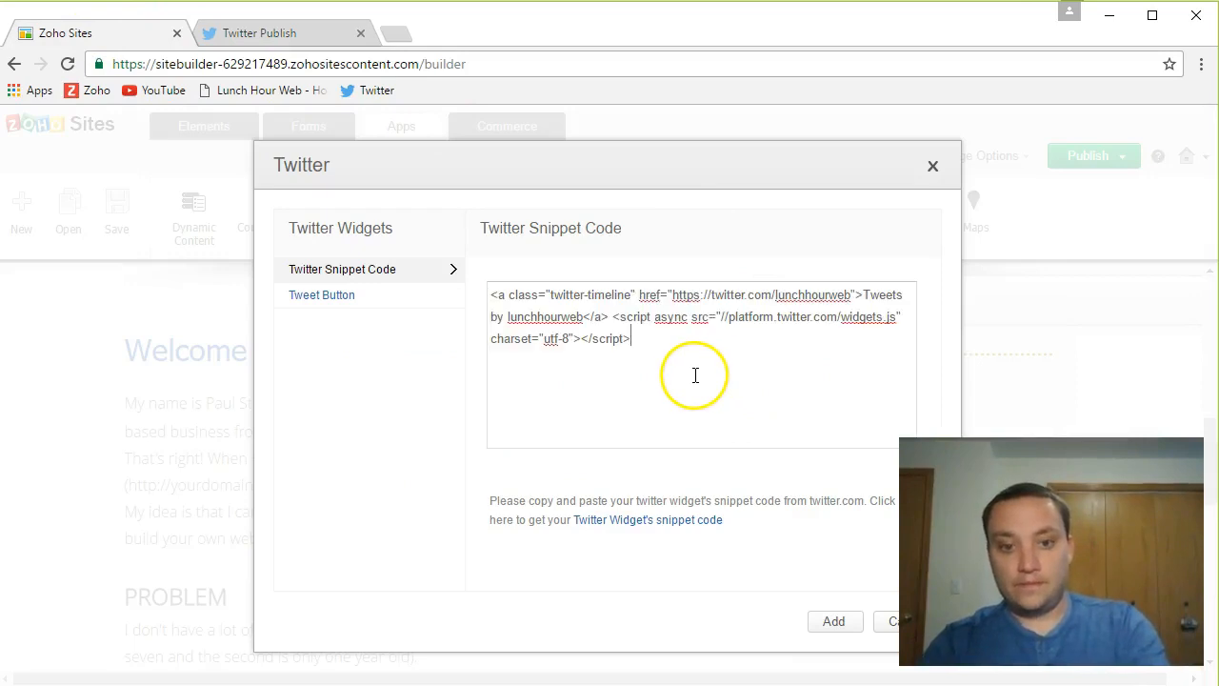
pyautogui.click(834, 621)
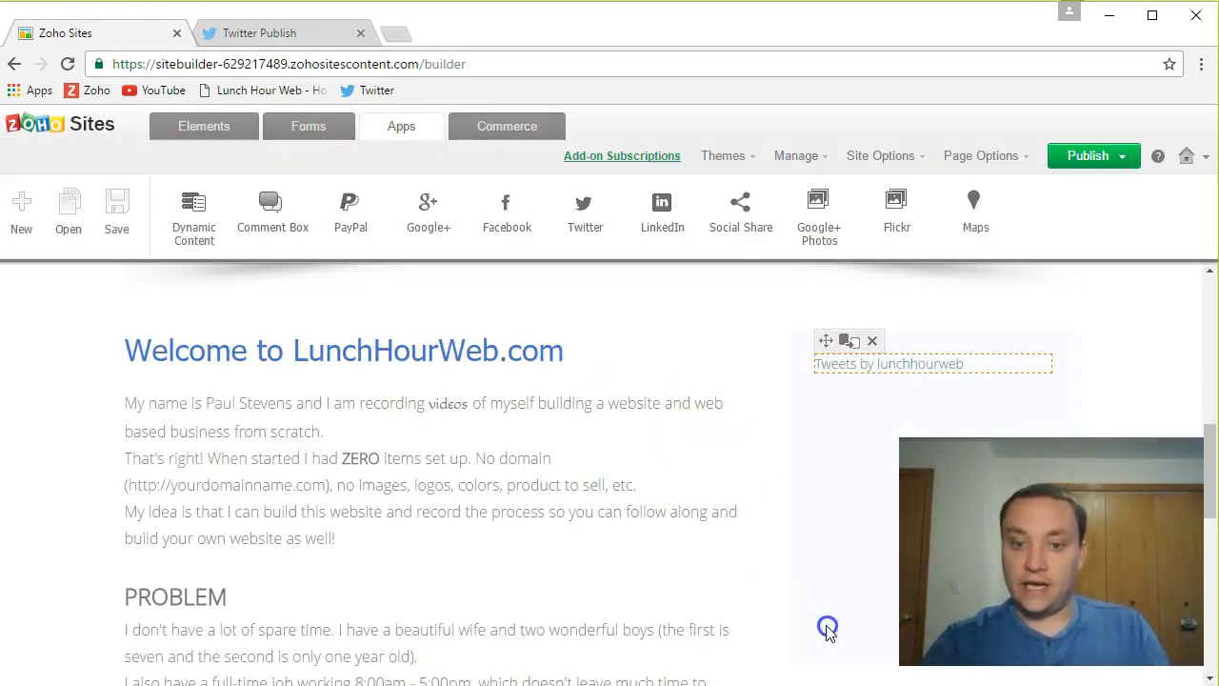
# Scroll the homepage to review the Twitter timeline and footer Follow and Tweet buttons.
pyautogui.scroll(-3)
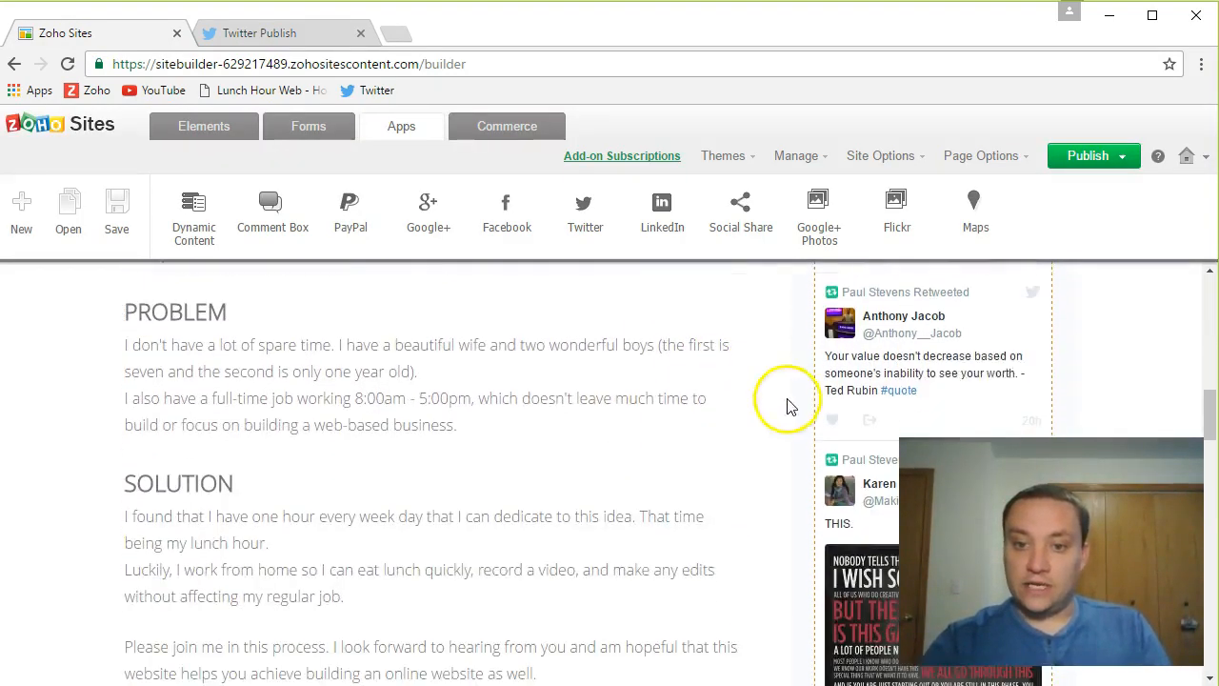
pyautogui.scroll(3)
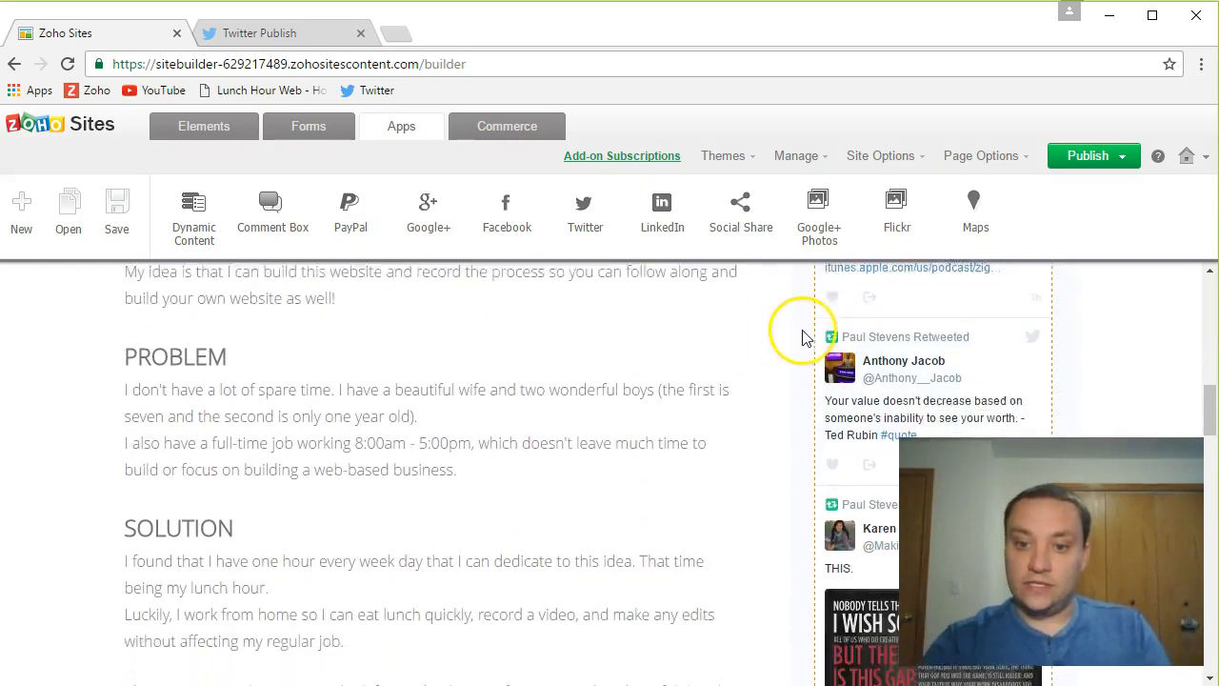
pyautogui.scroll(-3)
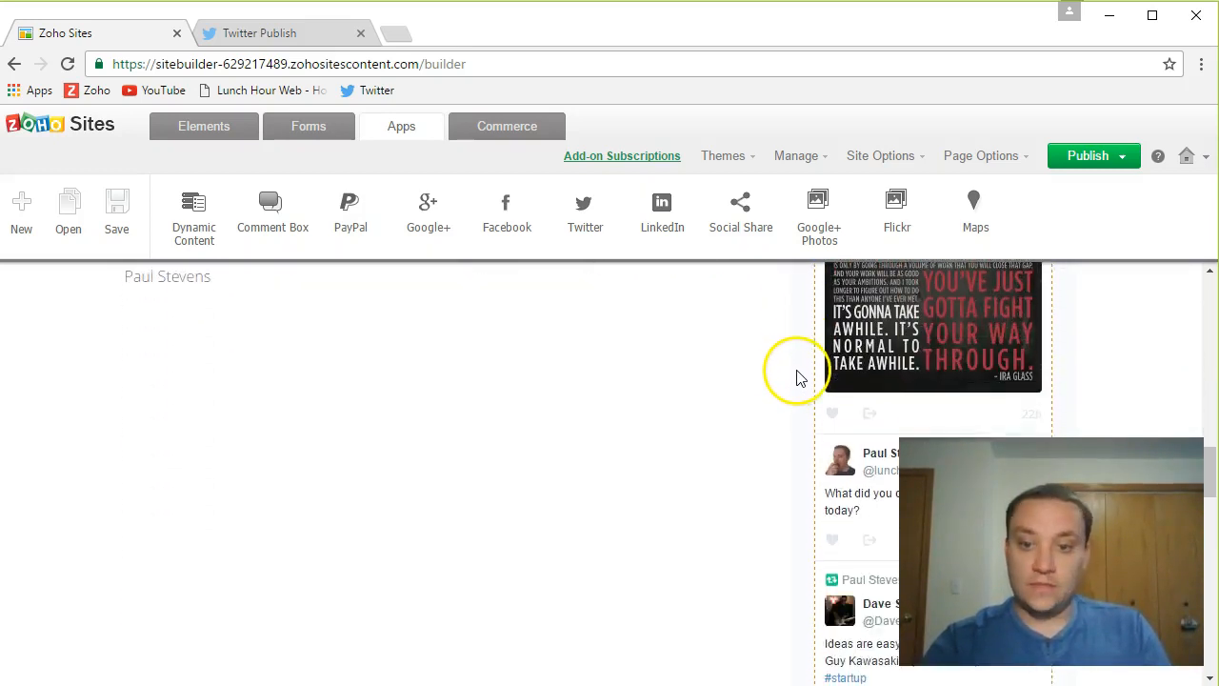
pyautogui.scroll(-3)
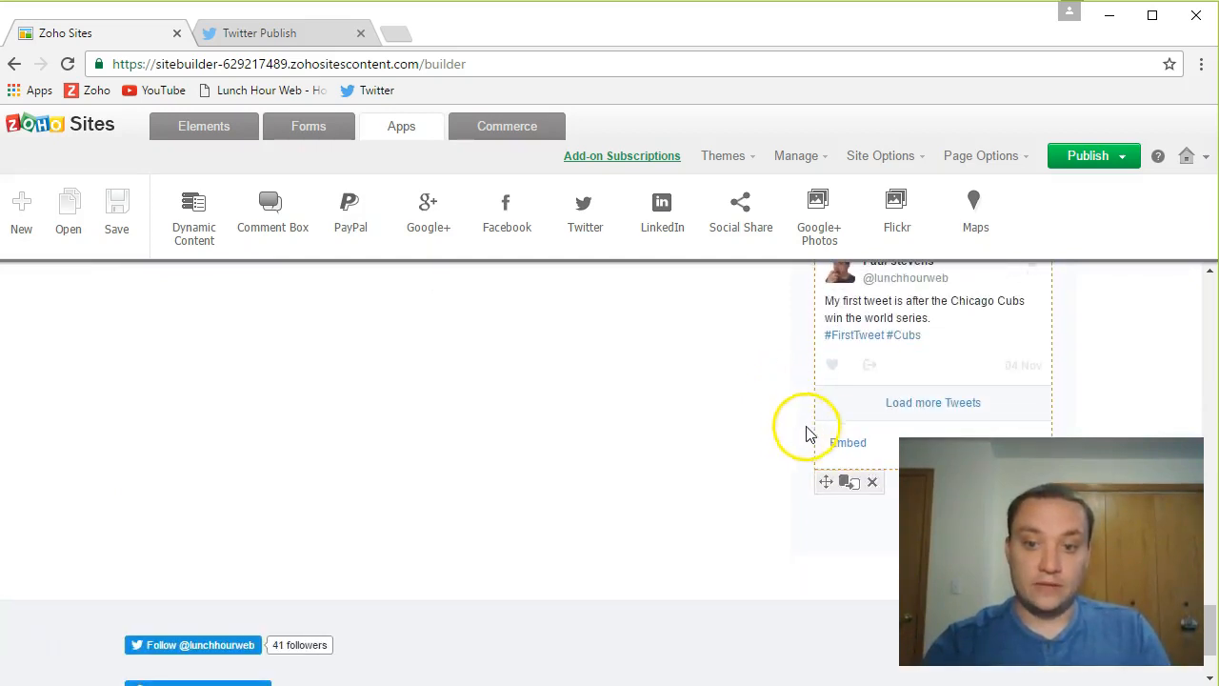
pyautogui.scroll(3)
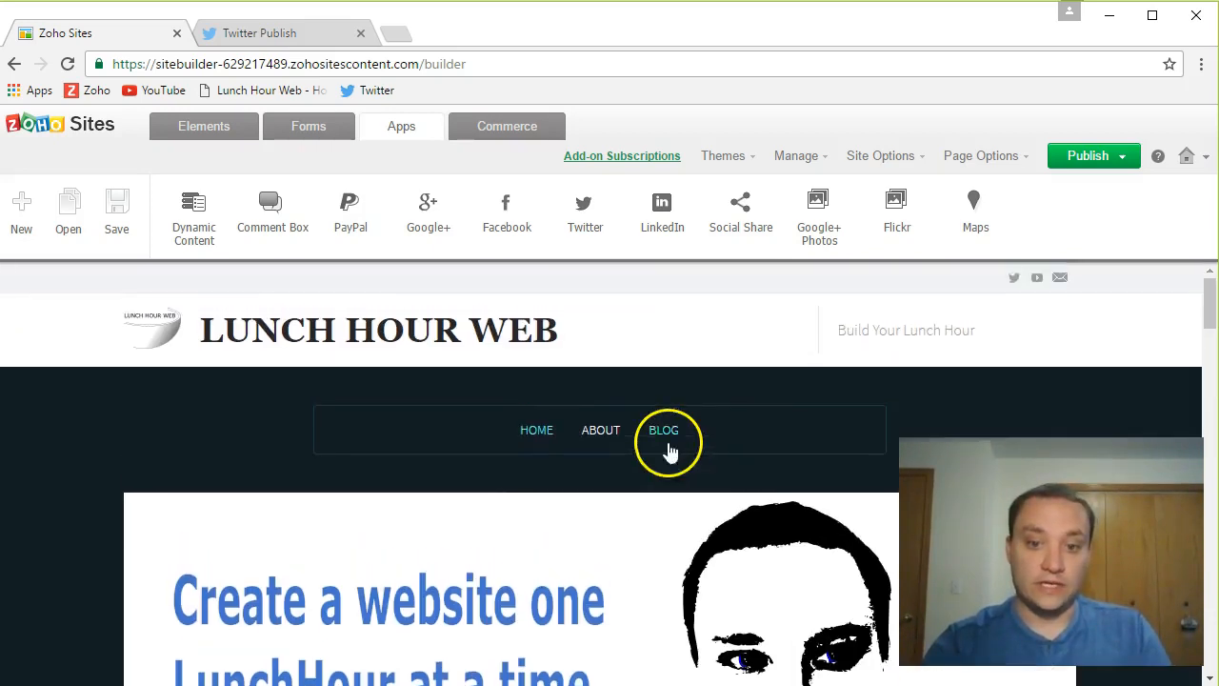
pyautogui.moveTo(705, 435)
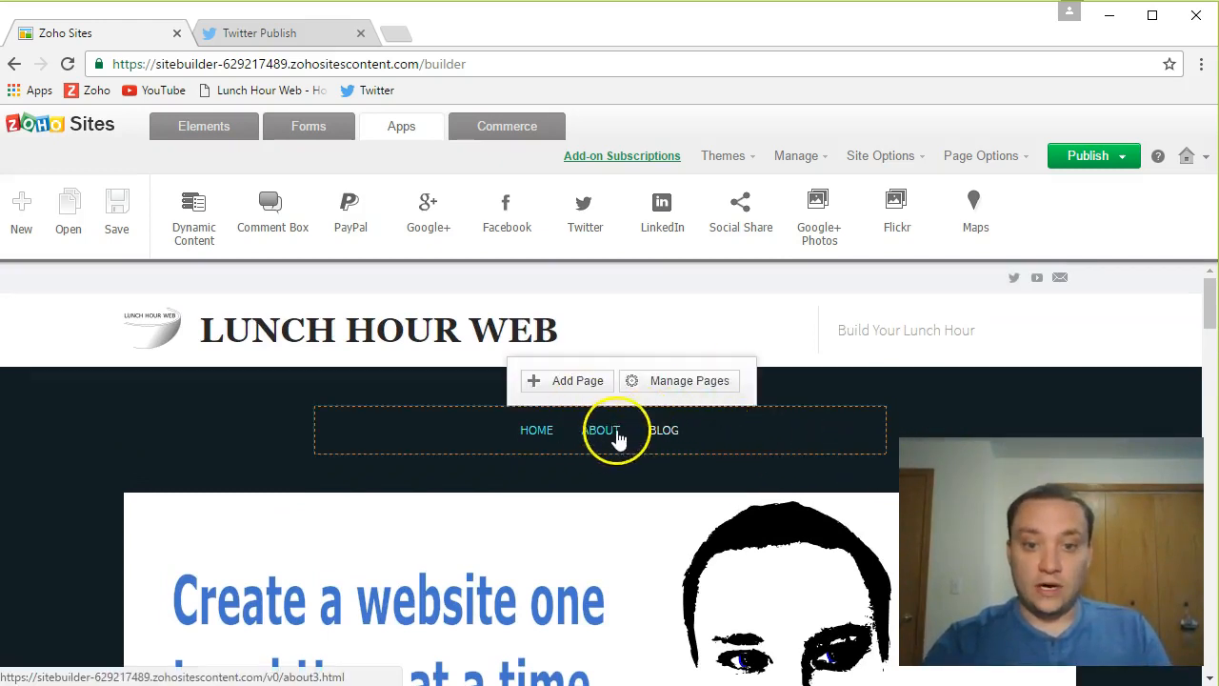
# Save the homepage changes and confirm the prompt.
pyautogui.click(117, 204)
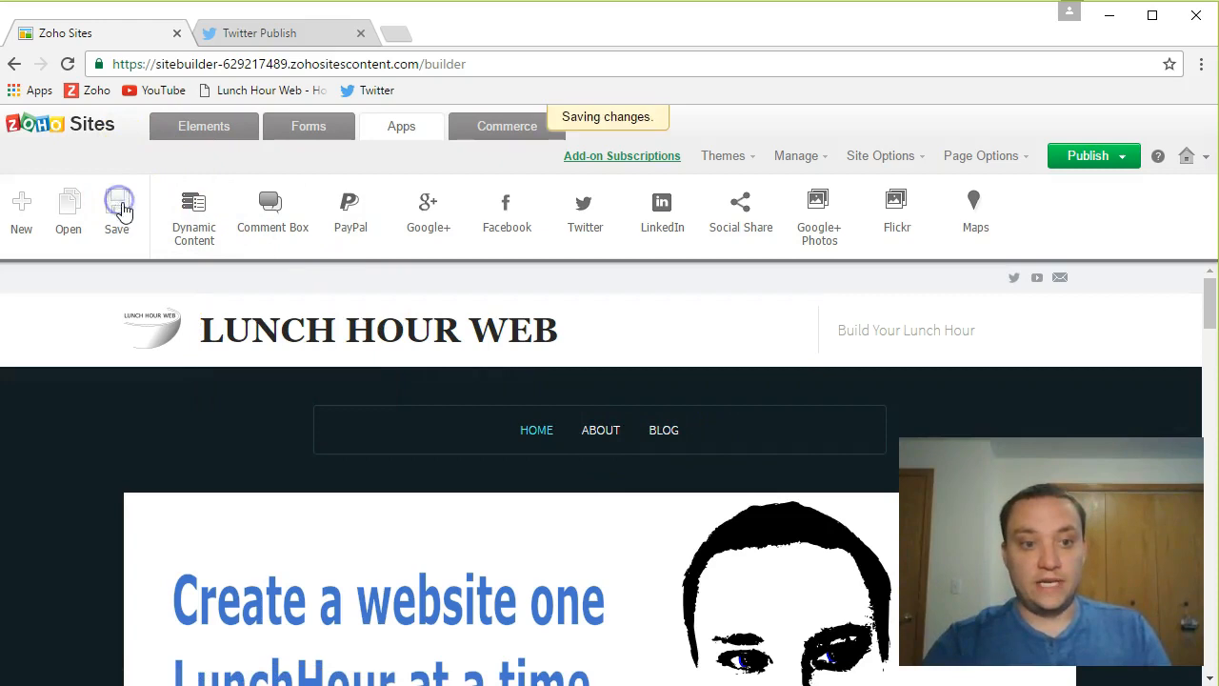
pyautogui.click(567, 462)
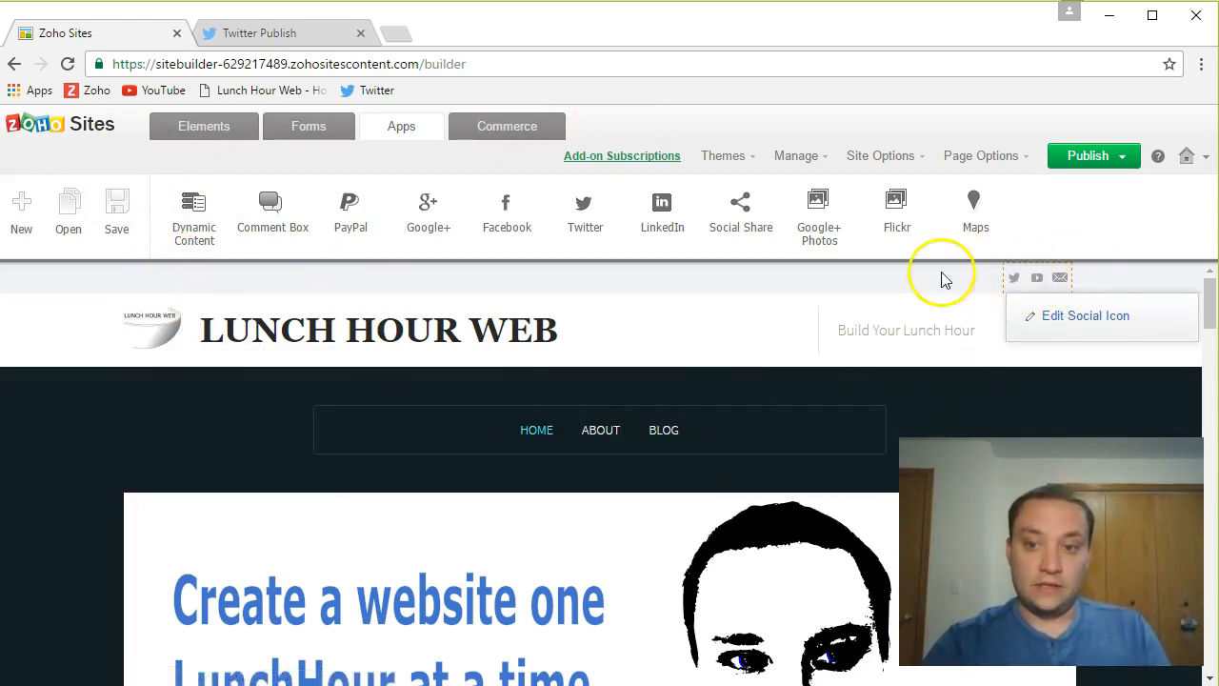
pyautogui.scroll(-3)
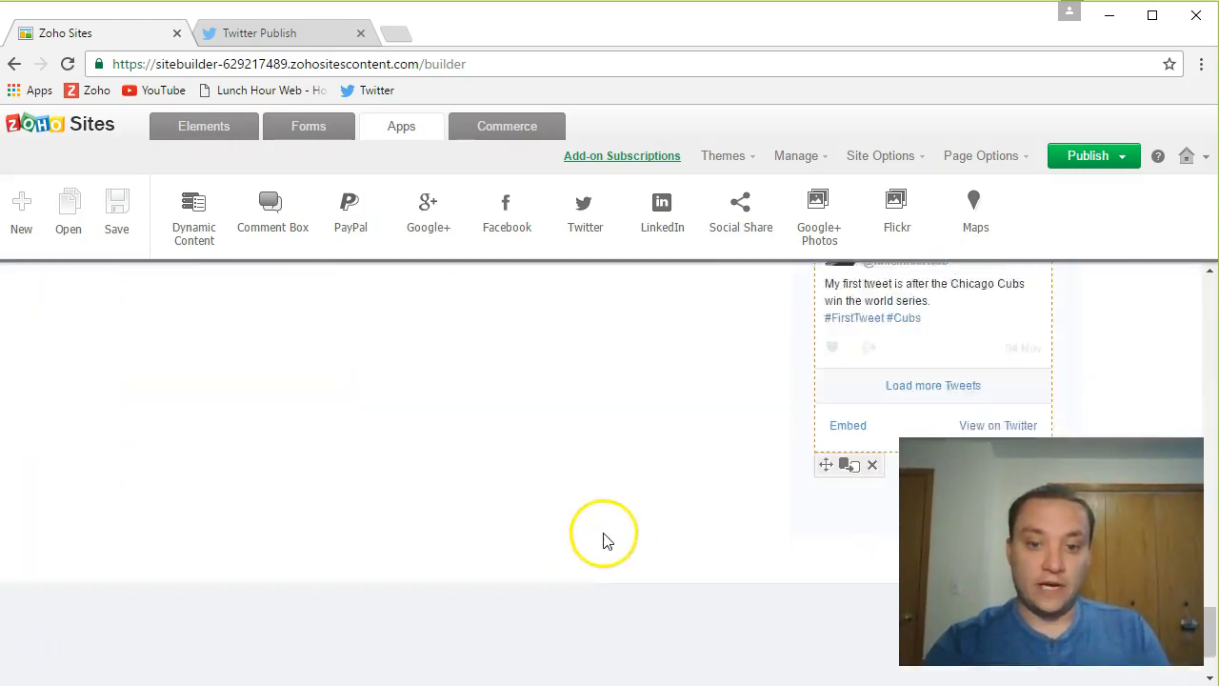
pyautogui.scroll(-3)
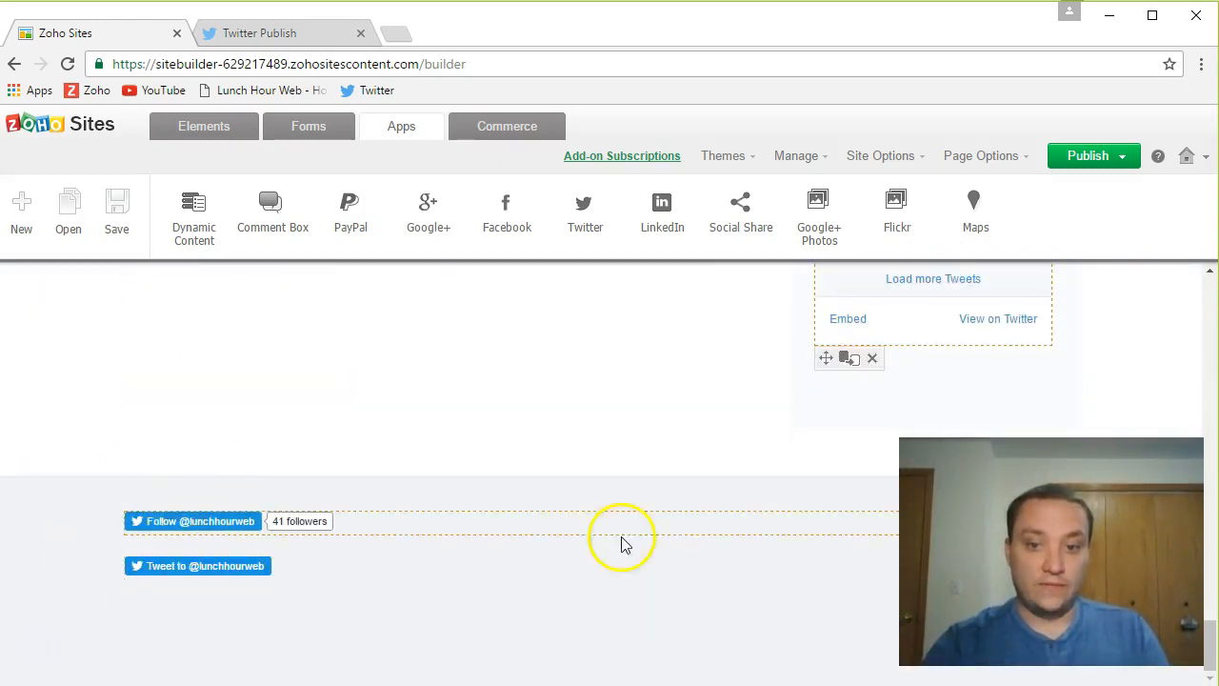
pyautogui.scroll(3)
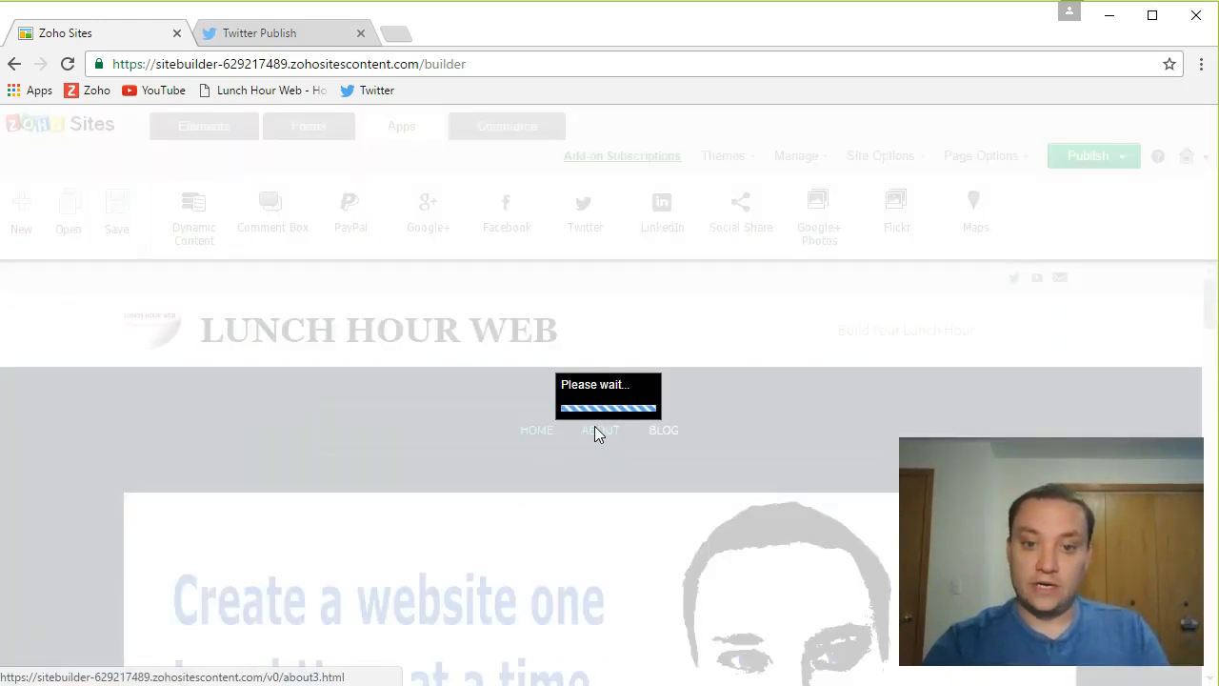
# Open the About page from the site navigation and save it.
pyautogui.click(600, 430)
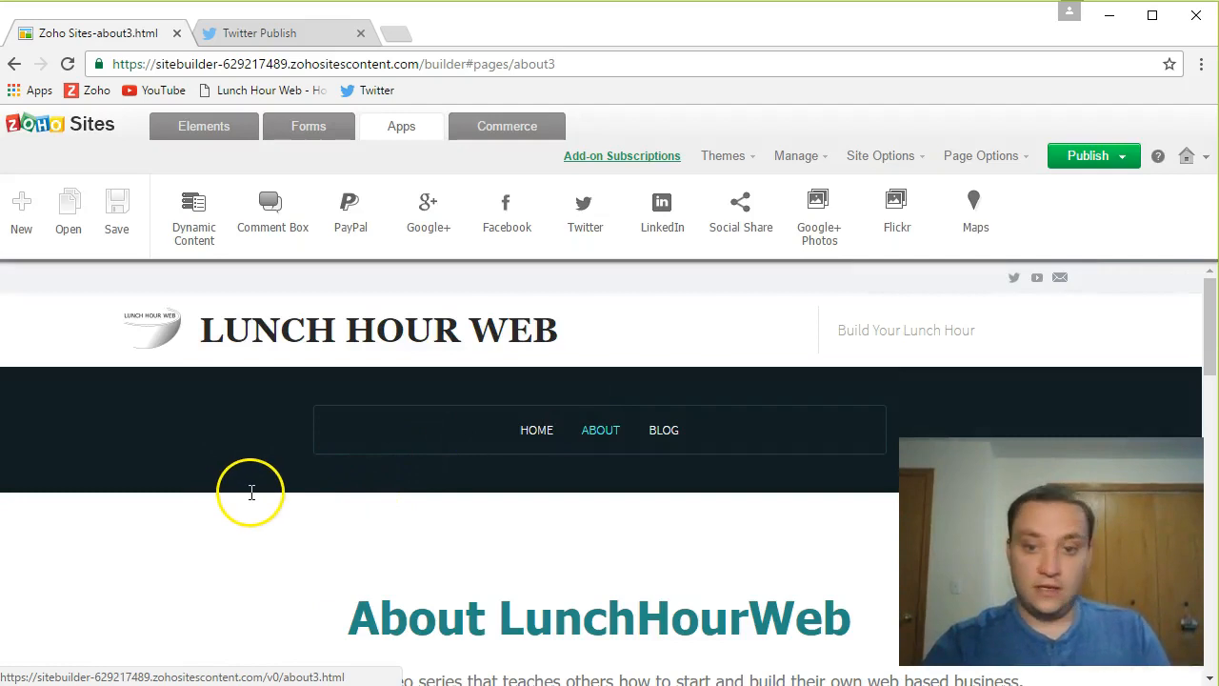
pyautogui.moveTo(396, 527)
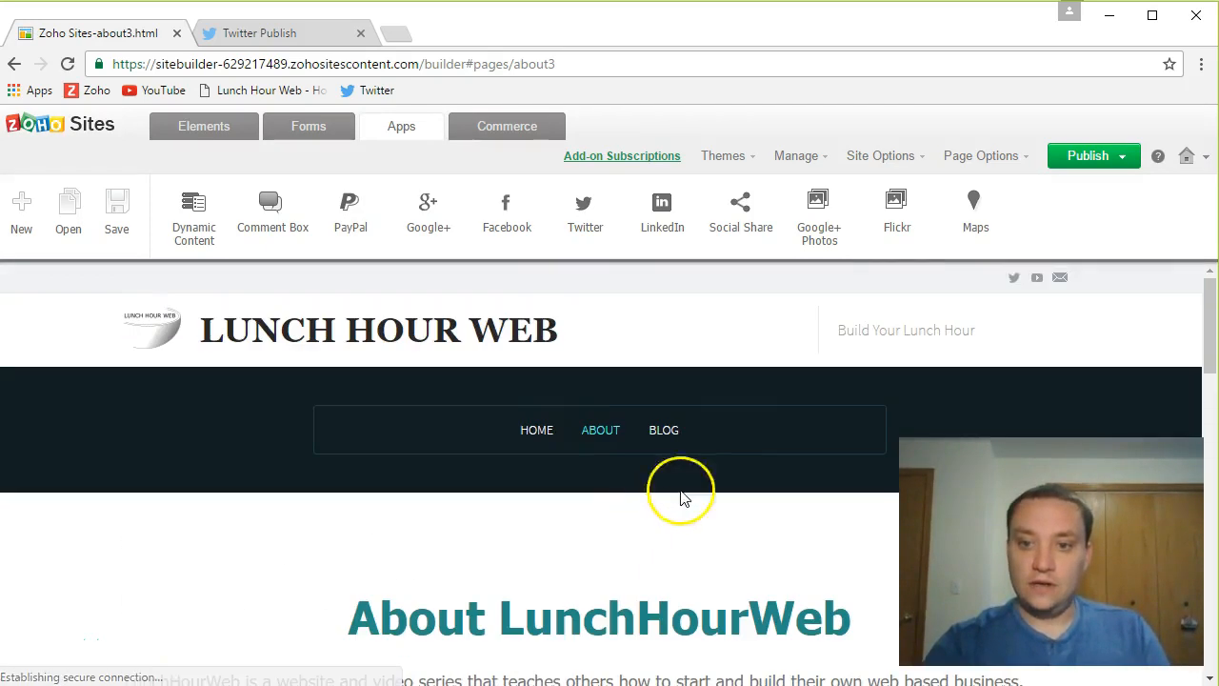
pyautogui.click(981, 155)
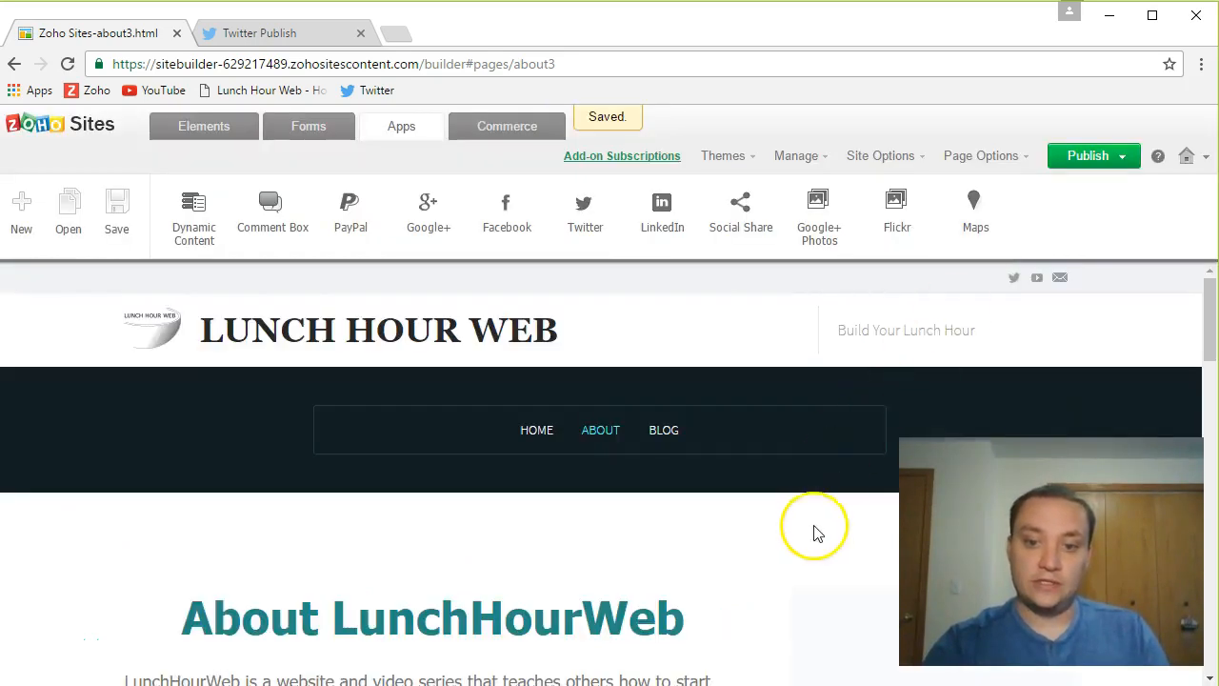
pyautogui.scroll(-3)
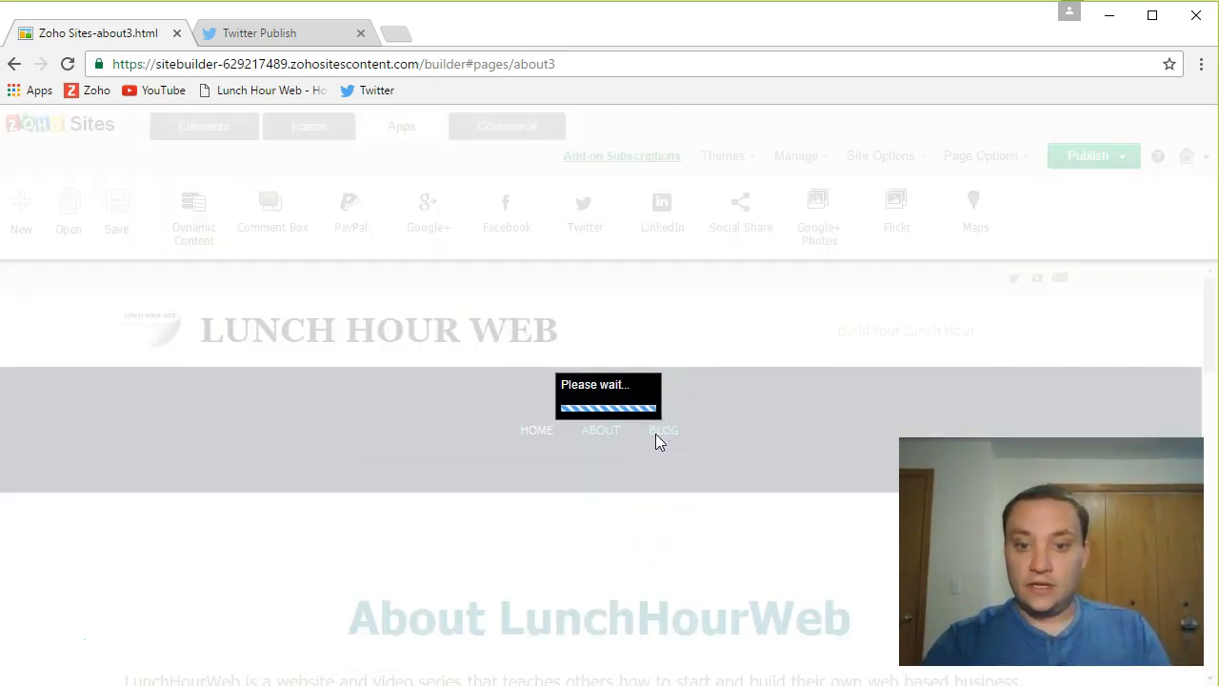
# Check the Blog page's Tweets sidebar, then return to the Home page.
pyautogui.click(664, 430)
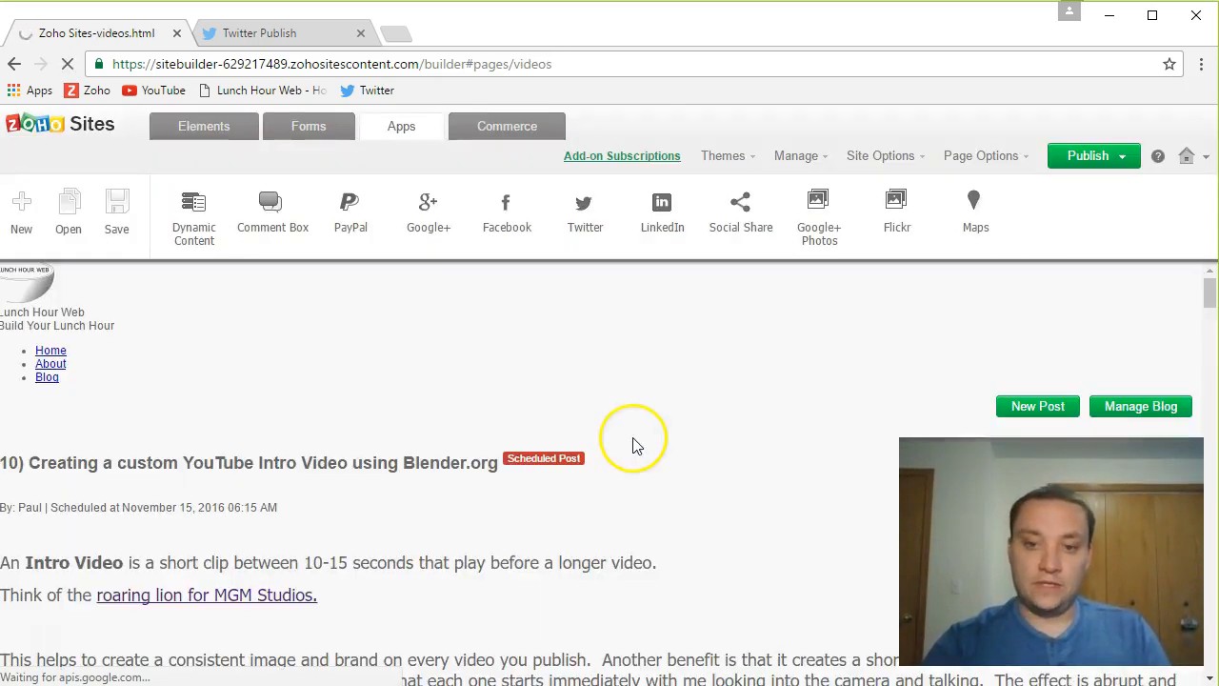
pyautogui.moveTo(636, 446)
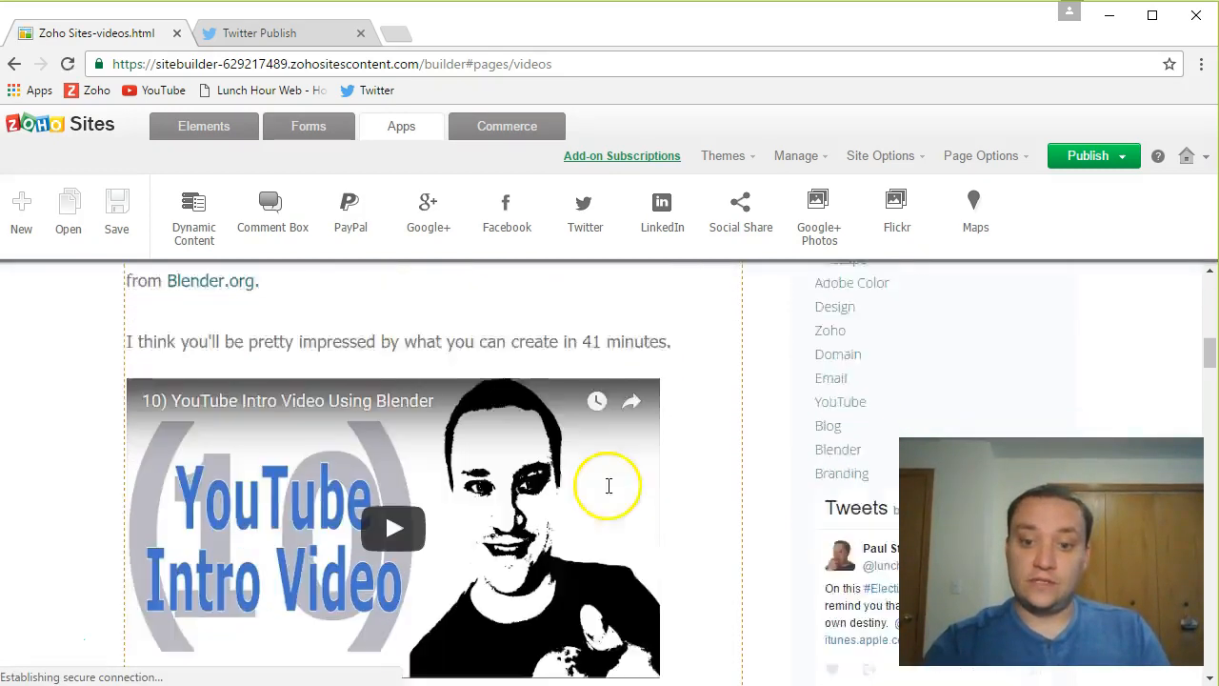
pyautogui.scroll(-3)
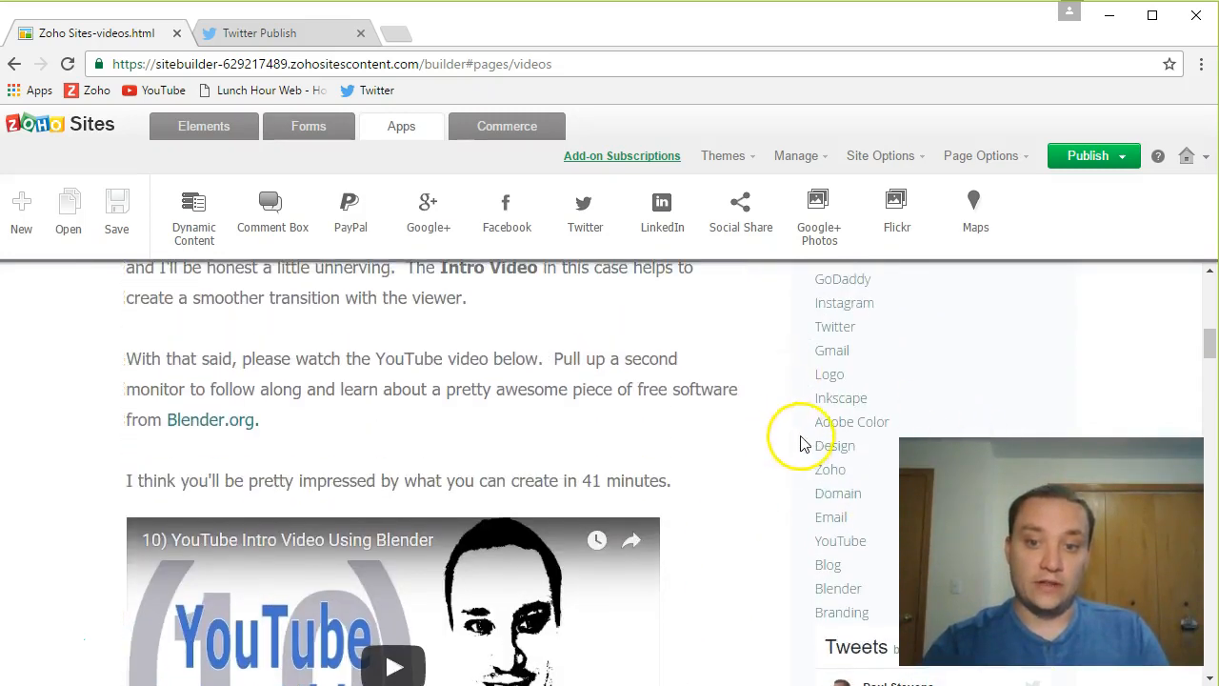
pyautogui.click(981, 156)
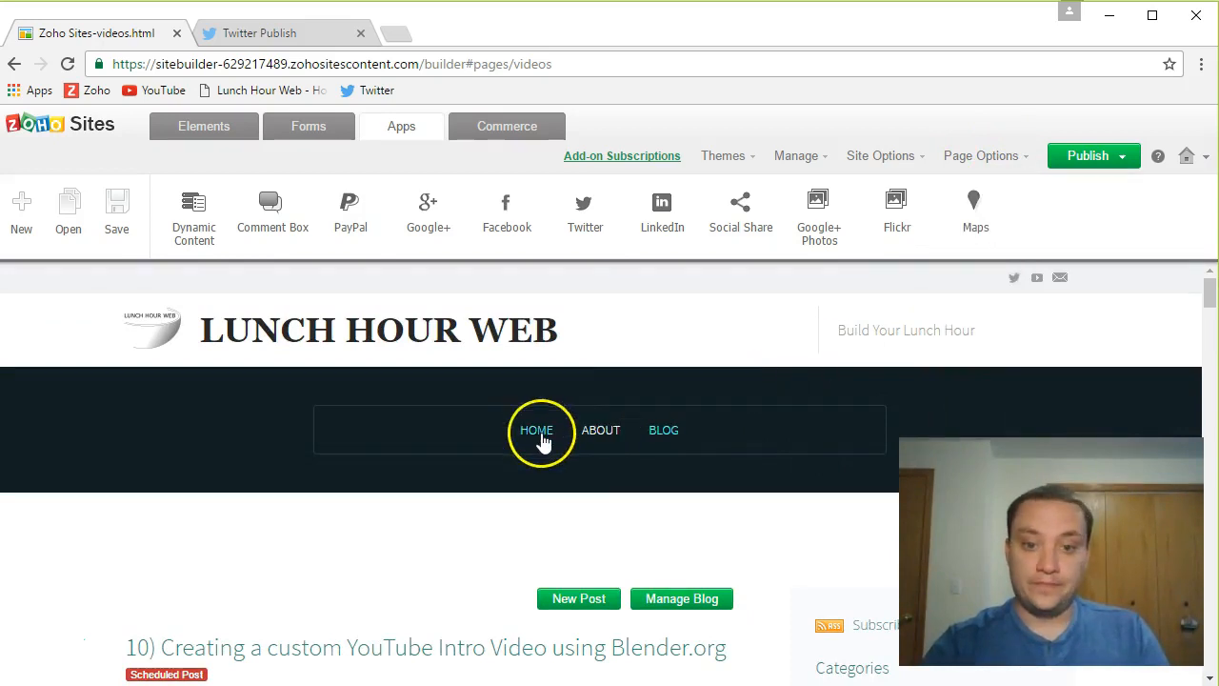
pyautogui.click(536, 430)
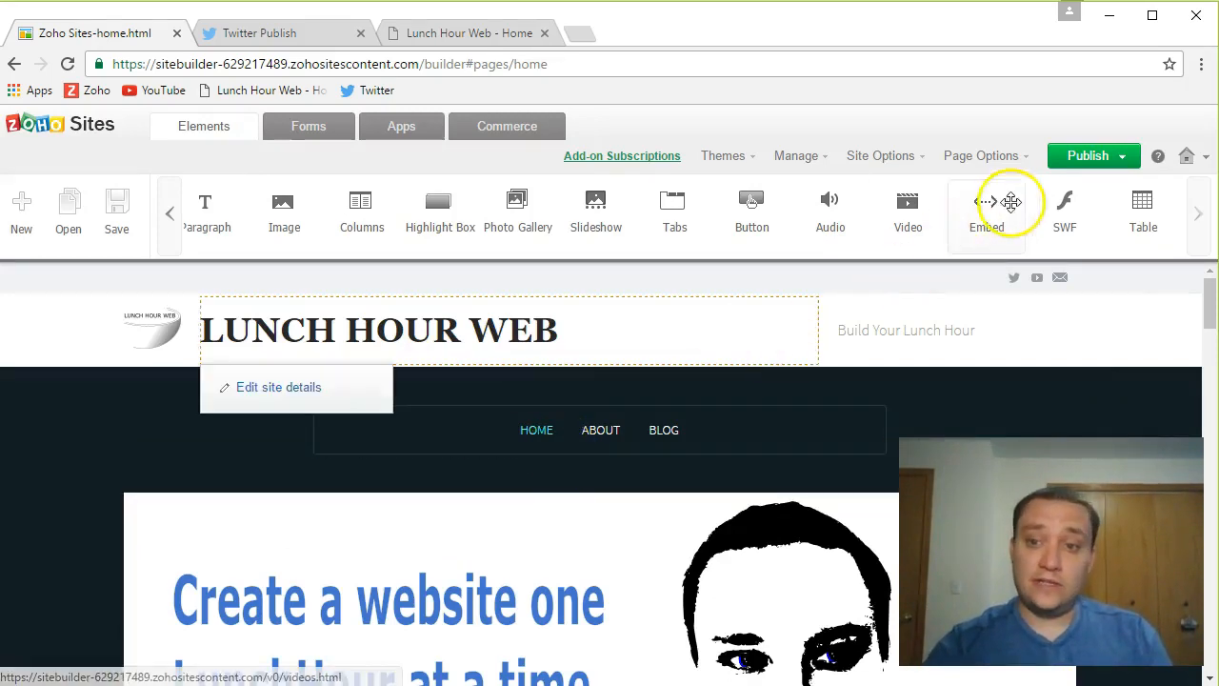
pyautogui.click(1094, 155)
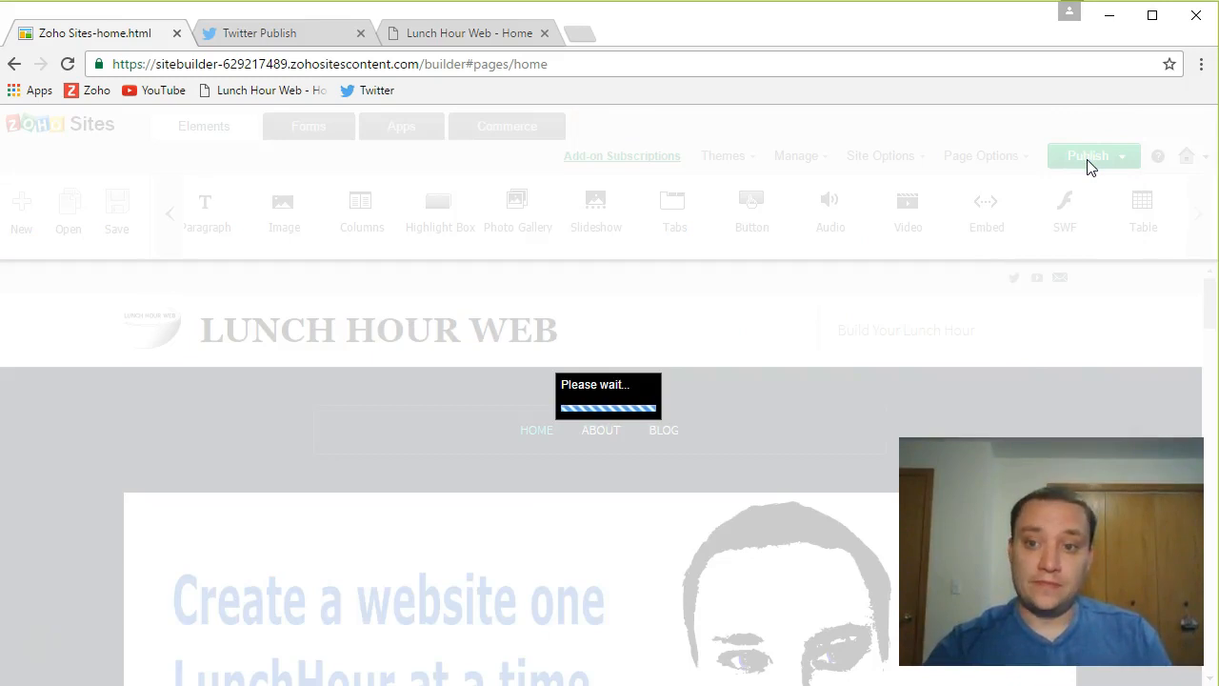
pyautogui.click(1089, 155)
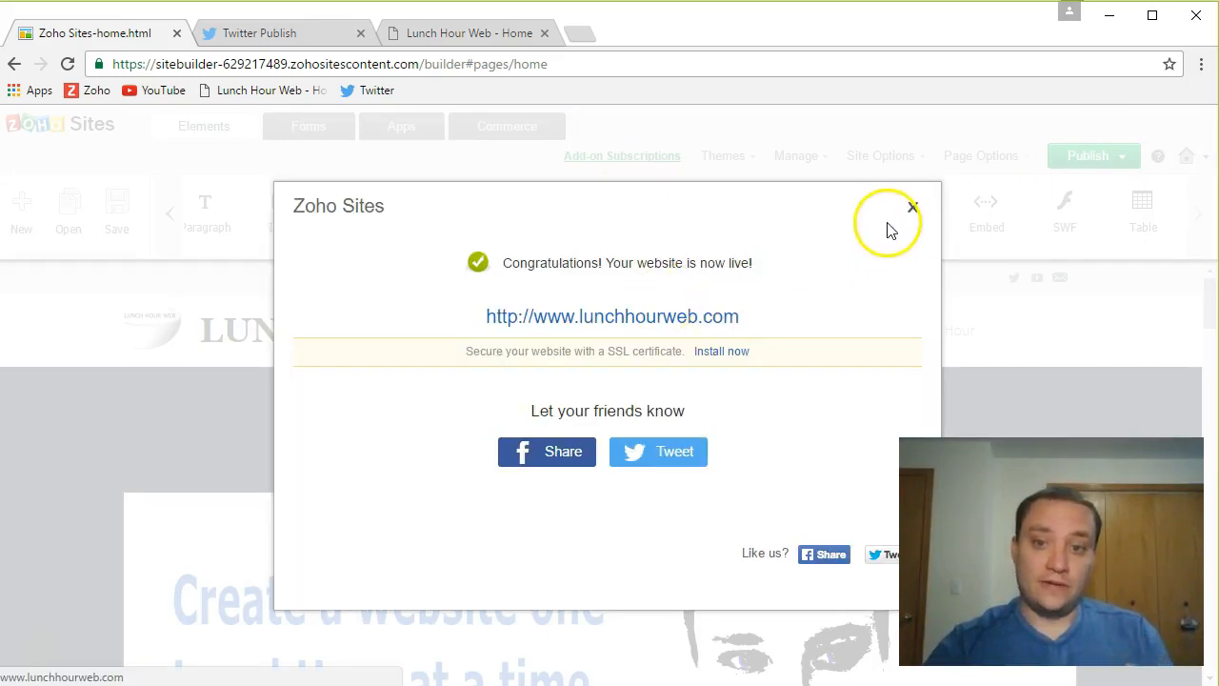
pyautogui.click(911, 207)
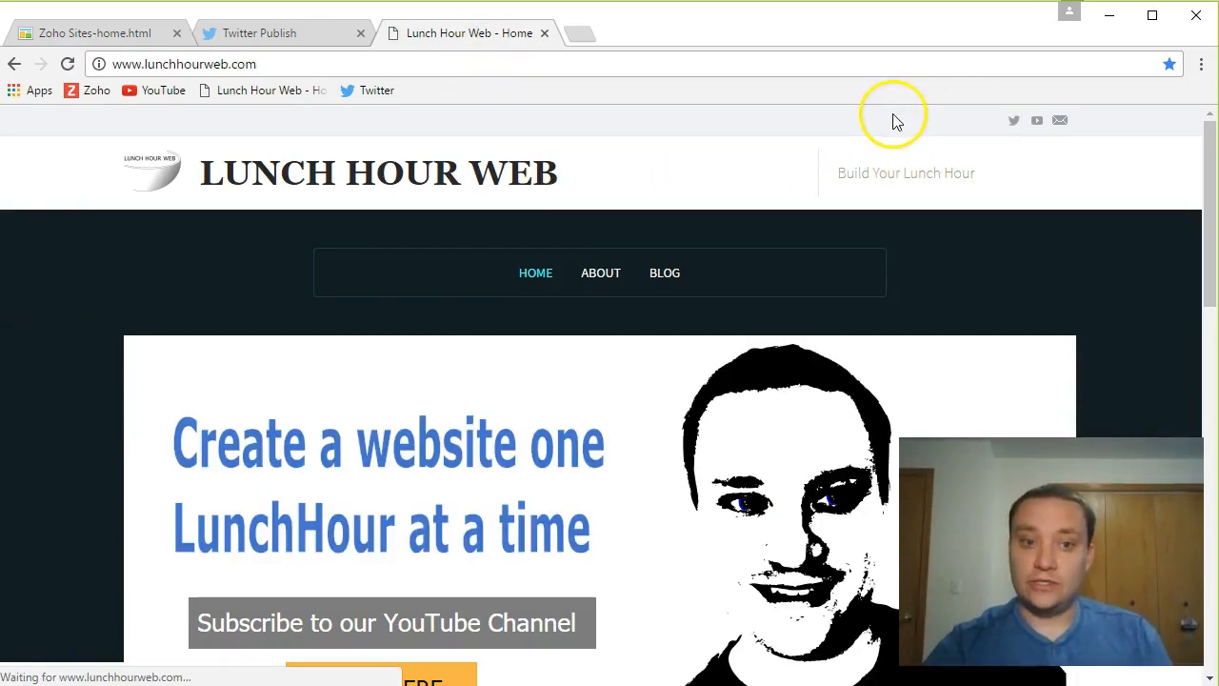
pyautogui.scroll(-3)
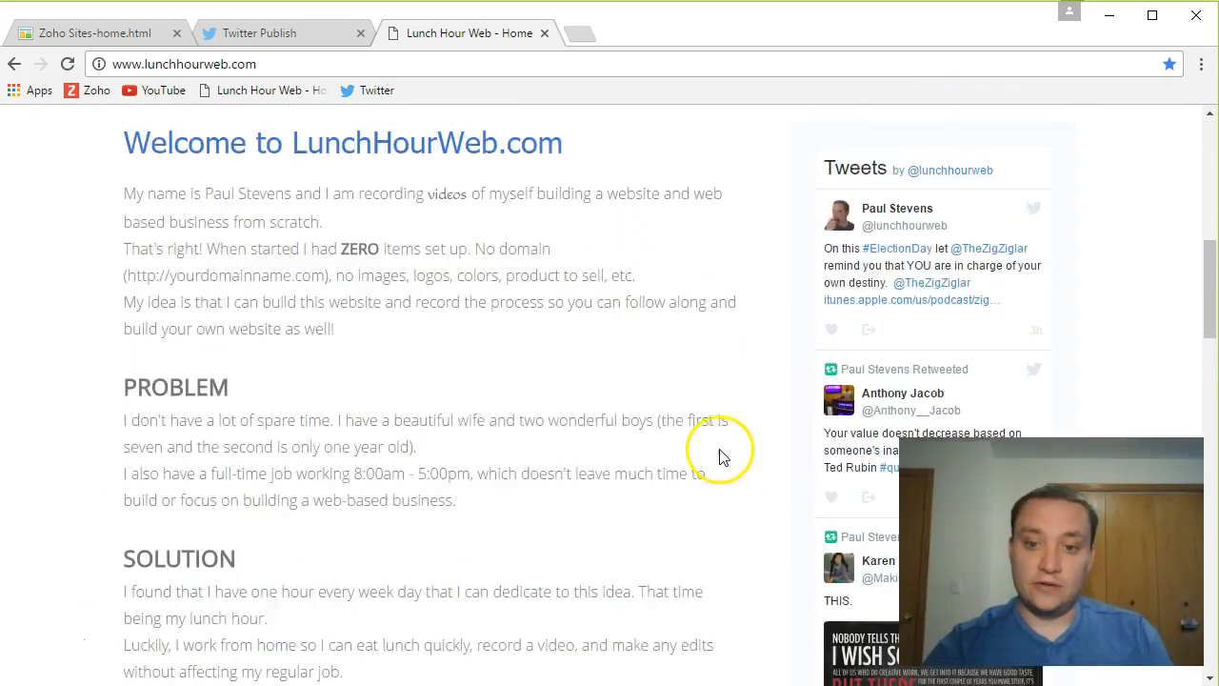
pyautogui.scroll(-3)
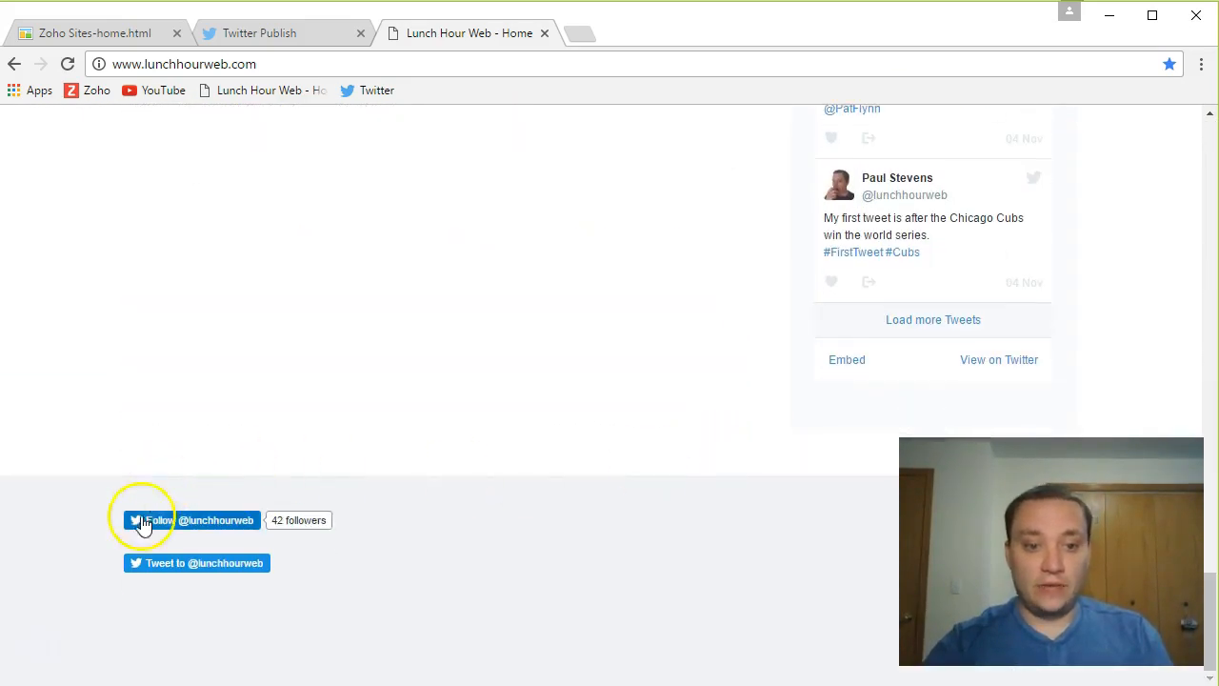
pyautogui.moveTo(419, 612)
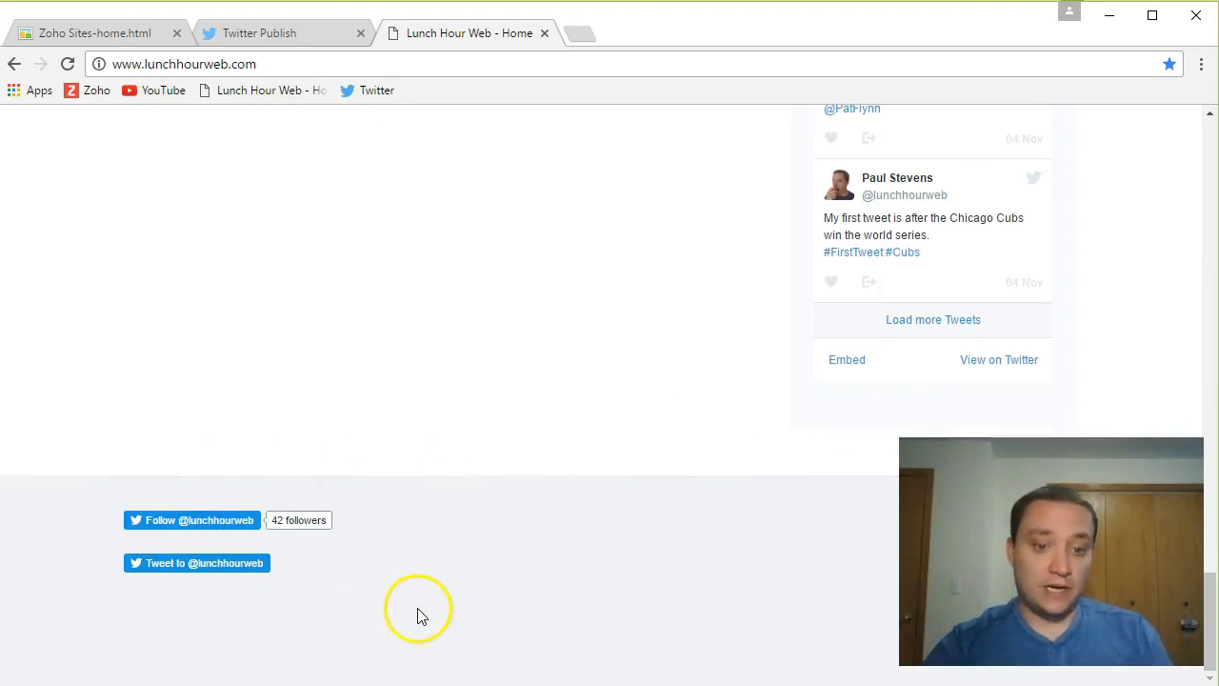
pyautogui.moveTo(469, 610)
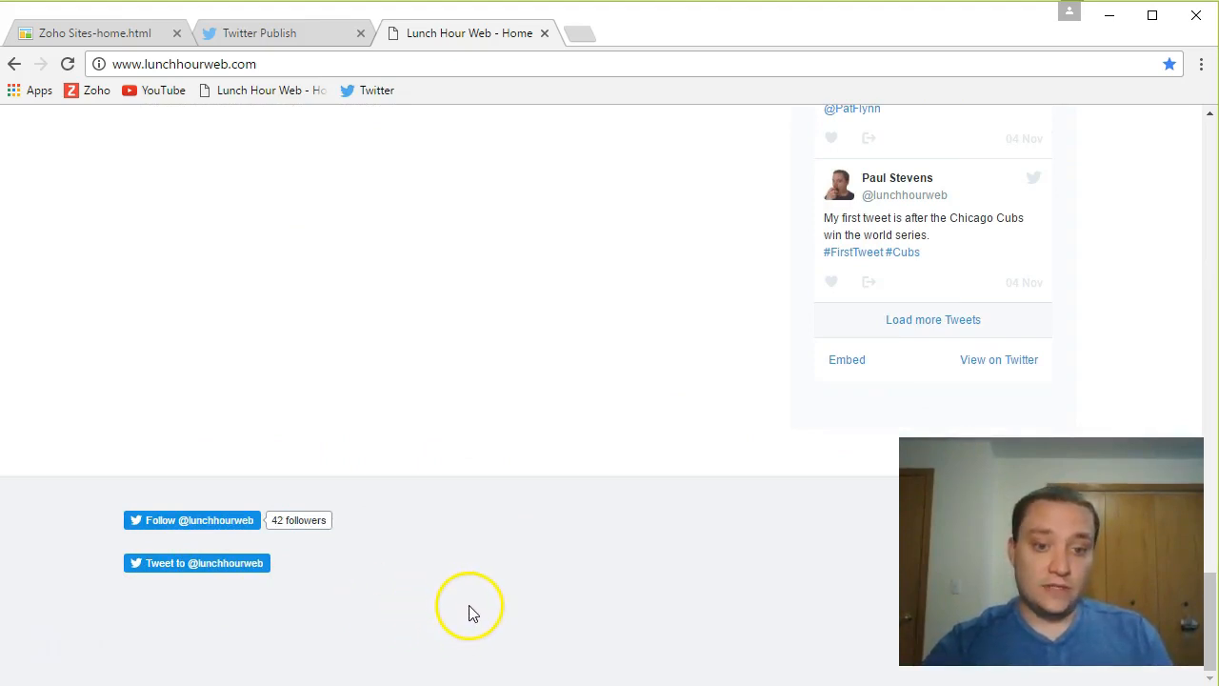
pyautogui.moveTo(505, 567)
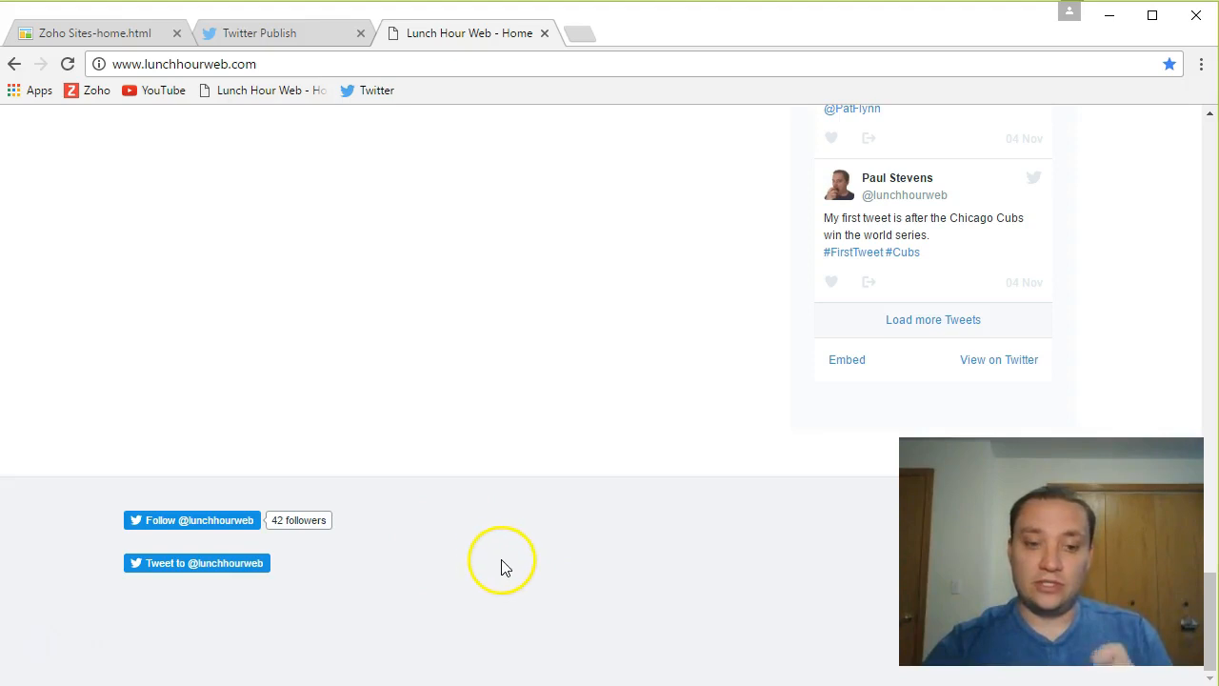
pyautogui.moveTo(505, 557)
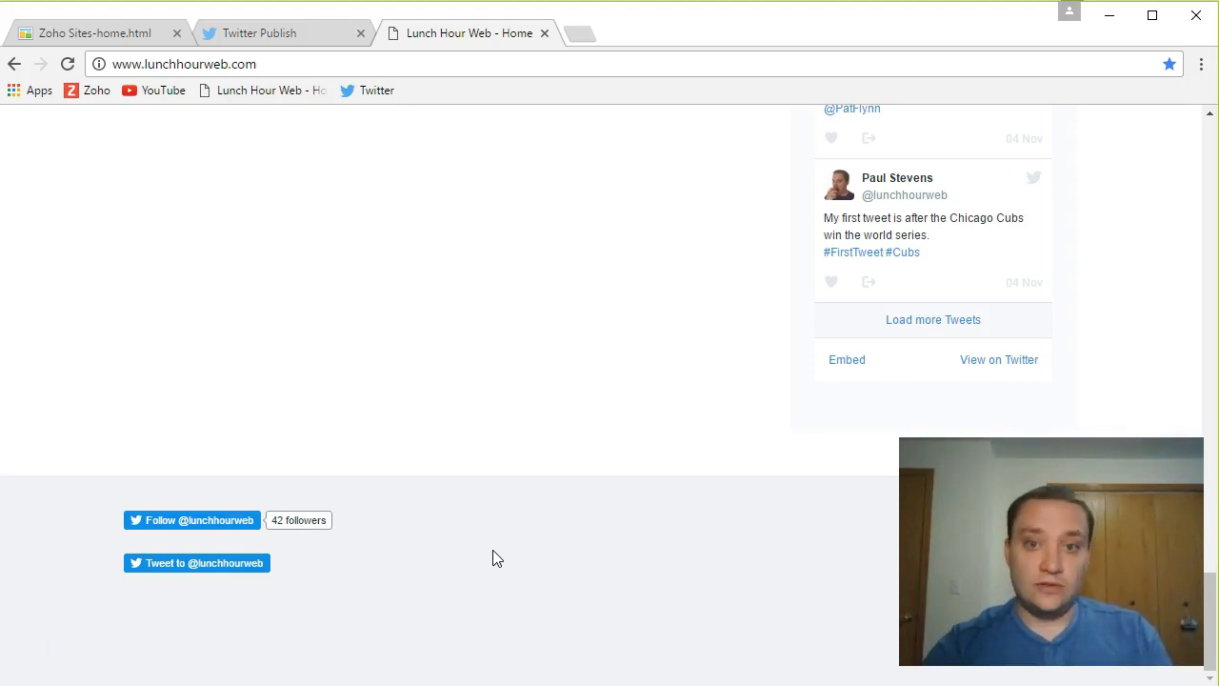
pyautogui.scroll(3)
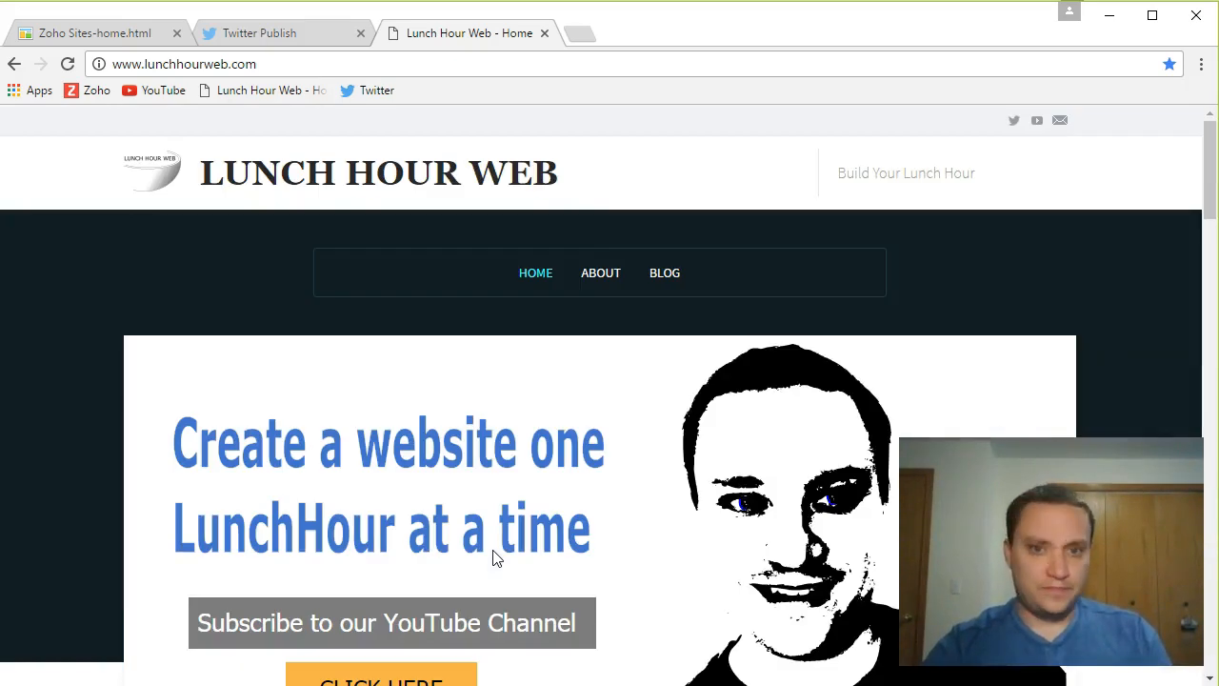